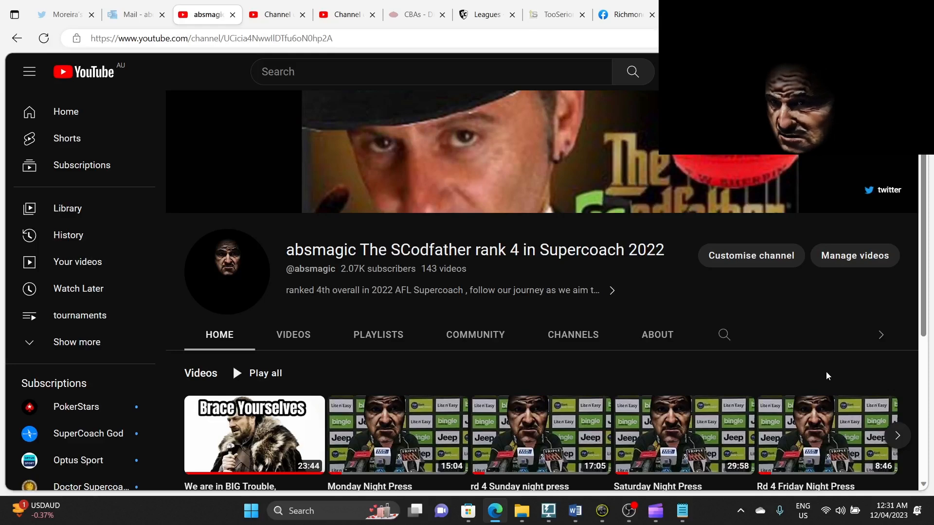
{"action": "mouse_move", "coordinate": [822, 398]}
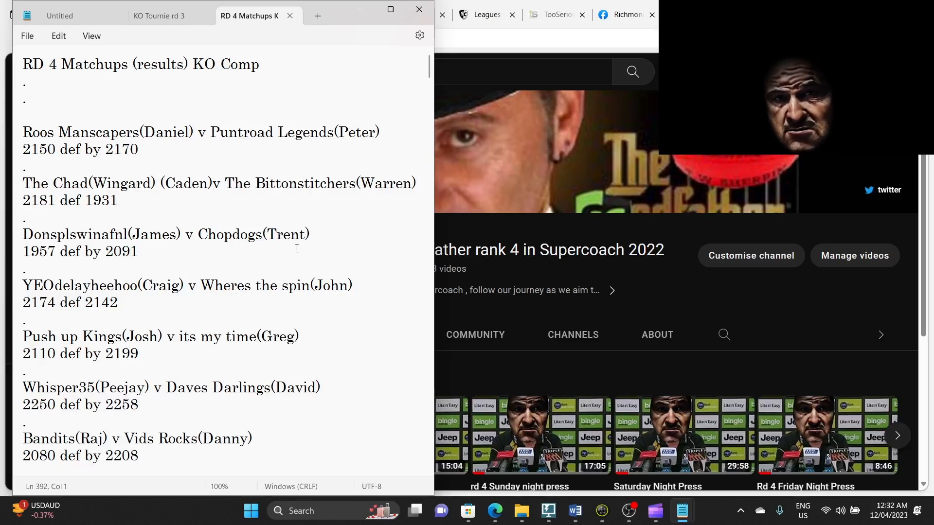
{"action": "scroll", "scroll_direction": "down", "scroll_amount": 3}
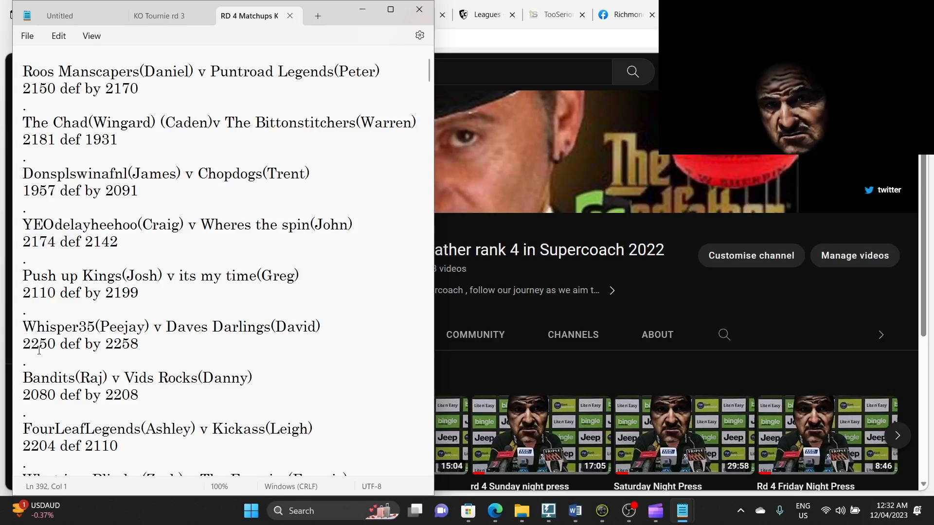
{"action": "scroll", "scroll_direction": "up", "scroll_amount": 3}
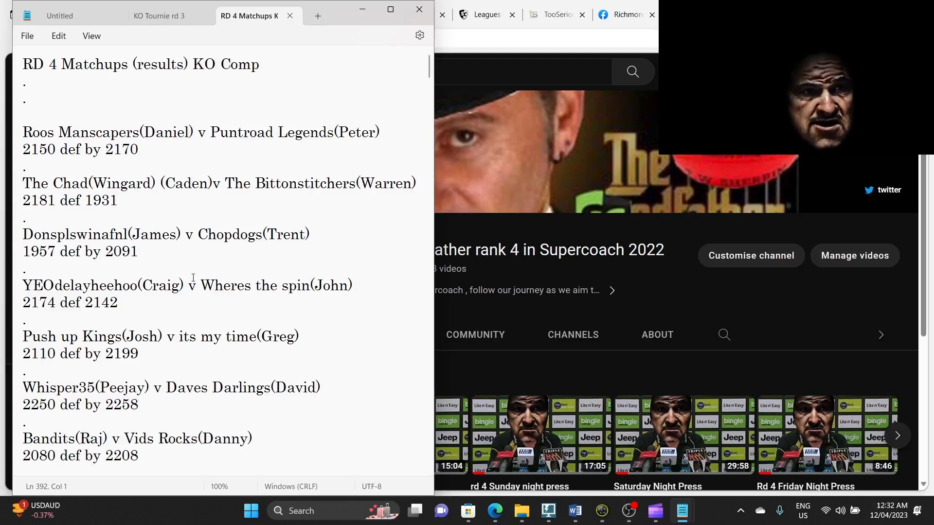
- Scroll the RD 4 Matchups file down to the closing Boric Ones vs Jeffrey dahmer result
{"action": "scroll", "scroll_direction": "down", "scroll_amount": 3}
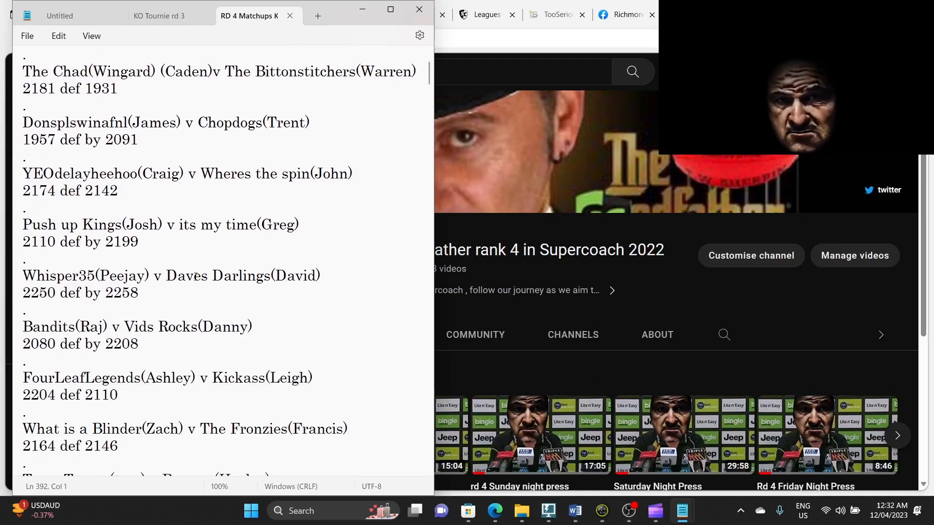
{"action": "scroll", "scroll_direction": "down", "scroll_amount": 3}
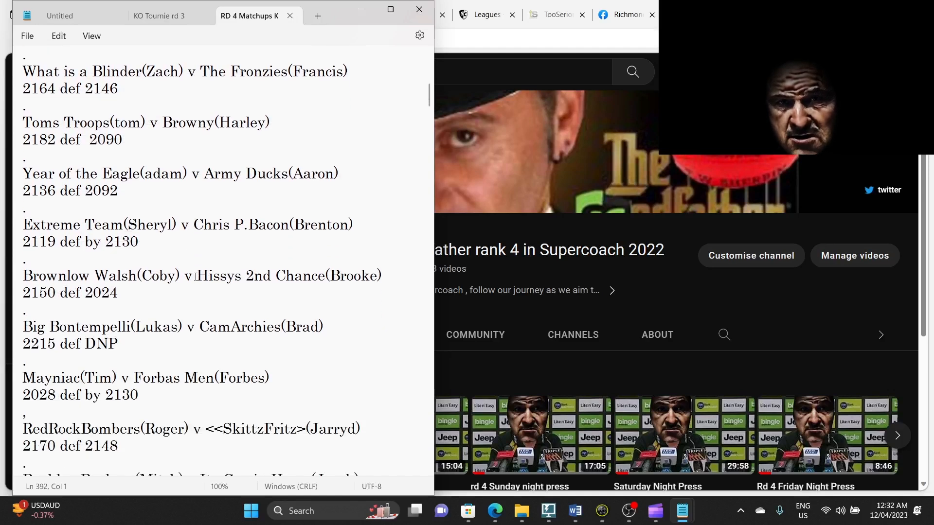
{"action": "scroll", "scroll_direction": "down", "scroll_amount": 3}
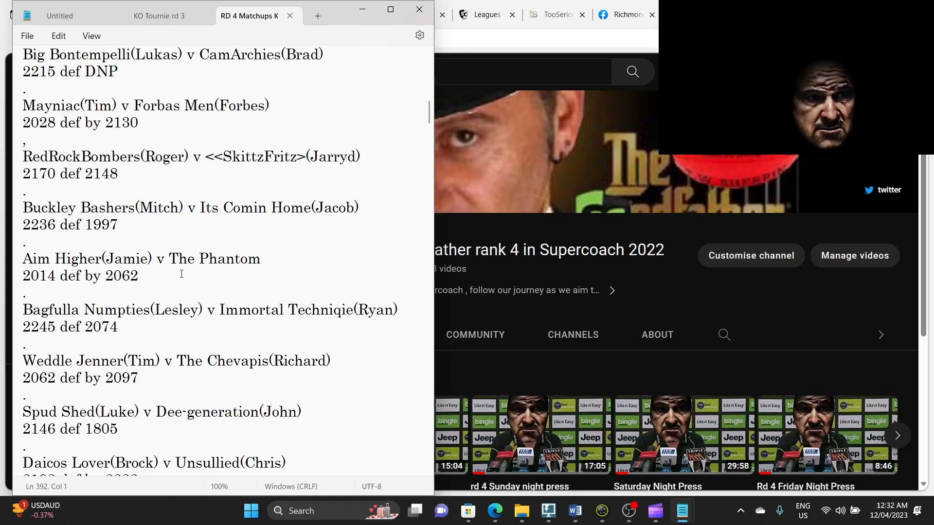
{"action": "scroll", "scroll_direction": "down", "scroll_amount": 3}
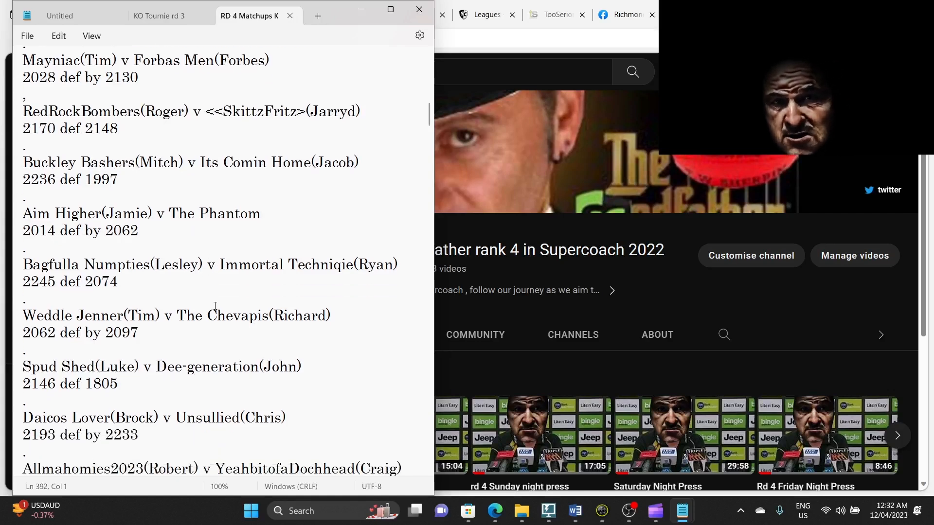
{"action": "scroll", "scroll_direction": "down", "scroll_amount": 3}
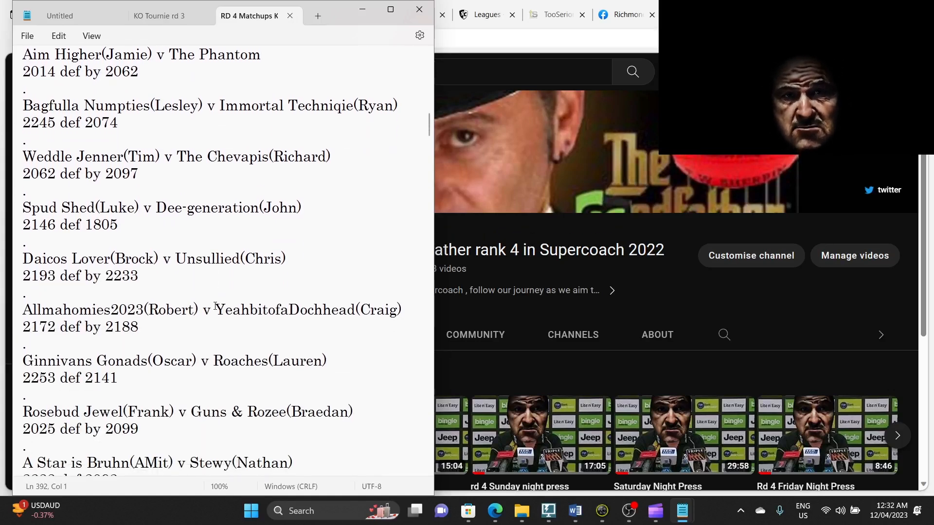
{"action": "scroll", "scroll_direction": "down", "scroll_amount": 3}
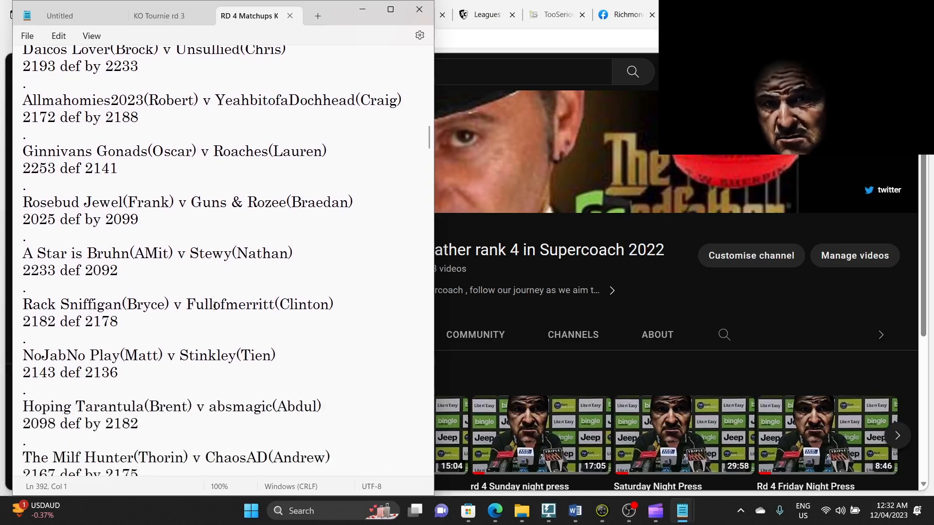
{"action": "scroll", "scroll_direction": "down", "scroll_amount": 3}
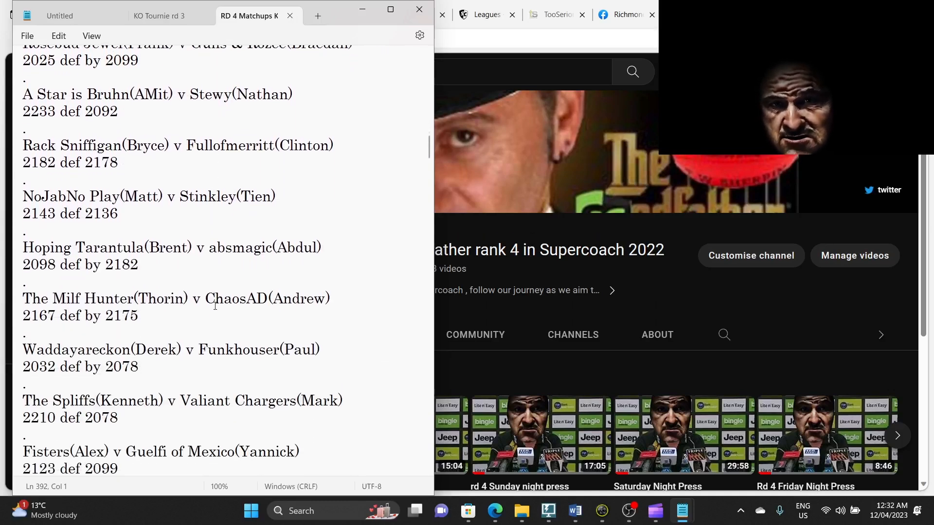
{"action": "scroll", "scroll_direction": "down", "scroll_amount": 3}
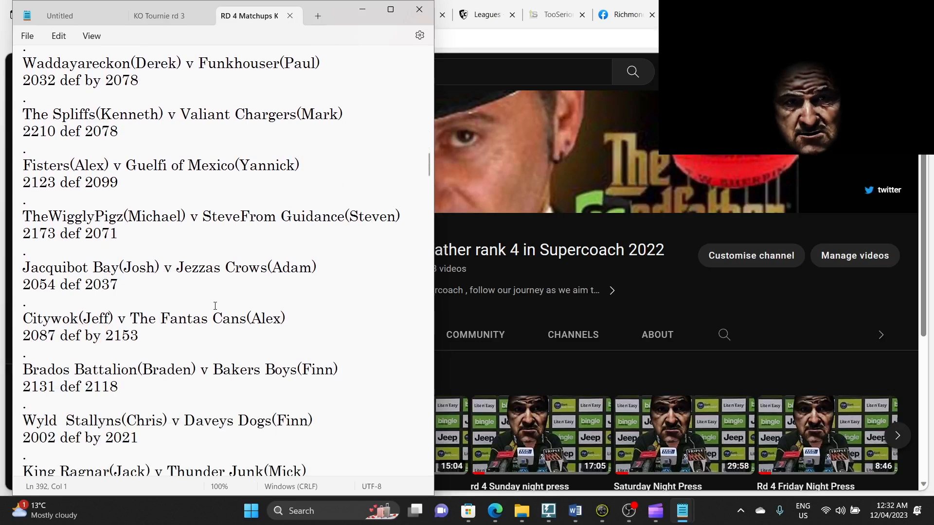
{"action": "scroll", "scroll_direction": "down", "scroll_amount": 3}
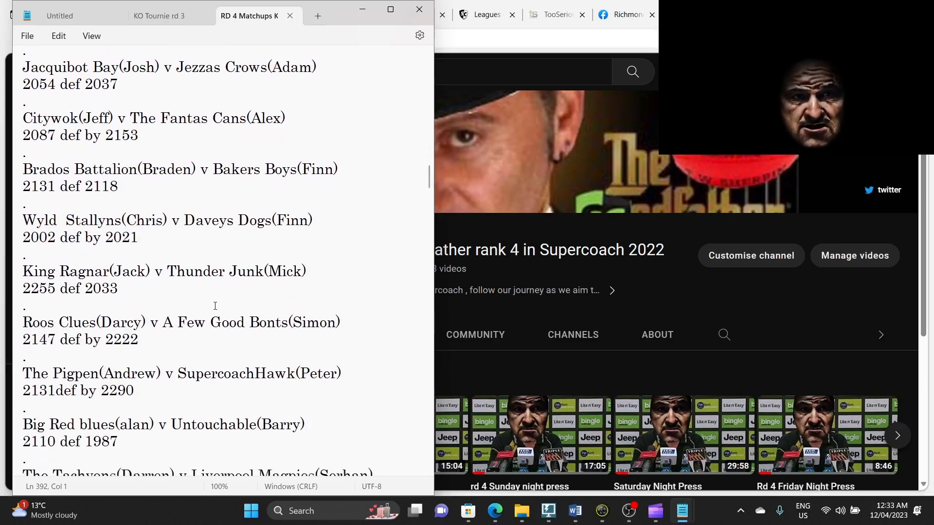
{"action": "scroll", "scroll_direction": "down", "scroll_amount": 3}
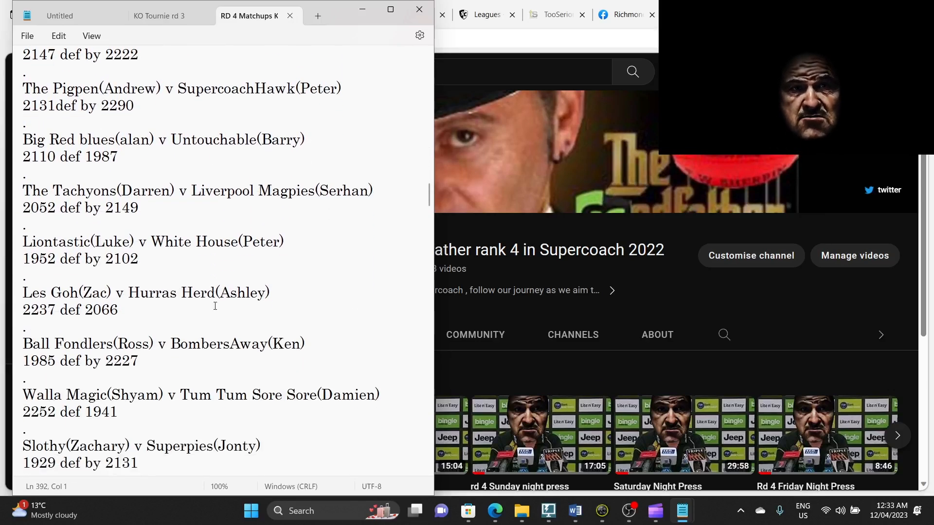
{"action": "scroll", "scroll_direction": "down", "scroll_amount": 3}
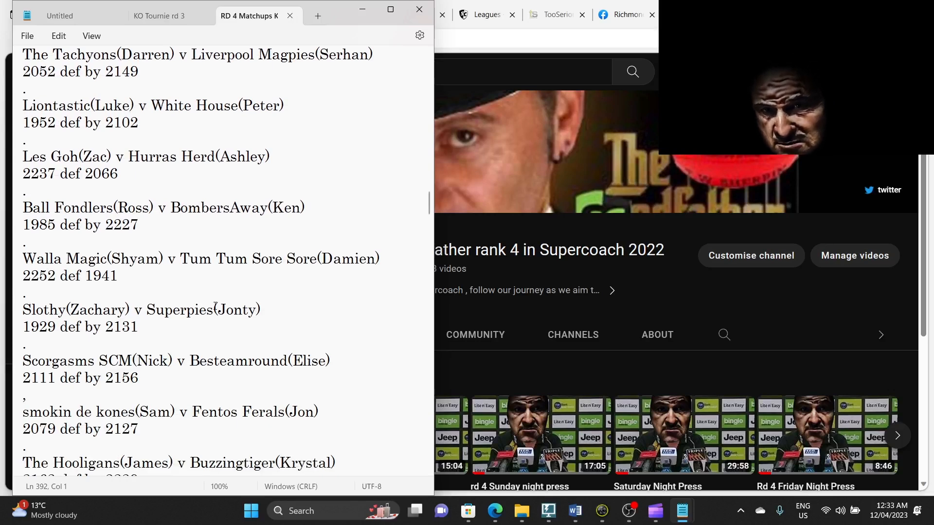
{"action": "scroll", "scroll_direction": "down", "scroll_amount": 3}
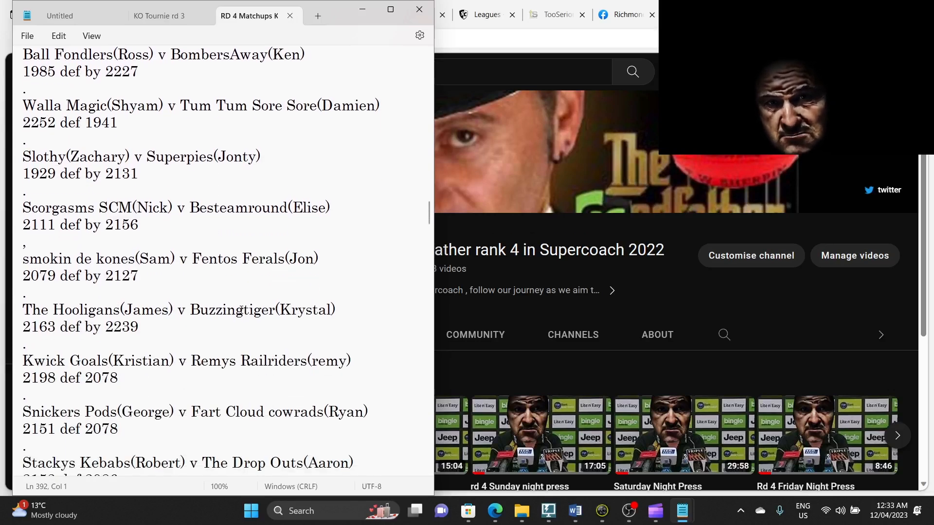
{"action": "scroll", "scroll_direction": "down", "scroll_amount": 3}
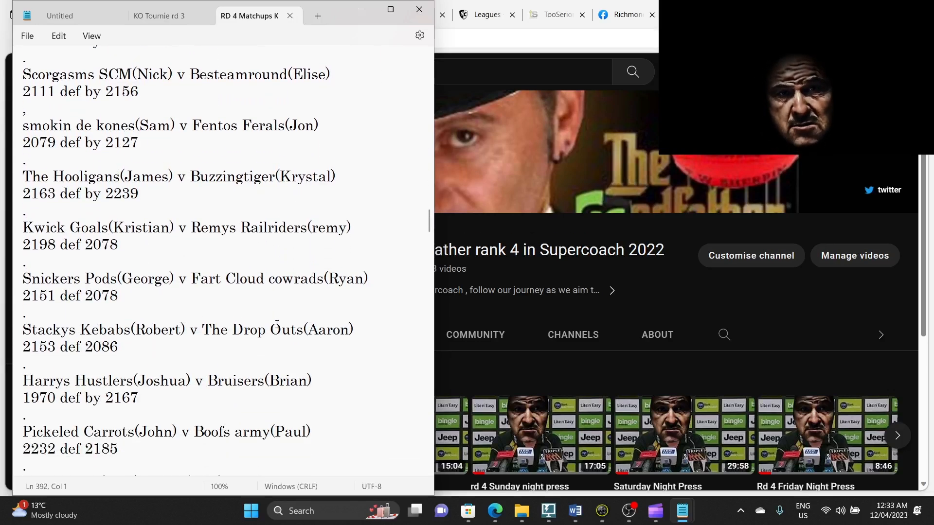
{"action": "scroll", "scroll_direction": "down", "scroll_amount": 3}
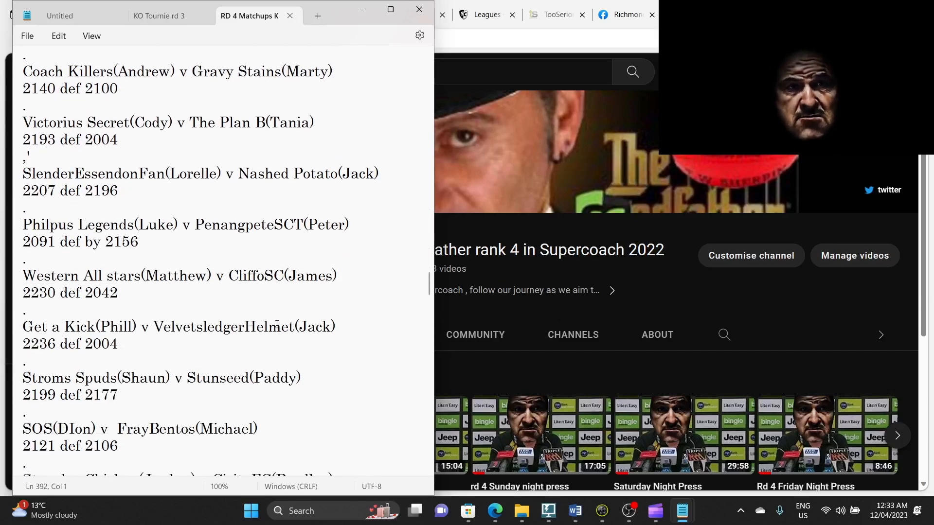
{"action": "scroll", "scroll_direction": "down", "scroll_amount": 3}
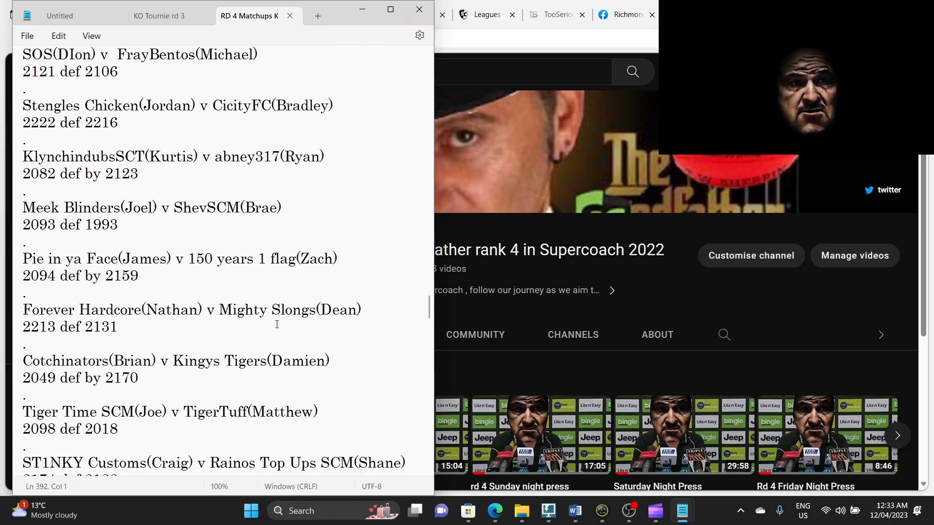
{"action": "scroll", "scroll_direction": "down", "scroll_amount": 3}
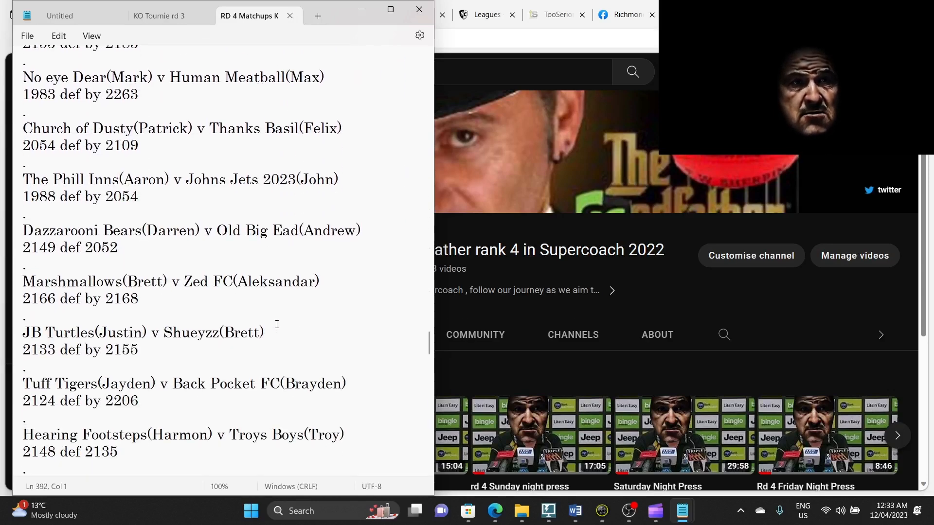
{"action": "scroll", "scroll_direction": "up", "scroll_amount": 3}
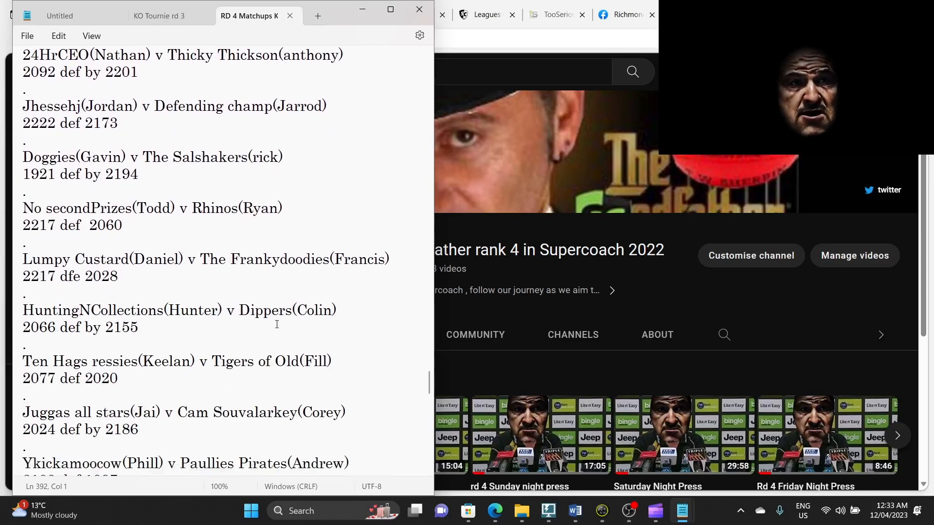
{"action": "scroll", "scroll_direction": "down", "scroll_amount": 3}
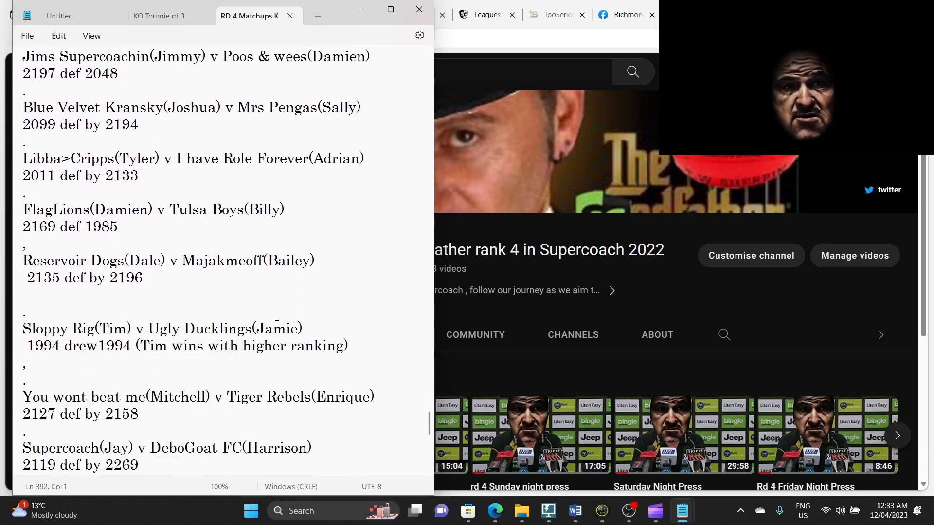
{"action": "scroll", "scroll_direction": "down", "scroll_amount": 3}
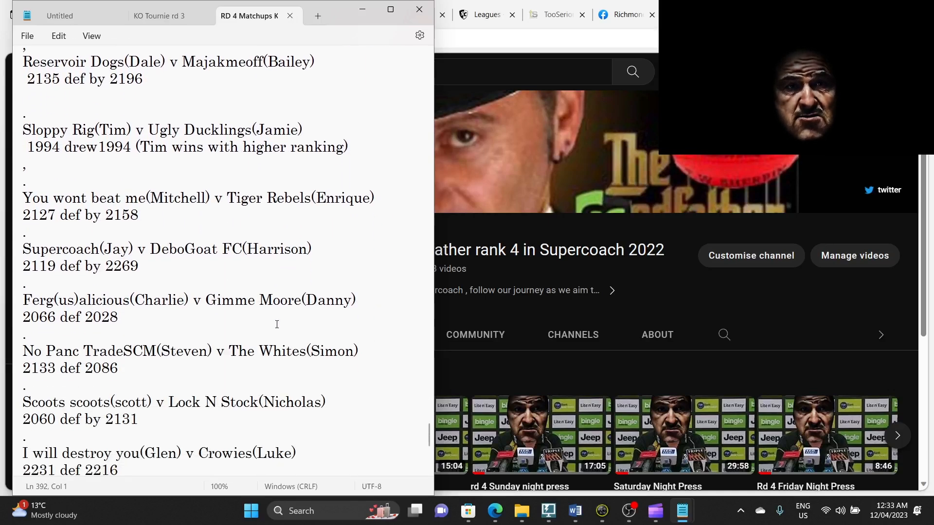
{"action": "scroll", "scroll_direction": "down", "scroll_amount": 3}
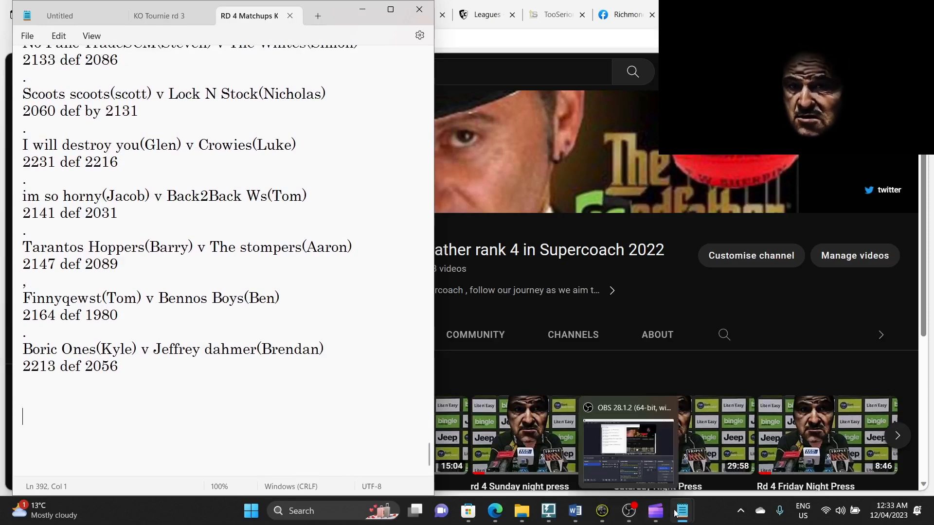
- Switch to the 'RD 5 Matchups KO Comp' file and scroll through the Round 5 pairings
{"action": "left_click", "coordinate": [682, 510]}
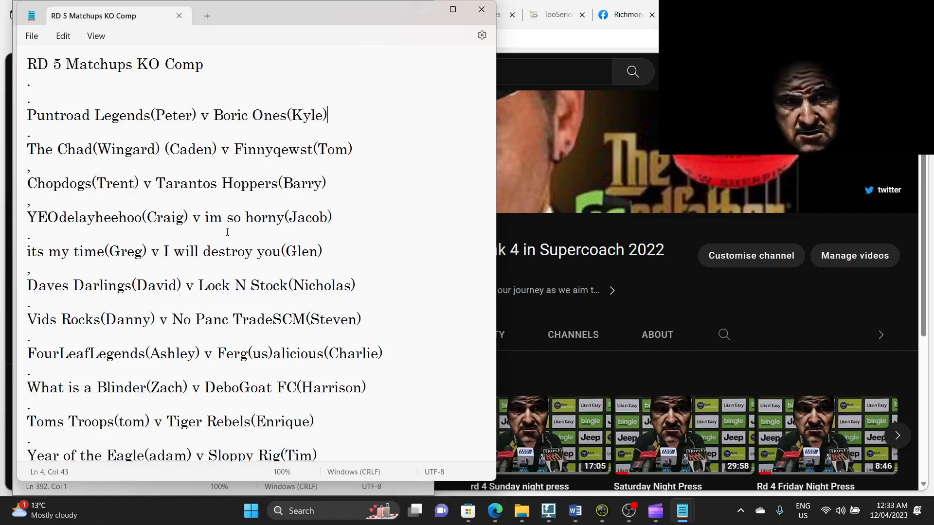
{"action": "mouse_move", "coordinate": [210, 260]}
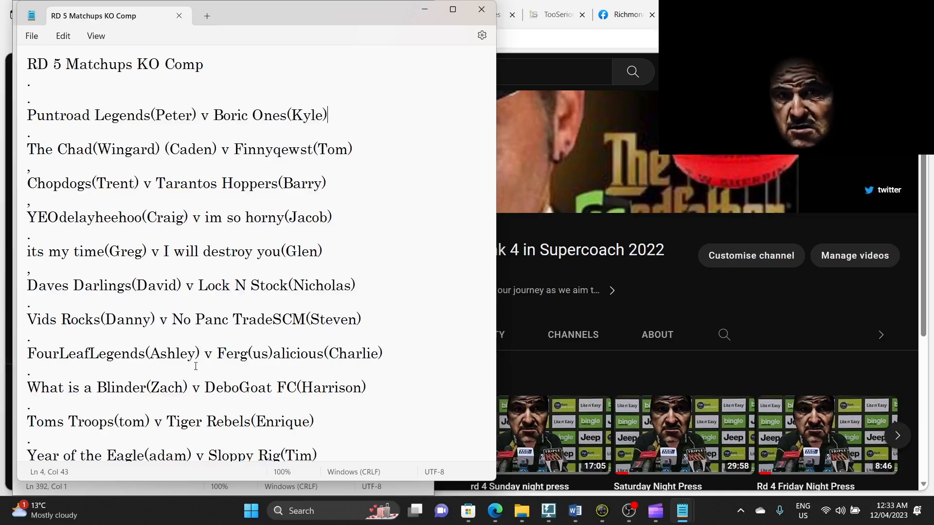
{"action": "scroll", "scroll_direction": "down", "scroll_amount": 3}
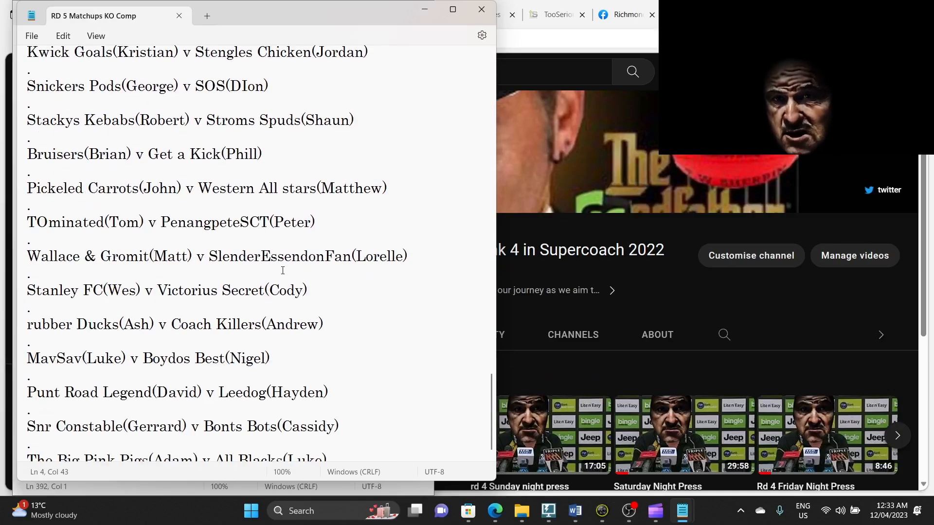
{"action": "scroll", "scroll_direction": "down", "scroll_amount": 3}
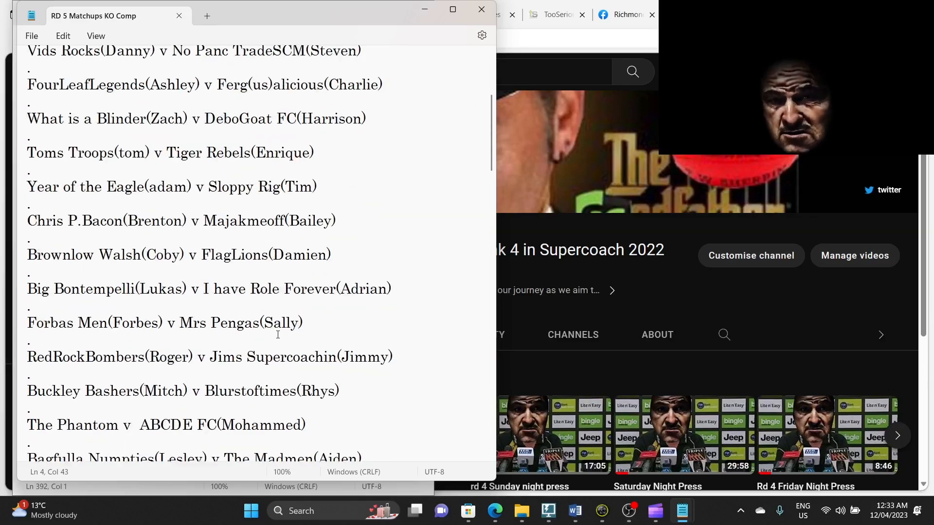
{"action": "scroll", "scroll_direction": "up", "scroll_amount": 3}
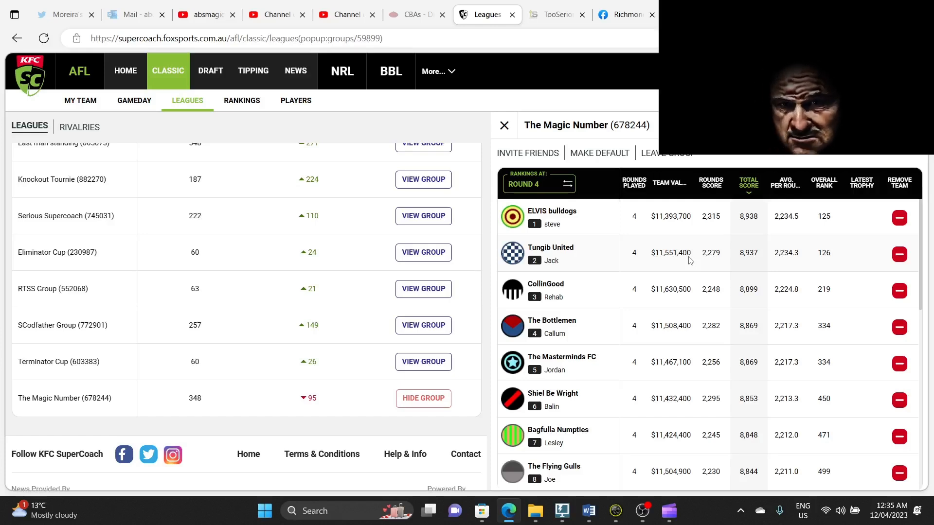
{"action": "mouse_move", "coordinate": [747, 257]}
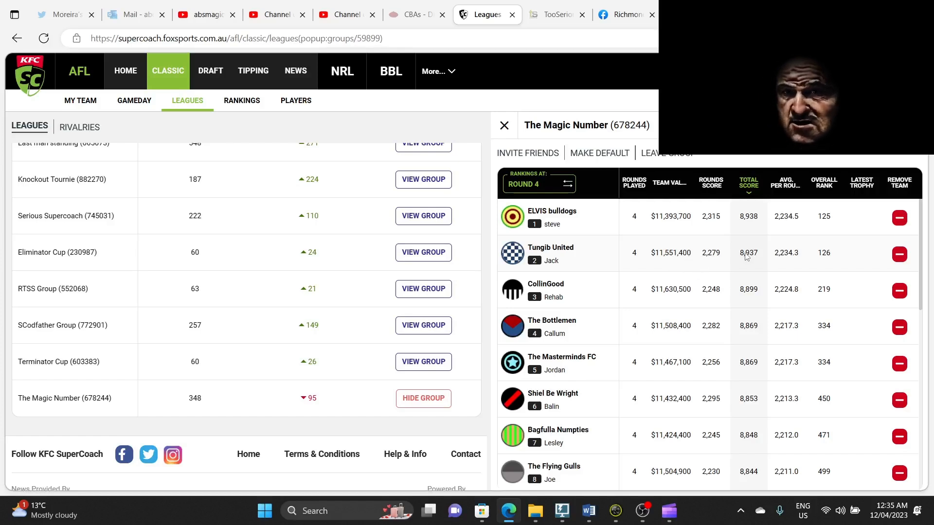
{"action": "mouse_move", "coordinate": [745, 254]}
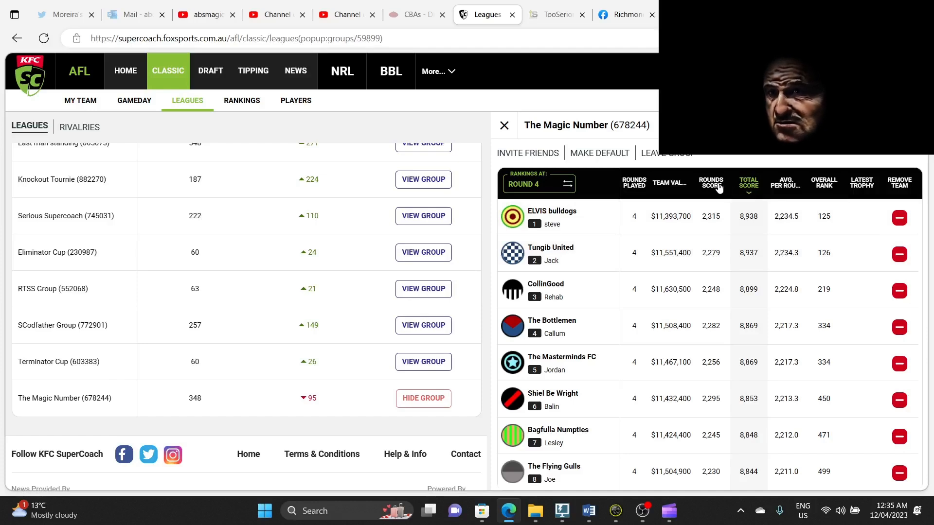
- Sort The Magic Number Round 4 ladder by Rounds Score, lowest first, and scroll down the table
{"action": "left_click", "coordinate": [711, 185]}
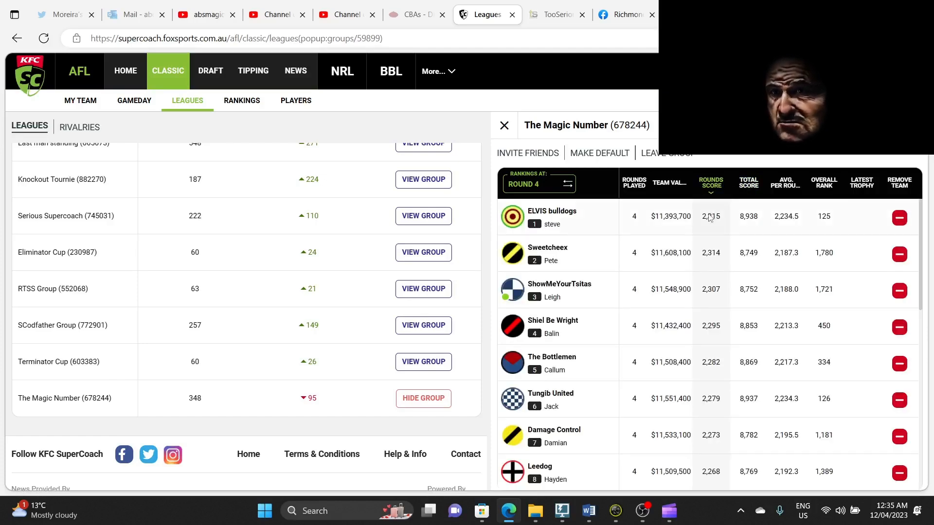
{"action": "mouse_move", "coordinate": [551, 273]}
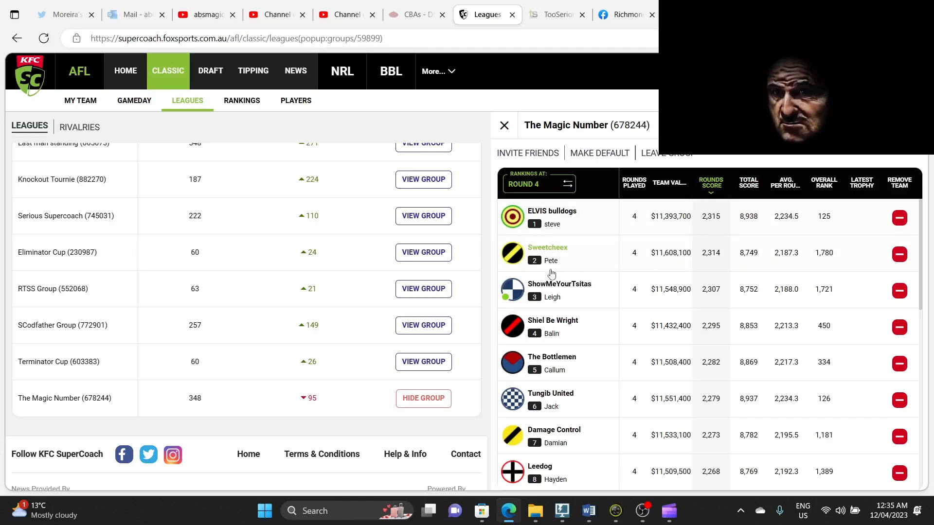
{"action": "mouse_move", "coordinate": [710, 187]}
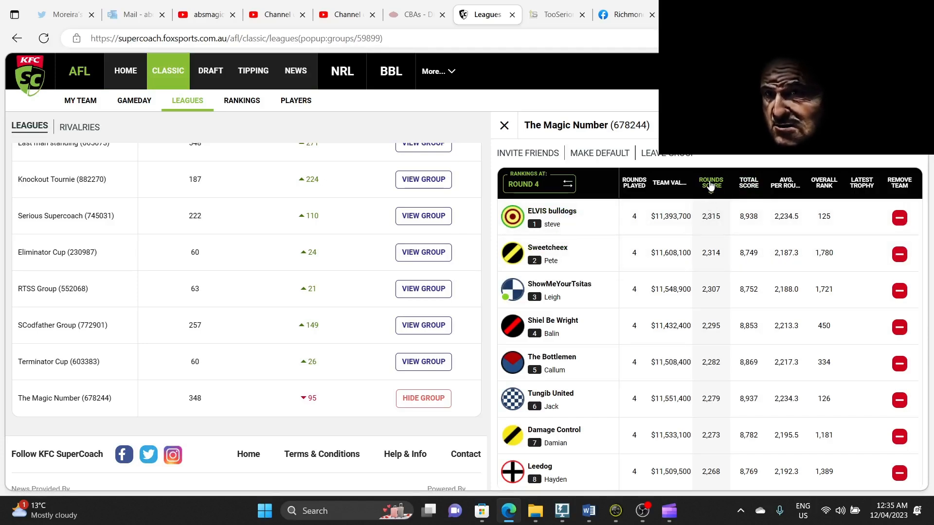
{"action": "left_click", "coordinate": [711, 183]}
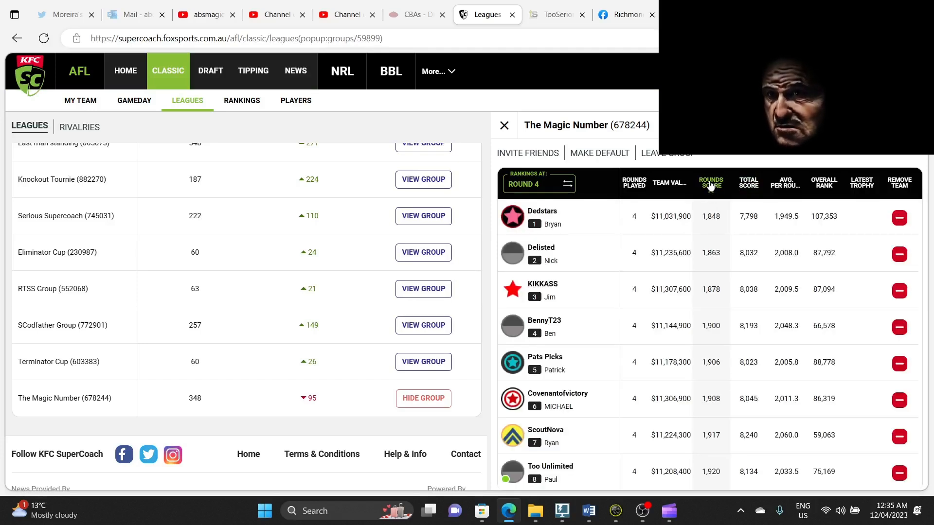
{"action": "mouse_move", "coordinate": [765, 314]}
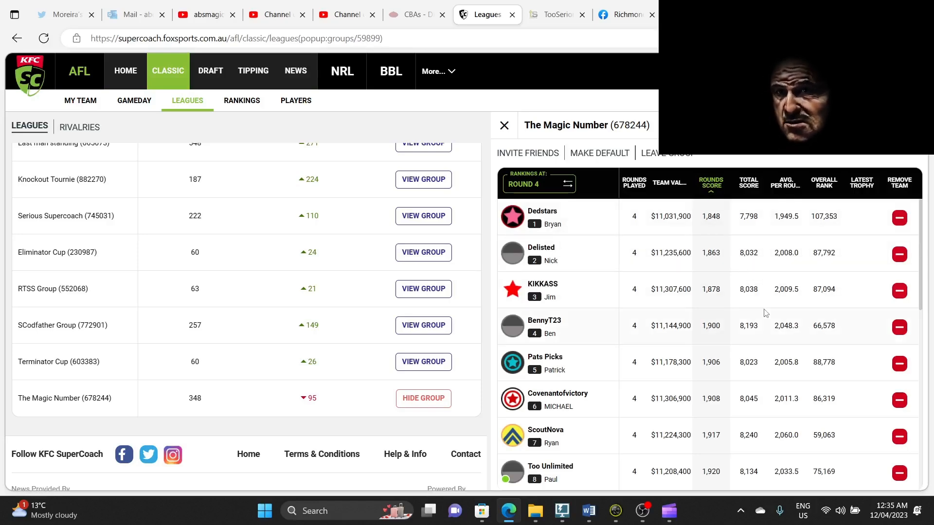
{"action": "scroll", "scroll_direction": "down", "scroll_amount": 3}
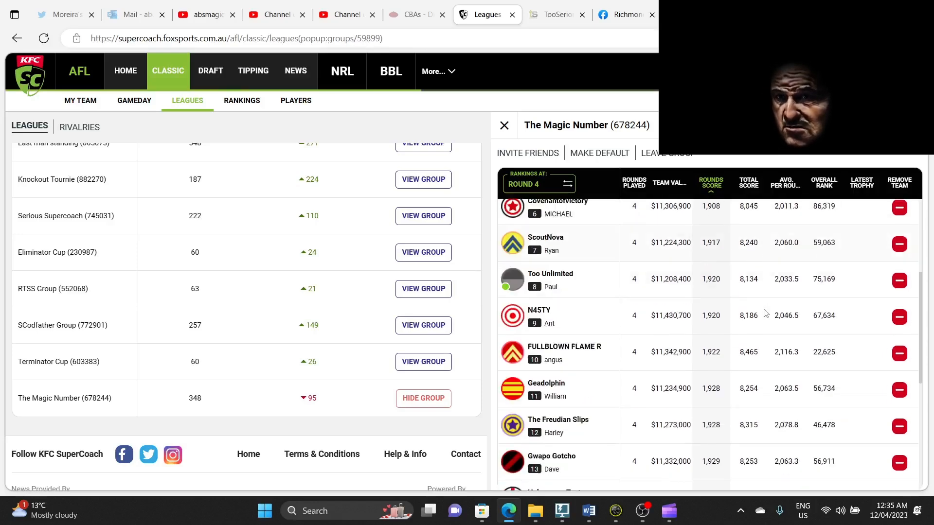
{"action": "scroll", "scroll_direction": "down", "scroll_amount": 3}
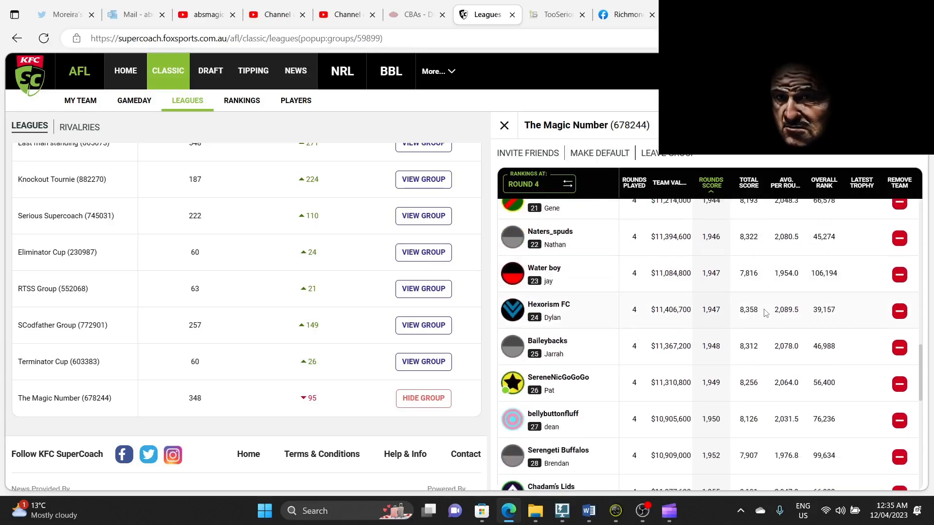
{"action": "scroll", "scroll_direction": "down", "scroll_amount": 3}
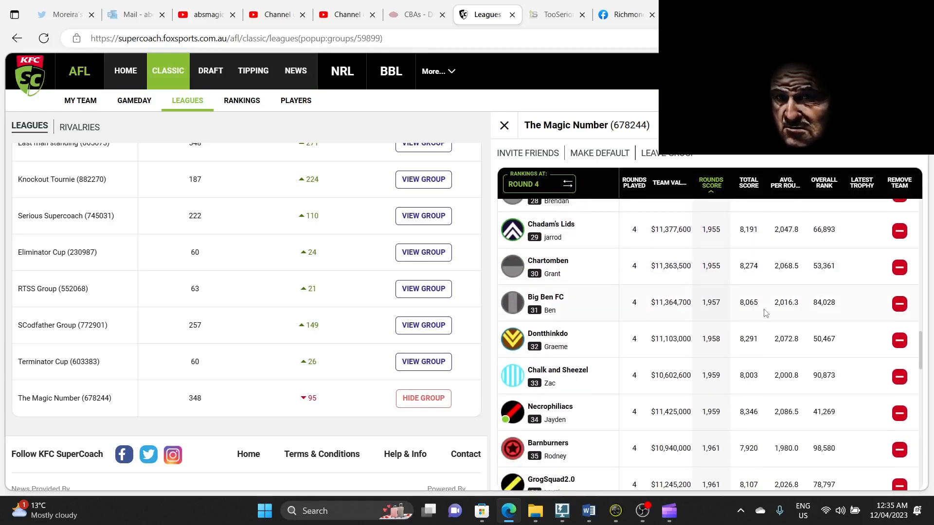
{"action": "scroll", "scroll_direction": "down", "scroll_amount": 3}
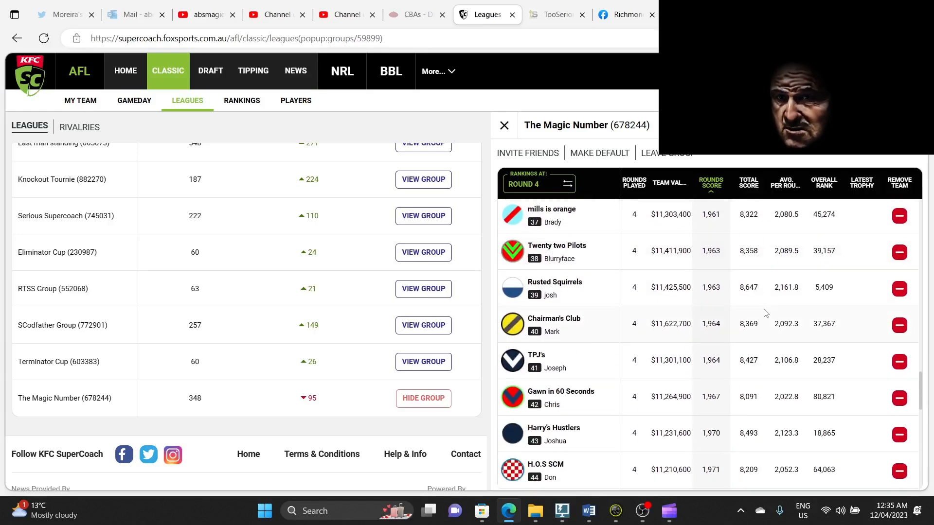
{"action": "scroll", "scroll_direction": "down", "scroll_amount": 3}
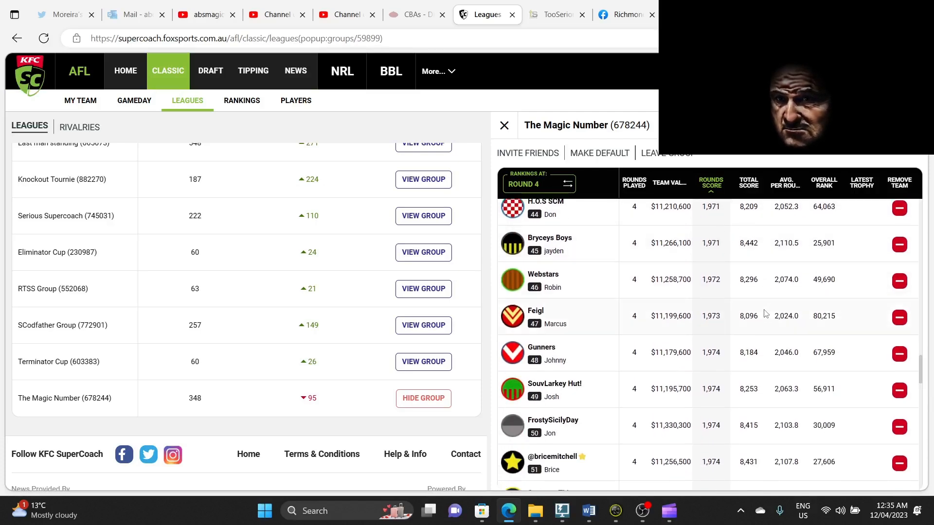
{"action": "scroll", "scroll_direction": "down", "scroll_amount": 3}
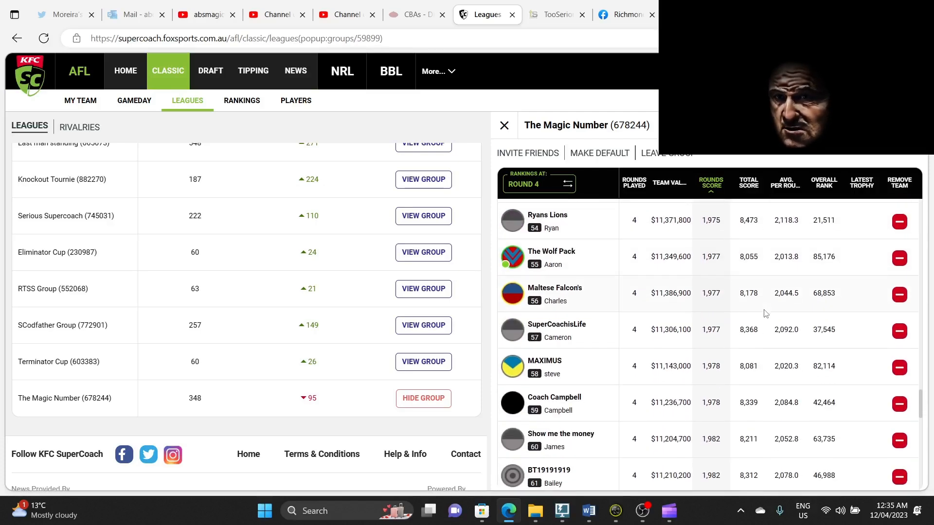
{"action": "scroll", "scroll_direction": "down", "scroll_amount": 3}
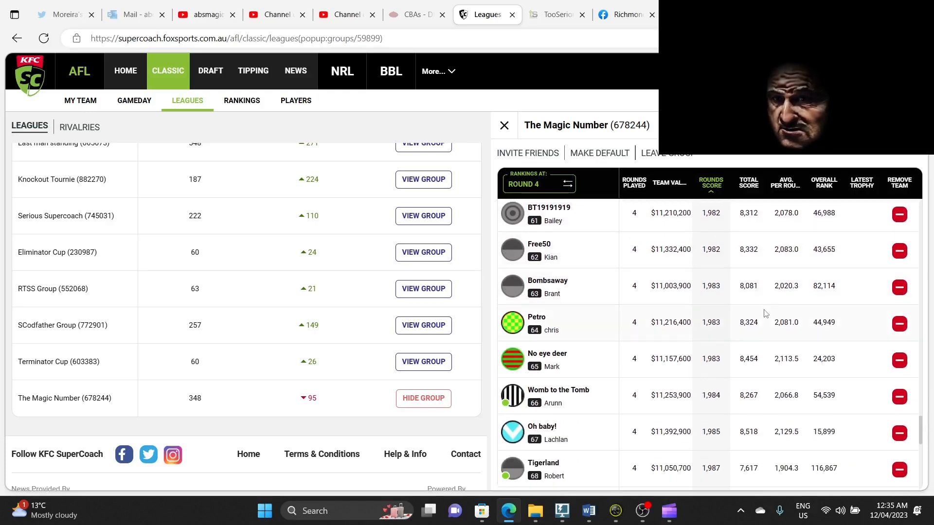
{"action": "scroll", "scroll_direction": "down", "scroll_amount": 3}
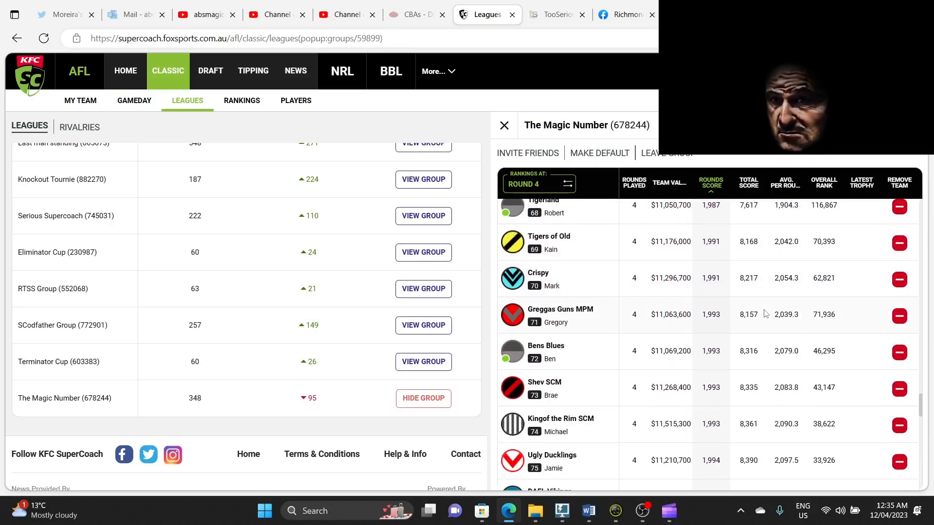
{"action": "scroll", "scroll_direction": "down", "scroll_amount": 3}
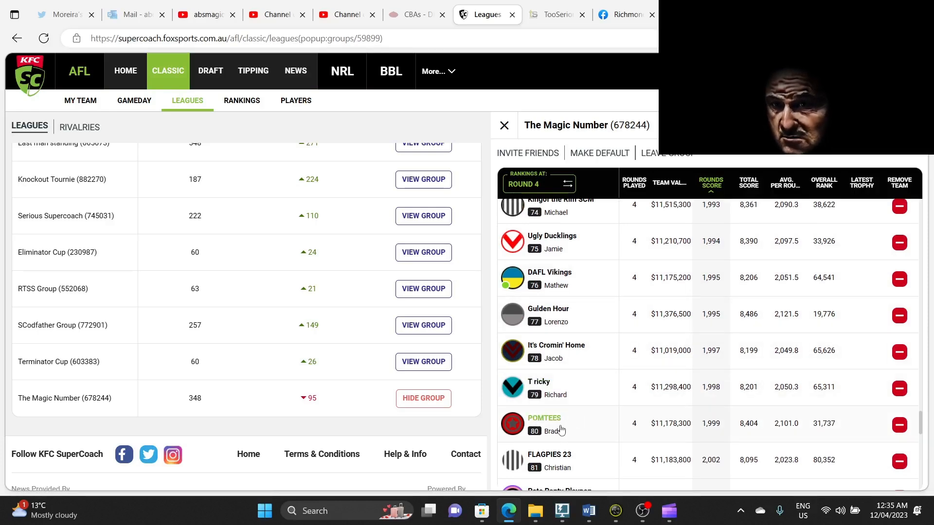
{"action": "mouse_move", "coordinate": [692, 435]}
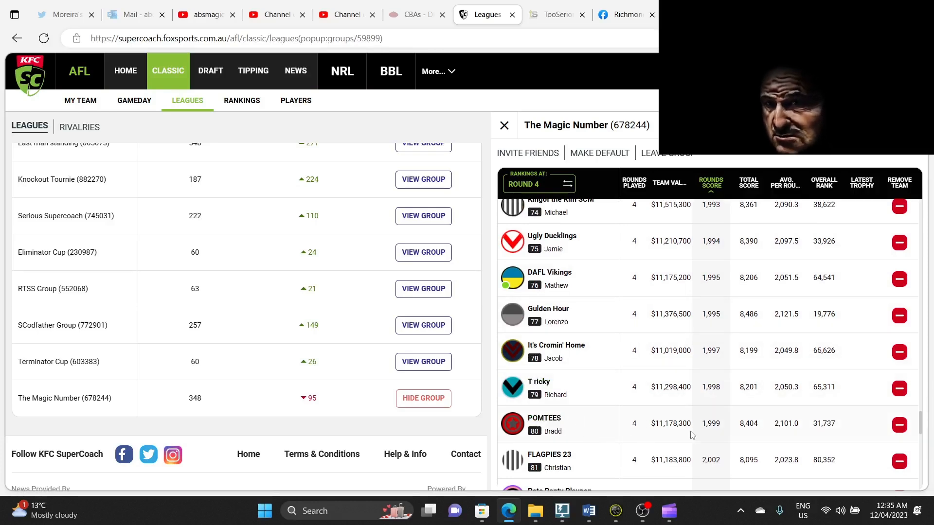
{"action": "mouse_move", "coordinate": [706, 433]}
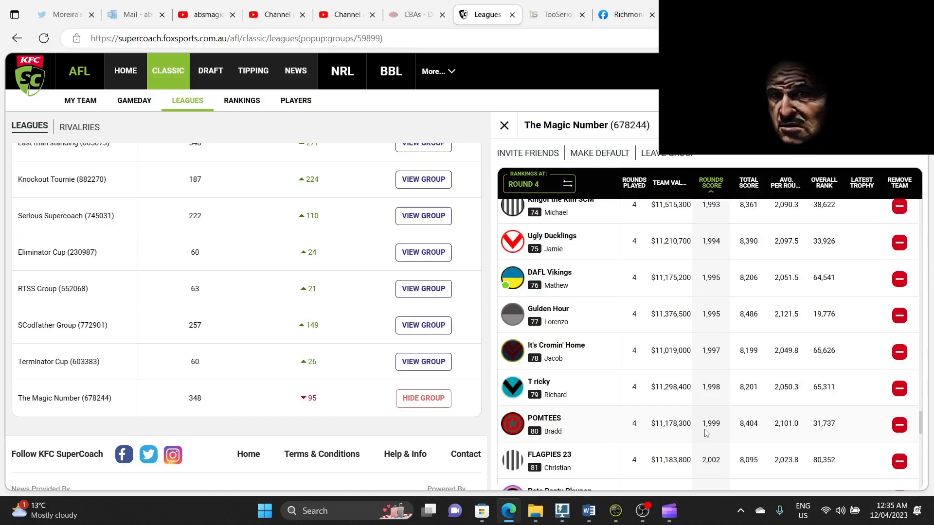
{"action": "mouse_move", "coordinate": [669, 433]}
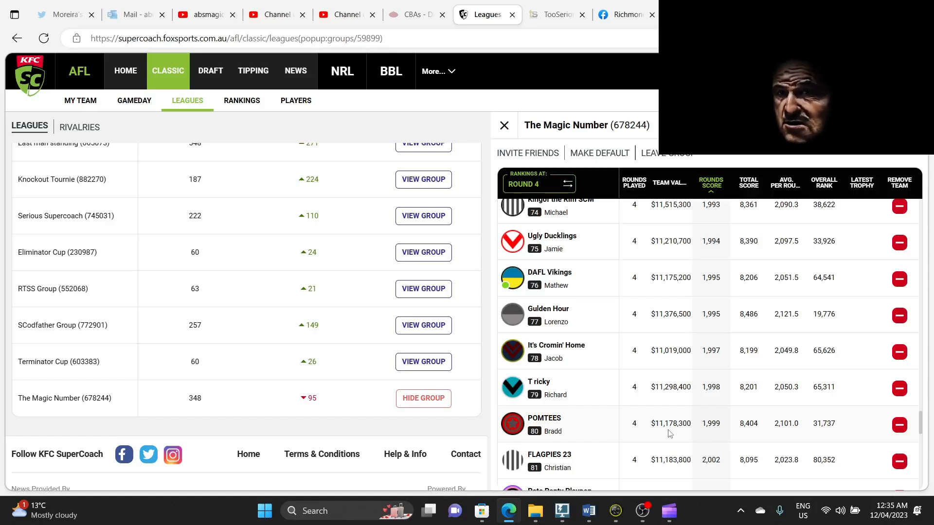
{"action": "mouse_move", "coordinate": [631, 423]}
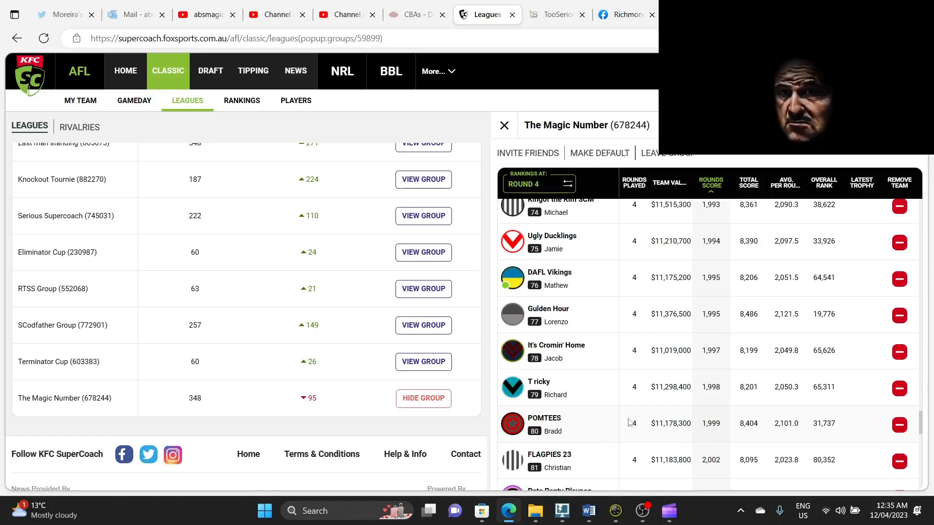
- Scroll back up to the teams ranked 48–55, such as Gunners and SweetestThing
{"action": "scroll", "scroll_direction": "up", "scroll_amount": 3}
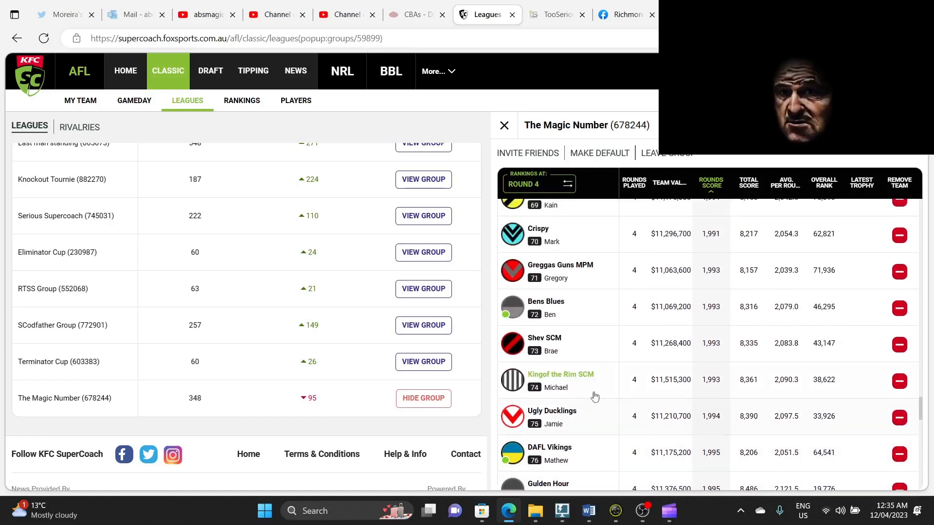
{"action": "mouse_move", "coordinate": [637, 342]}
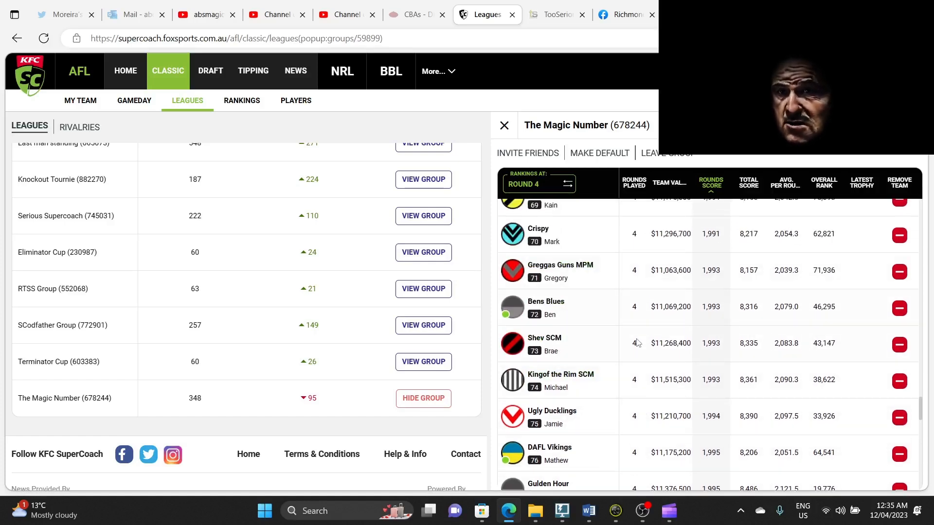
{"action": "scroll", "scroll_direction": "up", "scroll_amount": 3}
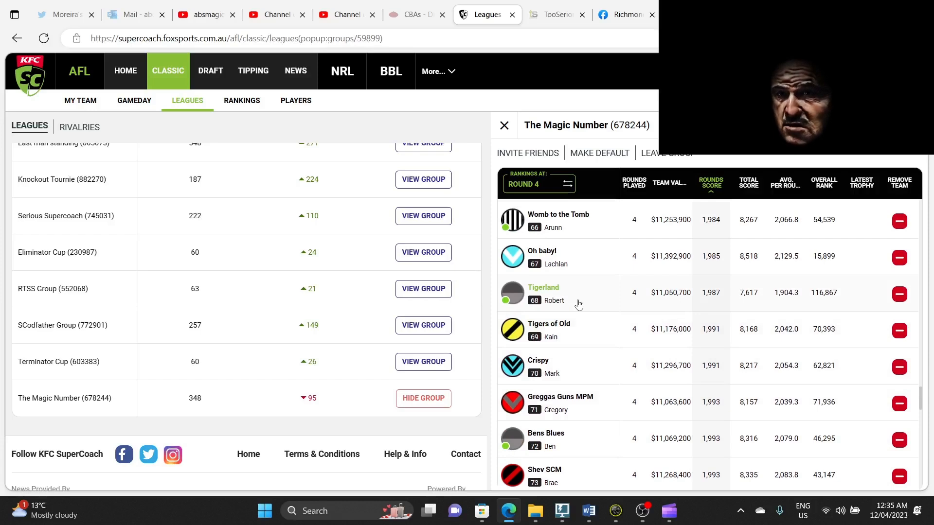
{"action": "scroll", "scroll_direction": "up", "scroll_amount": 3}
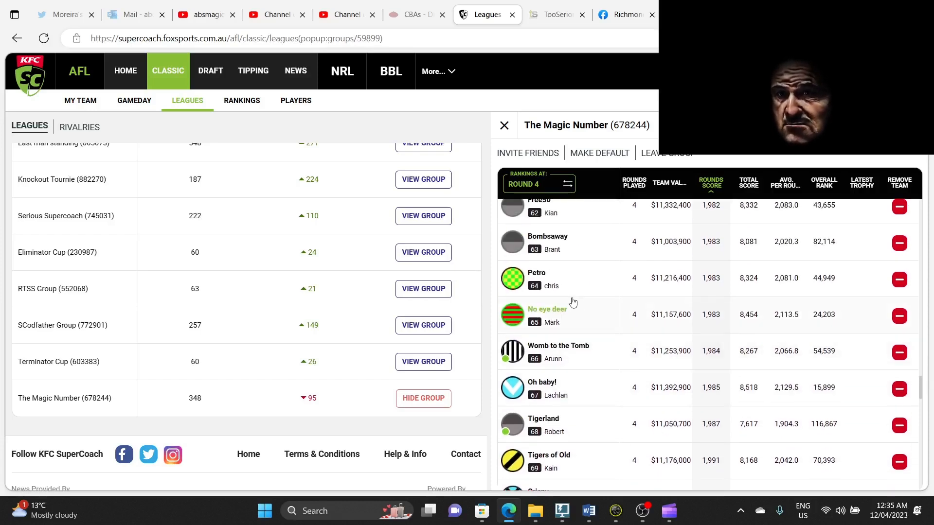
{"action": "mouse_move", "coordinate": [615, 294]}
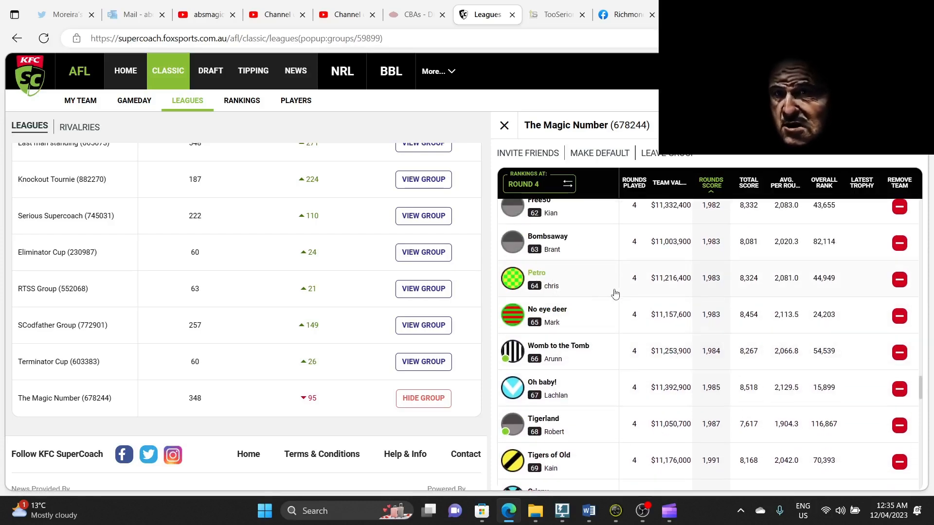
{"action": "scroll", "scroll_direction": "up", "scroll_amount": 3}
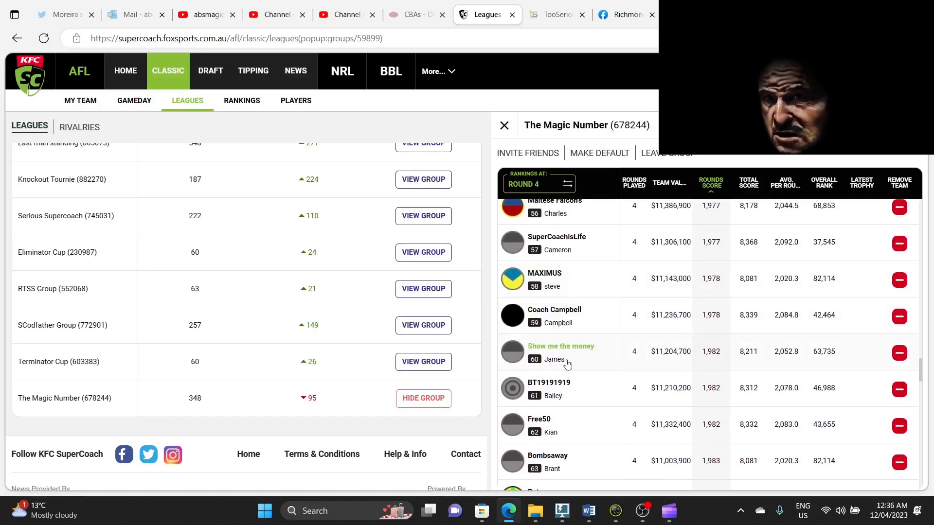
{"action": "scroll", "scroll_direction": "up", "scroll_amount": 3}
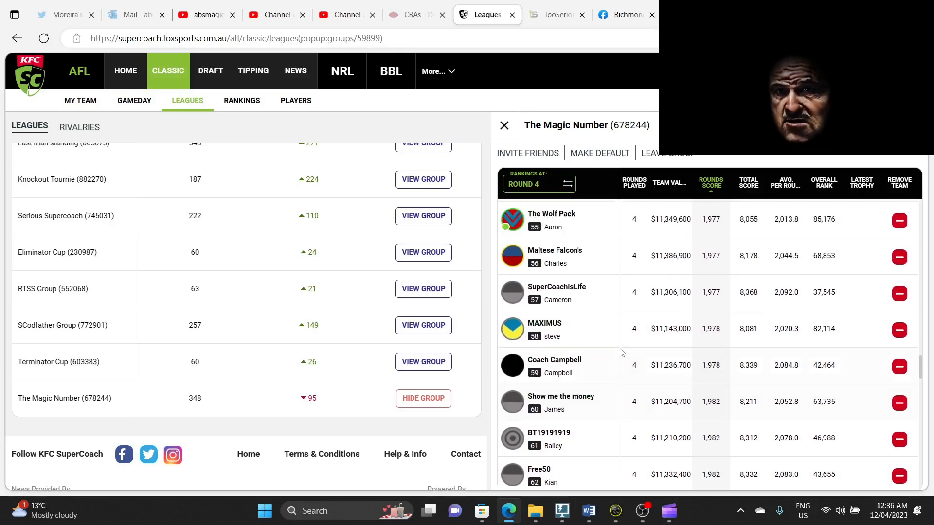
{"action": "scroll", "scroll_direction": "up", "scroll_amount": 3}
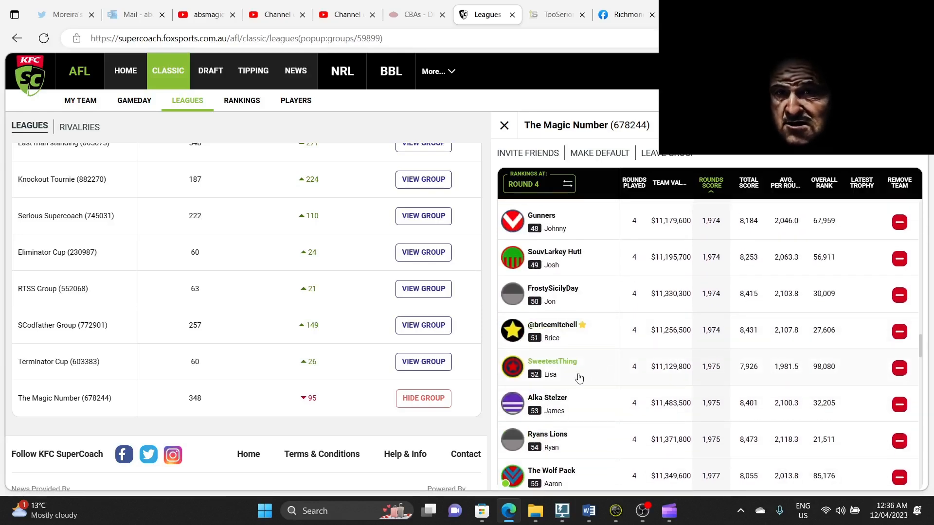
{"action": "mouse_move", "coordinate": [570, 377]}
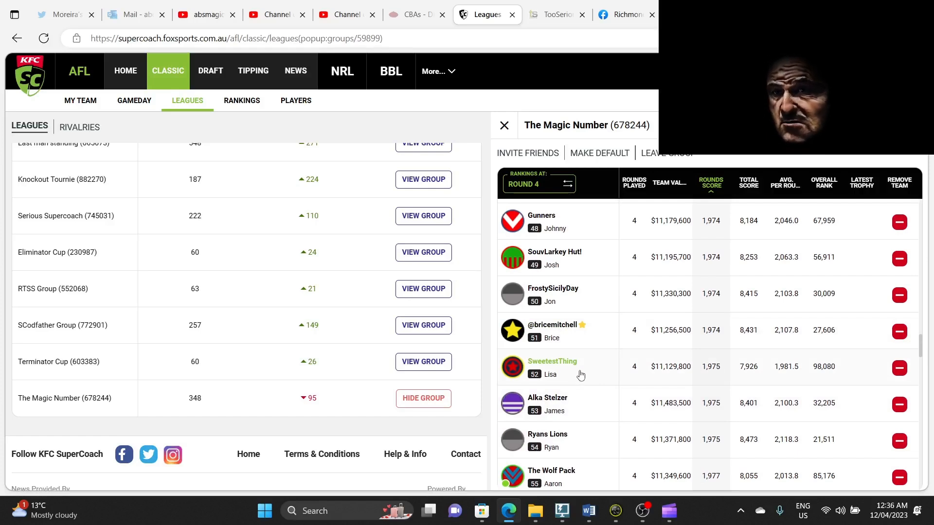
{"action": "mouse_move", "coordinate": [565, 334]}
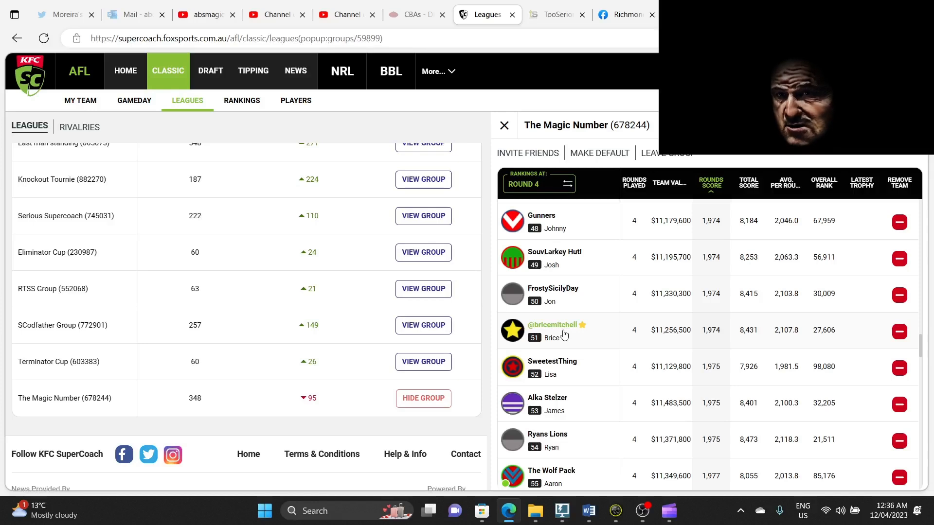
{"action": "mouse_move", "coordinate": [594, 324]}
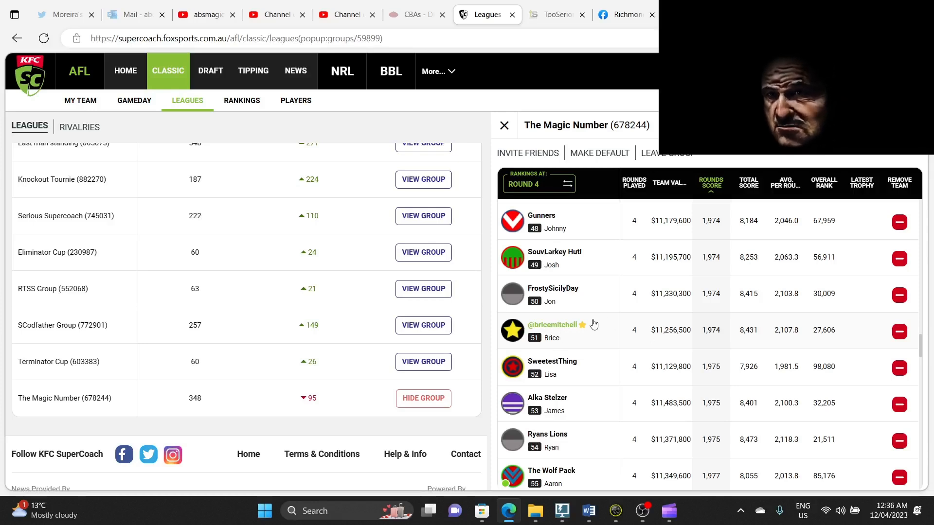
{"action": "mouse_move", "coordinate": [592, 340]}
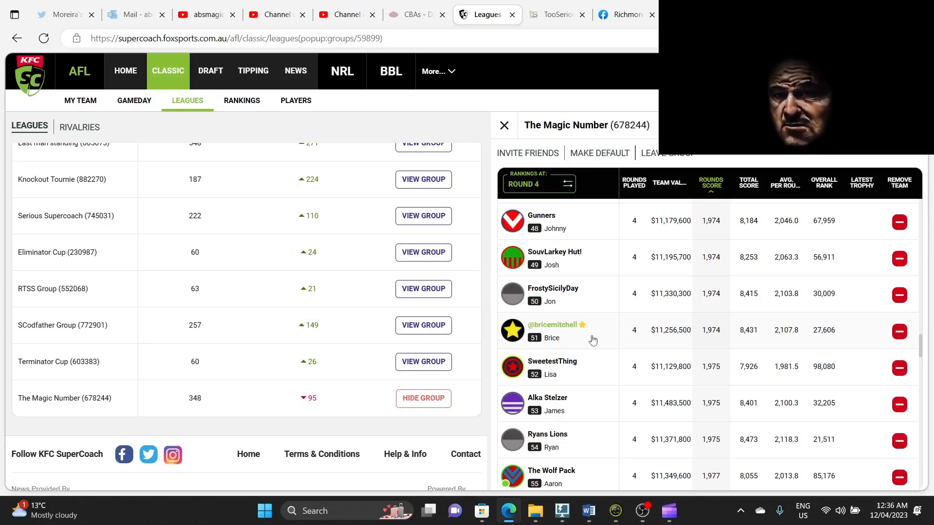
- Scroll up to the ladder's top rows, where Dedstars ranks first with 1,848
{"action": "scroll", "scroll_direction": "up", "scroll_amount": 3}
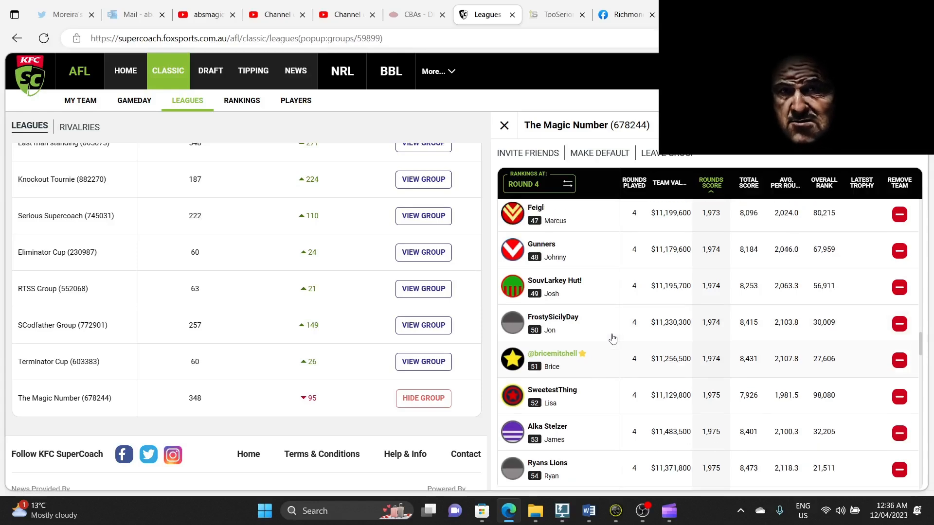
{"action": "scroll", "scroll_direction": "up", "scroll_amount": 3}
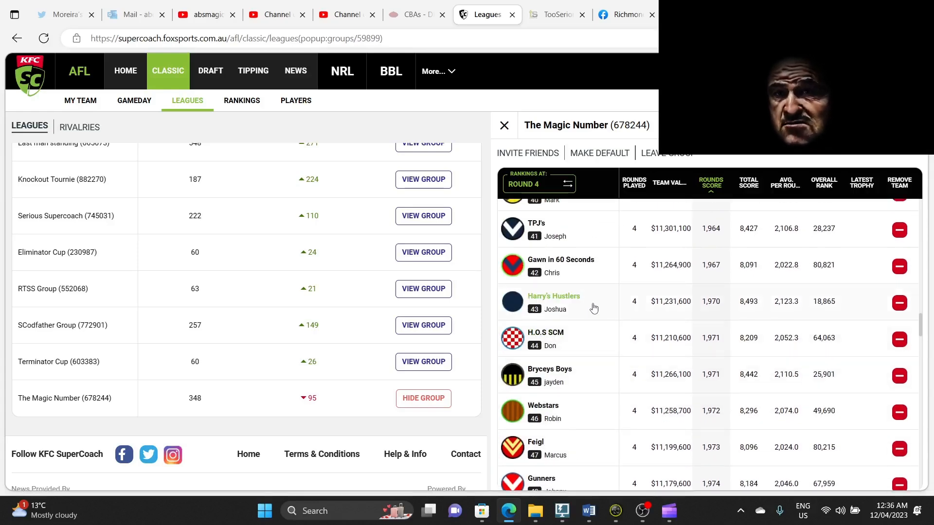
{"action": "mouse_move", "coordinate": [563, 272]}
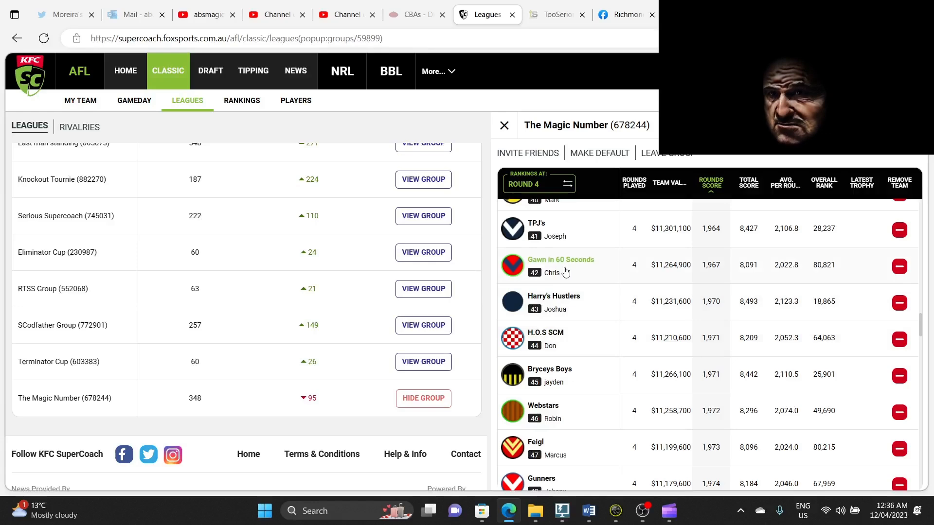
{"action": "scroll", "scroll_direction": "up", "scroll_amount": 3}
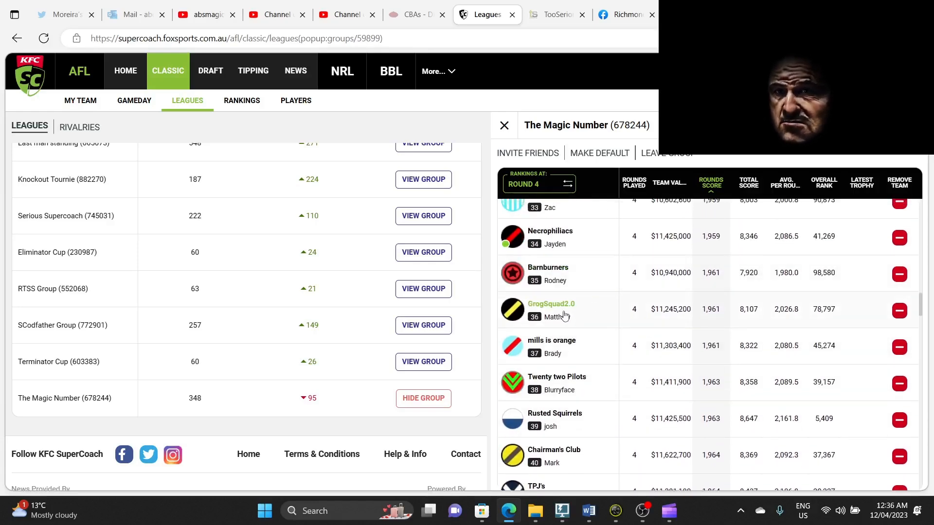
{"action": "mouse_move", "coordinate": [596, 319]}
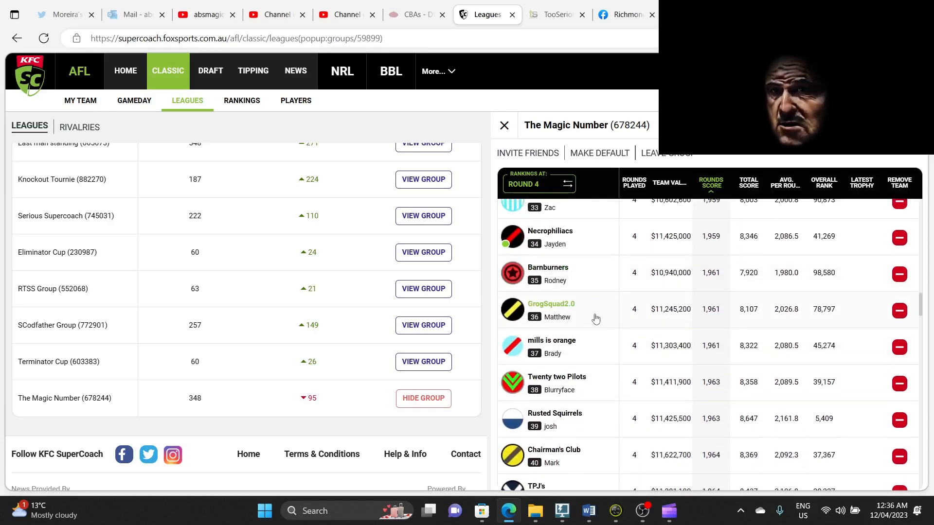
{"action": "scroll", "scroll_direction": "up", "scroll_amount": 3}
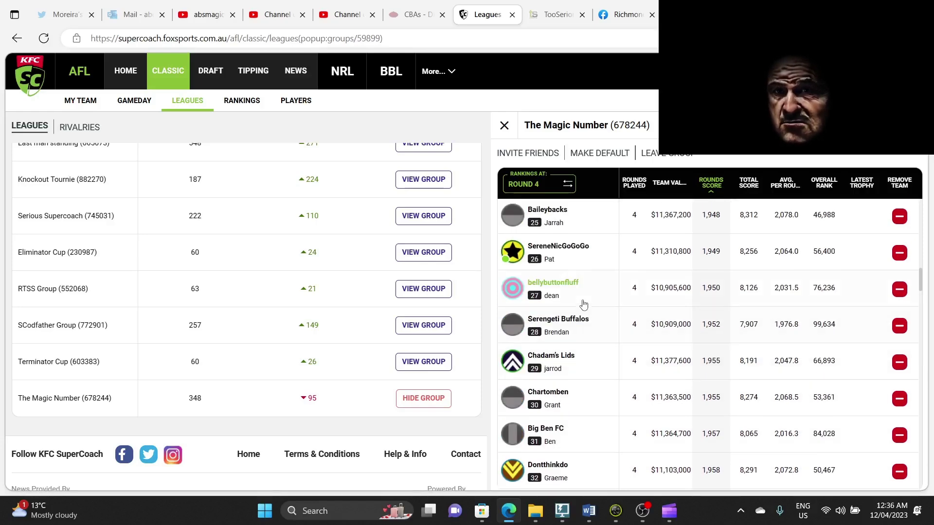
{"action": "scroll", "scroll_direction": "up", "scroll_amount": 3}
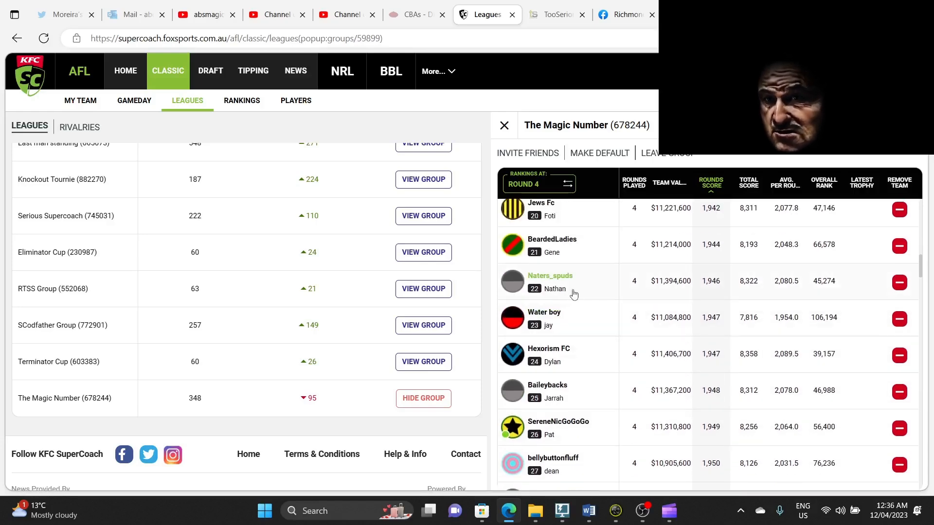
{"action": "mouse_move", "coordinate": [582, 287]}
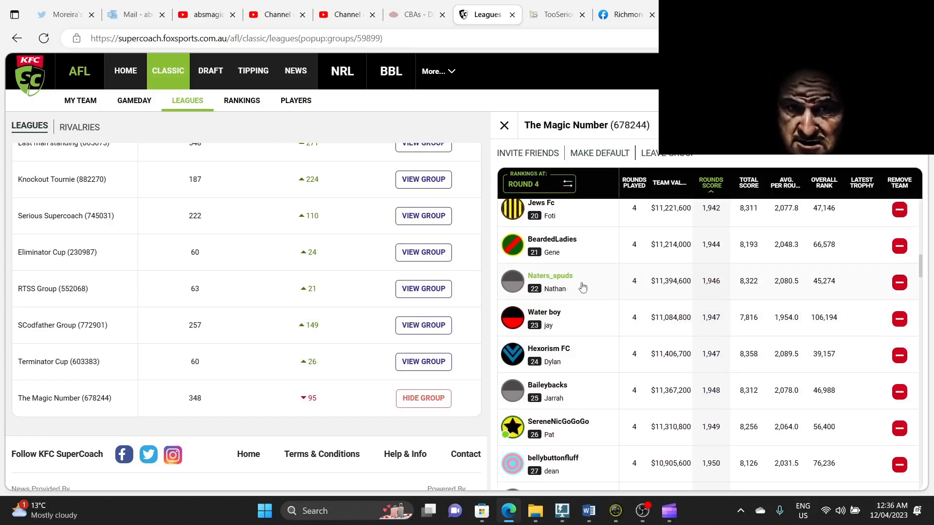
{"action": "scroll", "scroll_direction": "up", "scroll_amount": 3}
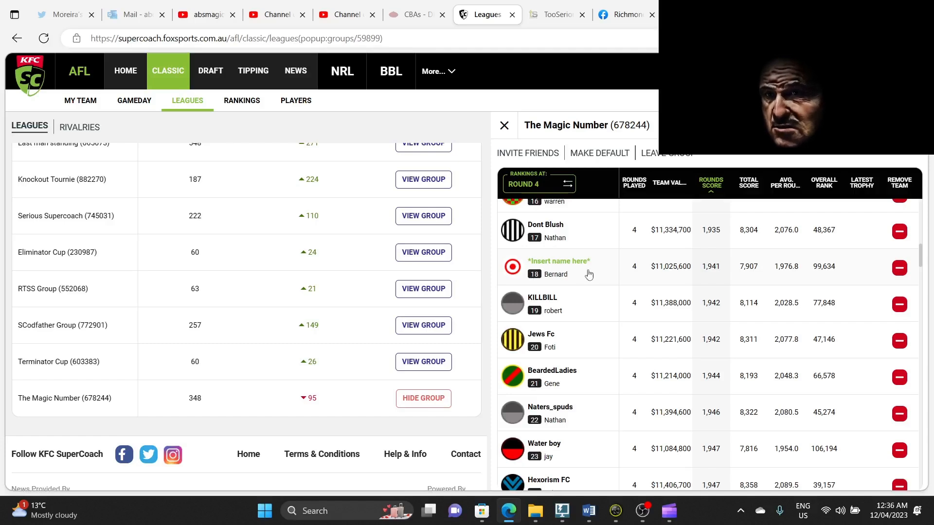
{"action": "scroll", "scroll_direction": "up", "scroll_amount": 3}
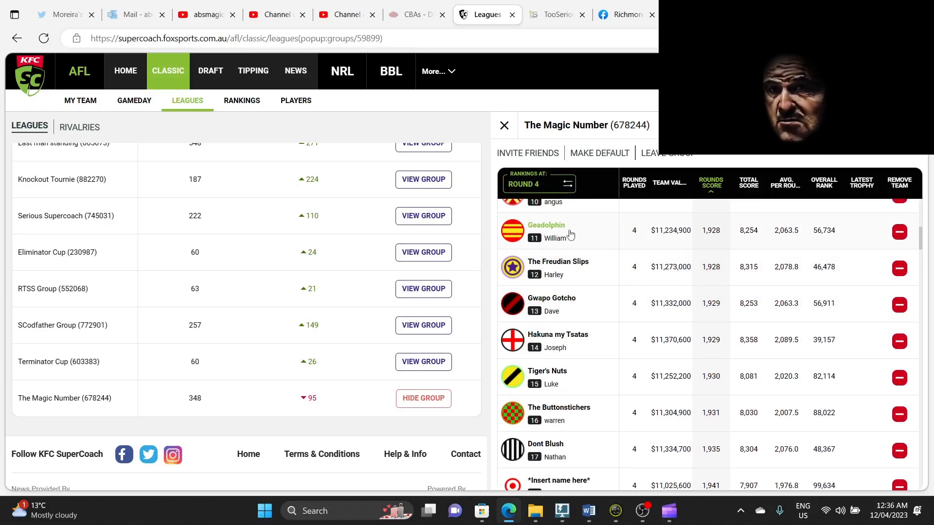
{"action": "scroll", "scroll_direction": "up", "scroll_amount": 3}
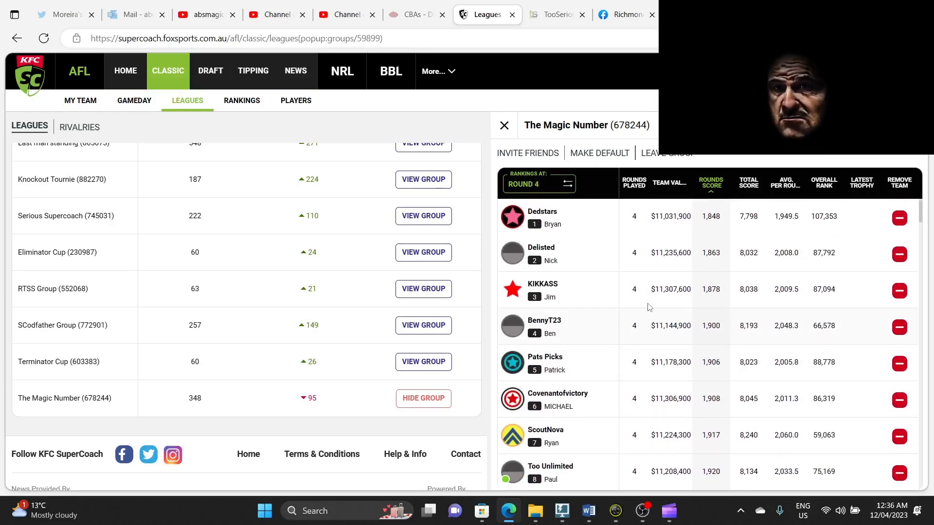
{"action": "mouse_move", "coordinate": [554, 297]}
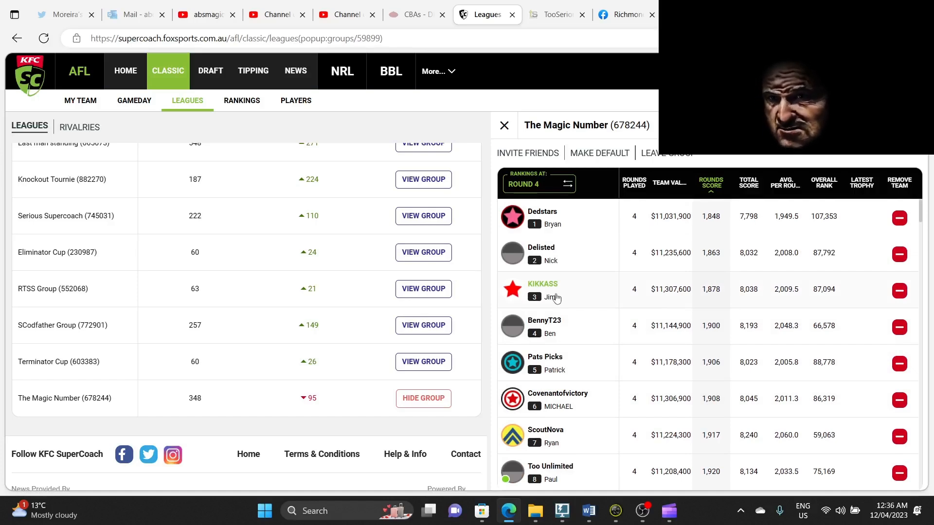
{"action": "mouse_move", "coordinate": [563, 272]}
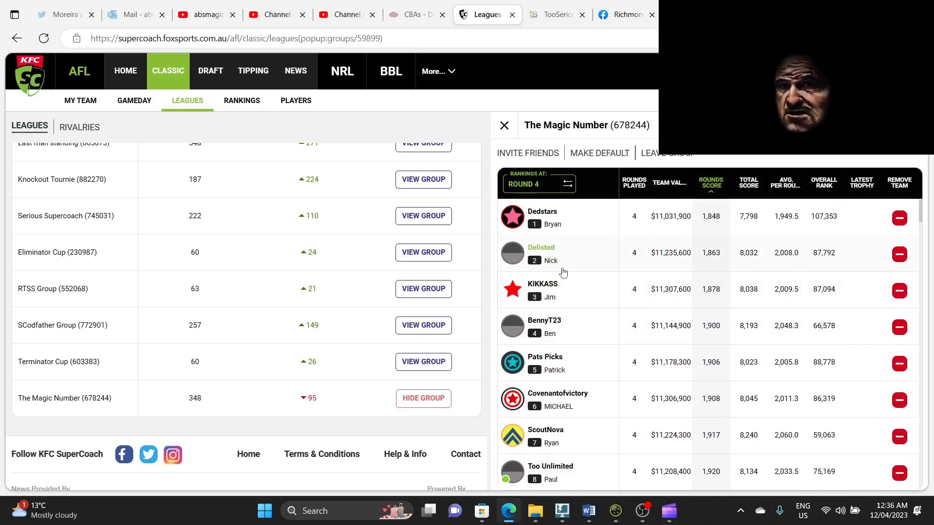
{"action": "mouse_move", "coordinate": [560, 268]}
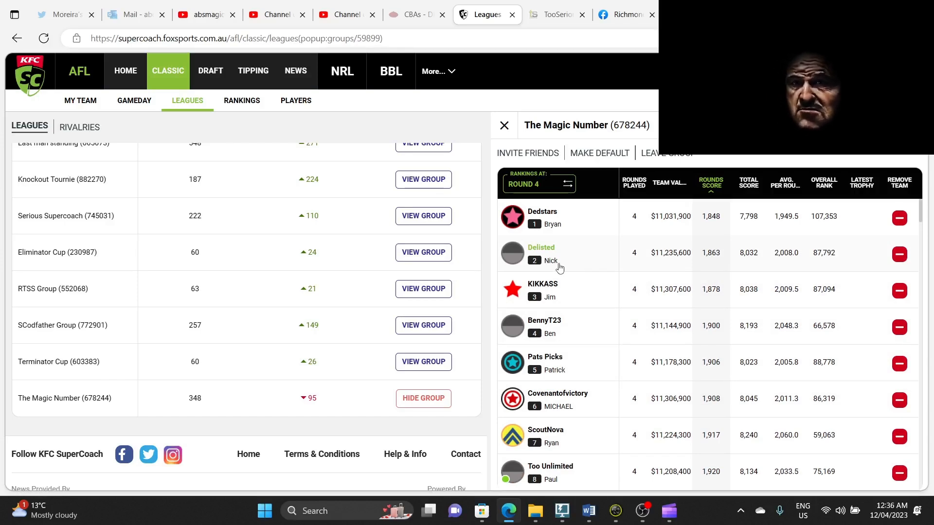
{"action": "mouse_move", "coordinate": [597, 438]}
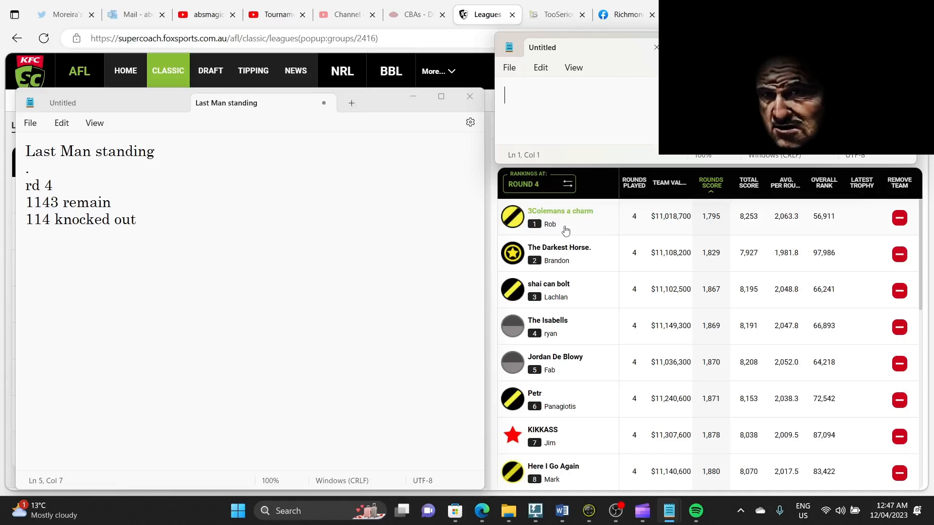
{"action": "mouse_move", "coordinate": [716, 225]}
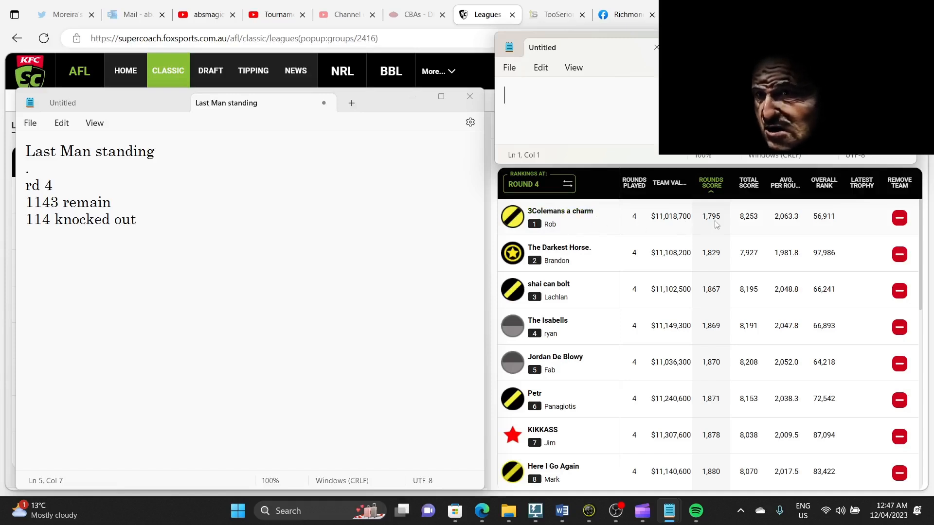
{"action": "mouse_move", "coordinate": [621, 234]}
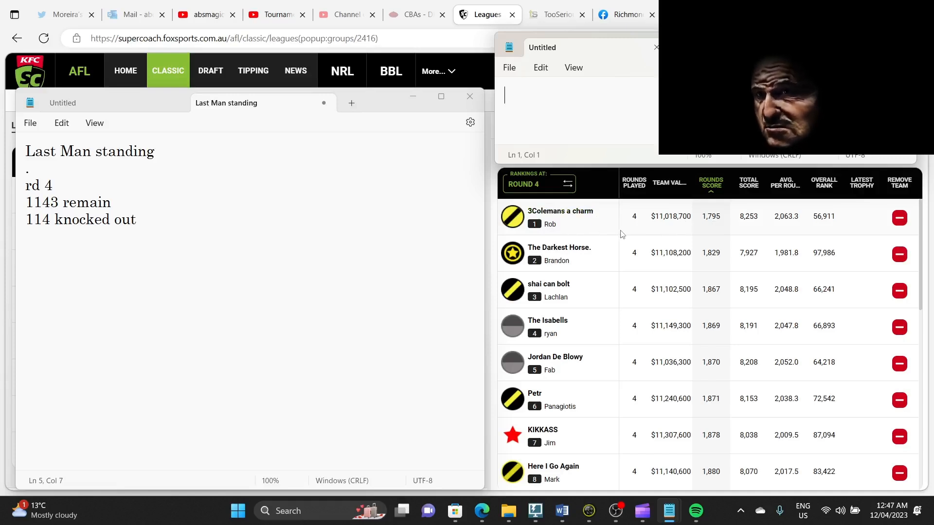
{"action": "mouse_move", "coordinate": [554, 337]}
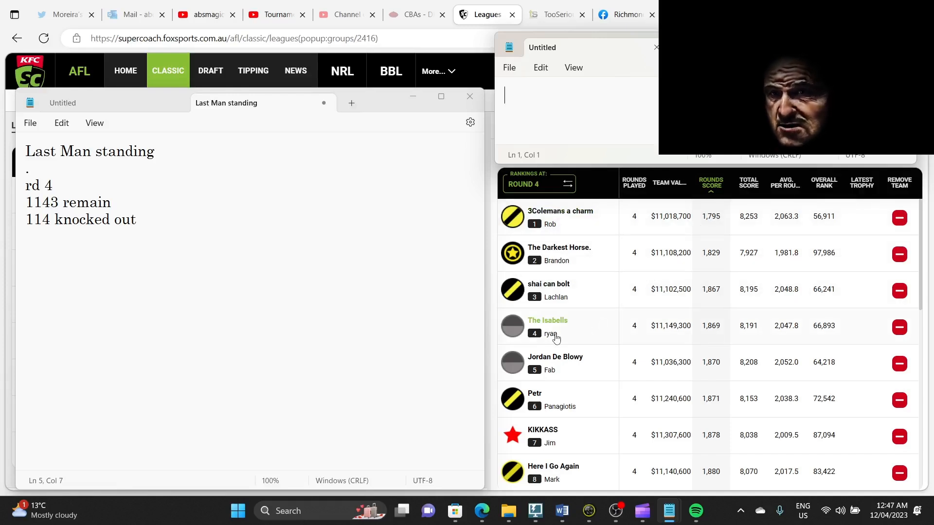
{"action": "mouse_move", "coordinate": [730, 338]}
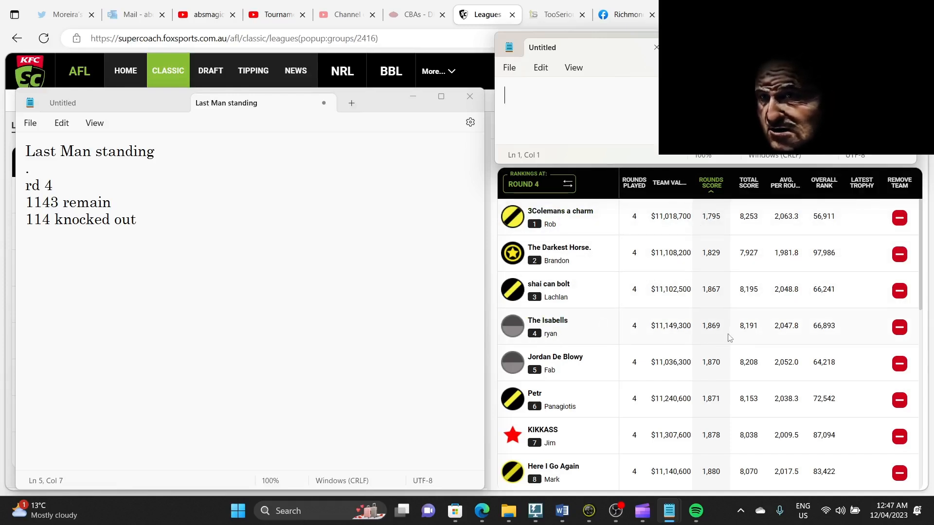
{"action": "mouse_move", "coordinate": [684, 347]}
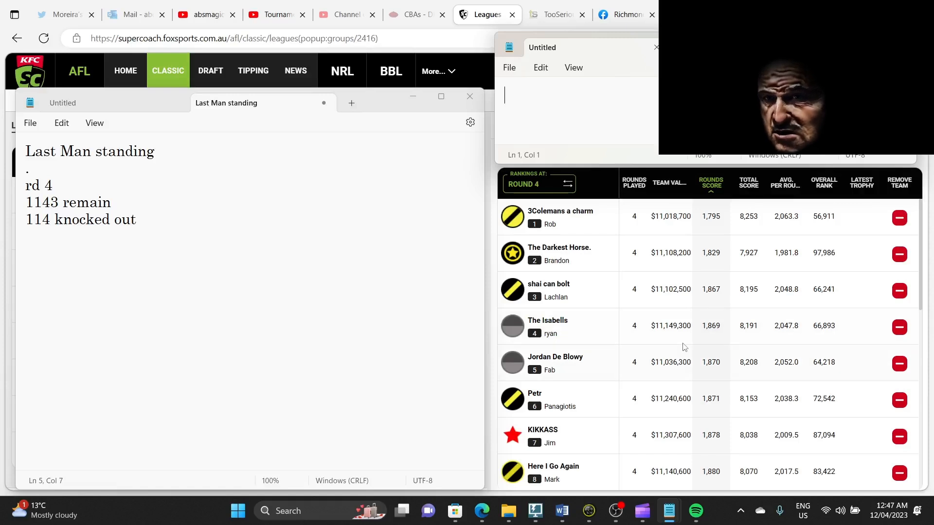
{"action": "scroll", "scroll_direction": "down", "scroll_amount": 3}
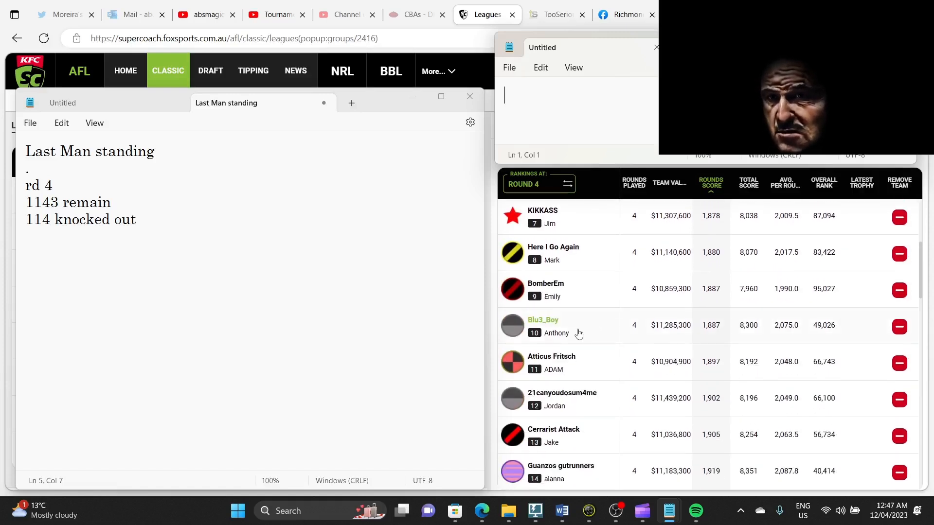
{"action": "mouse_move", "coordinate": [563, 331]}
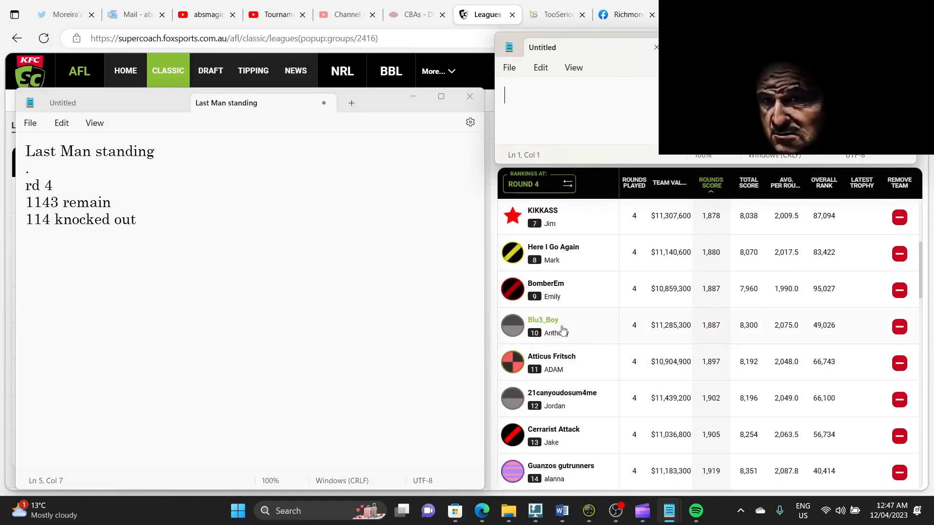
{"action": "scroll", "scroll_direction": "down", "scroll_amount": 3}
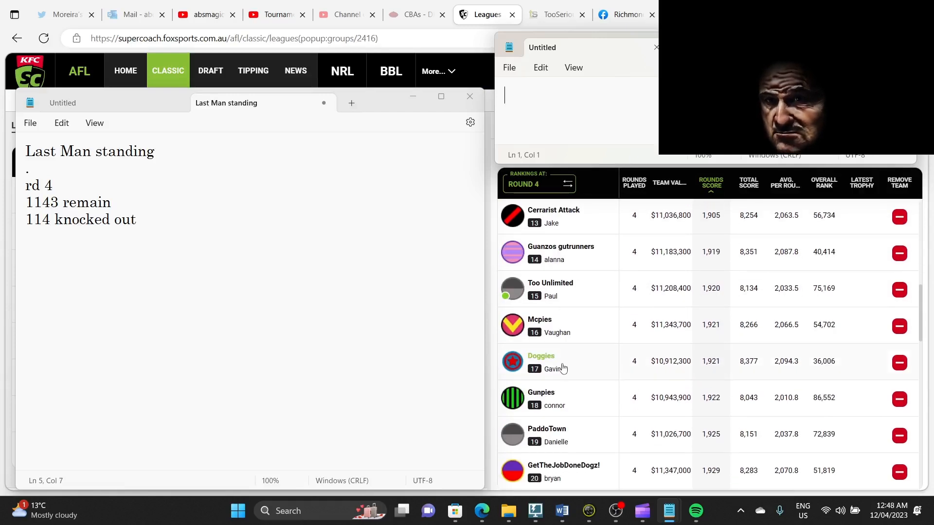
{"action": "mouse_move", "coordinate": [558, 373]}
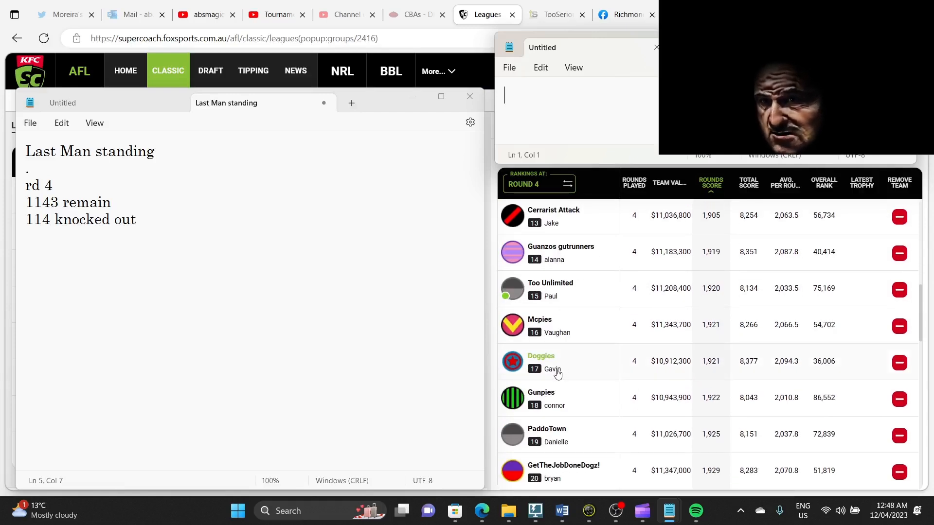
{"action": "mouse_move", "coordinate": [719, 377]}
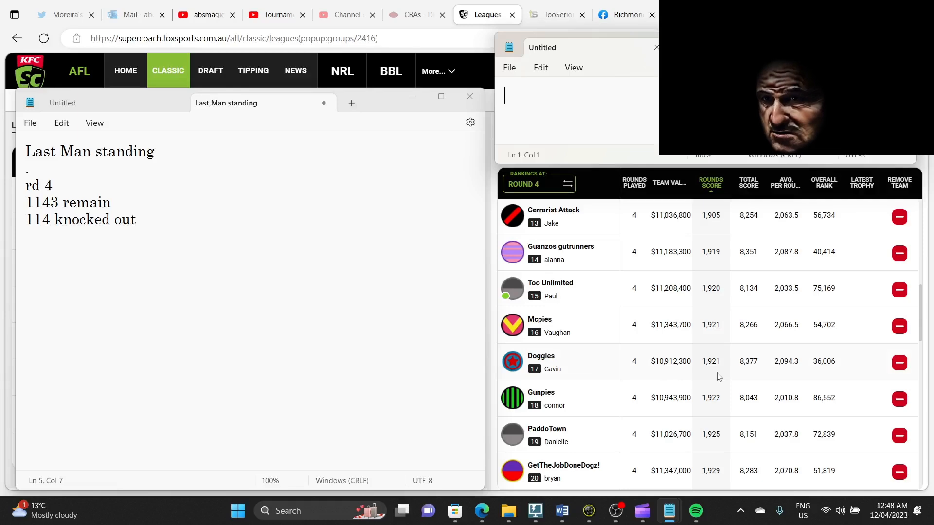
{"action": "scroll", "scroll_direction": "down", "scroll_amount": 3}
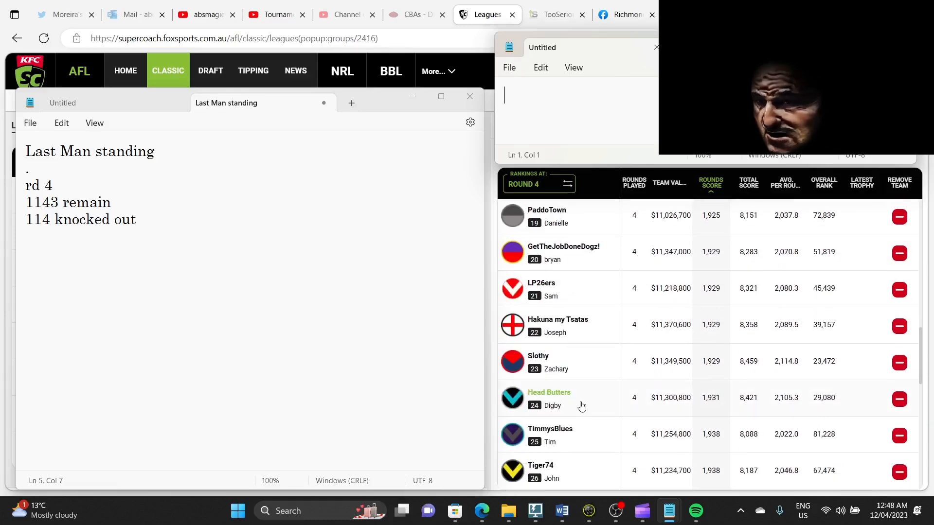
{"action": "scroll", "scroll_direction": "down", "scroll_amount": 3}
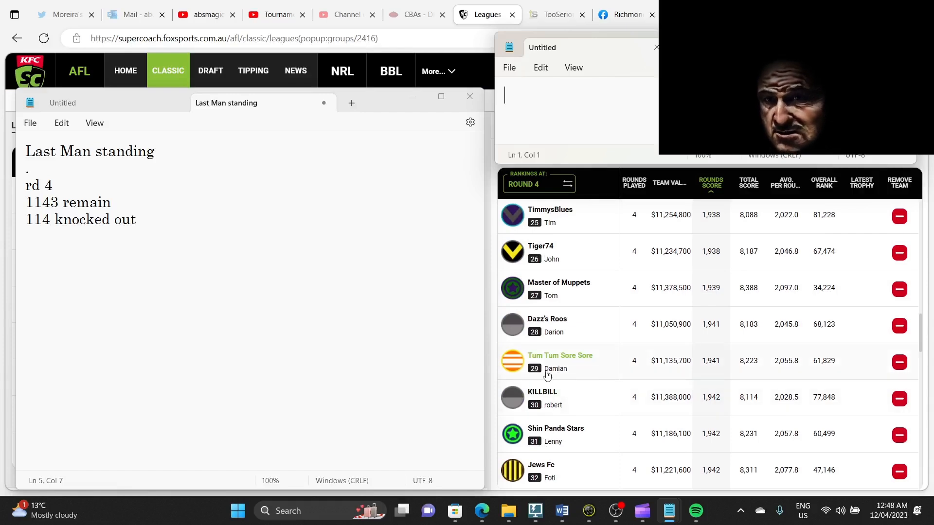
{"action": "mouse_move", "coordinate": [581, 369]}
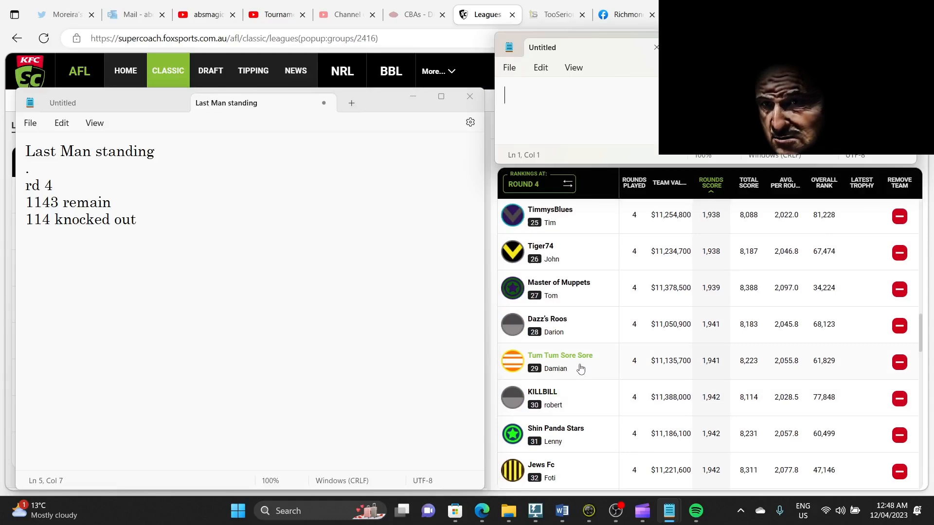
{"action": "scroll", "scroll_direction": "down", "scroll_amount": 3}
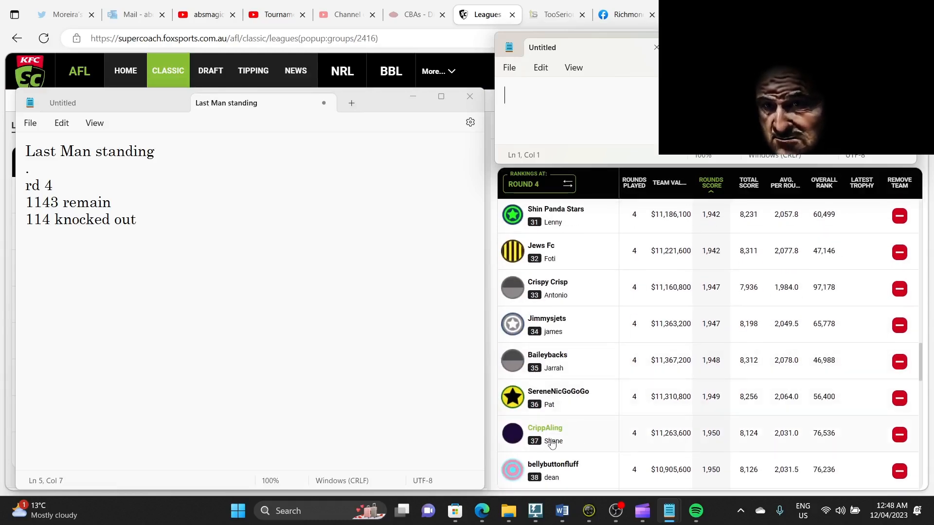
{"action": "mouse_move", "coordinate": [575, 443]}
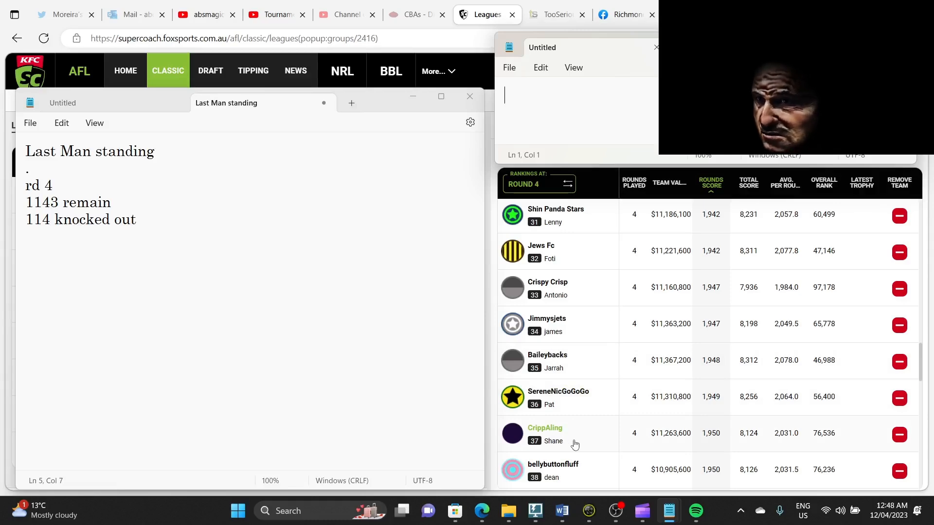
{"action": "scroll", "scroll_direction": "down", "scroll_amount": 3}
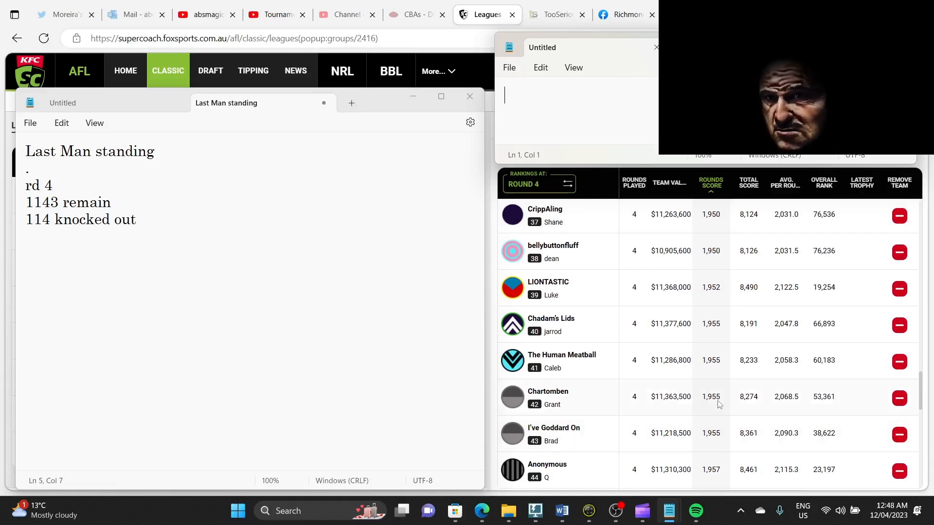
{"action": "mouse_move", "coordinate": [547, 464]}
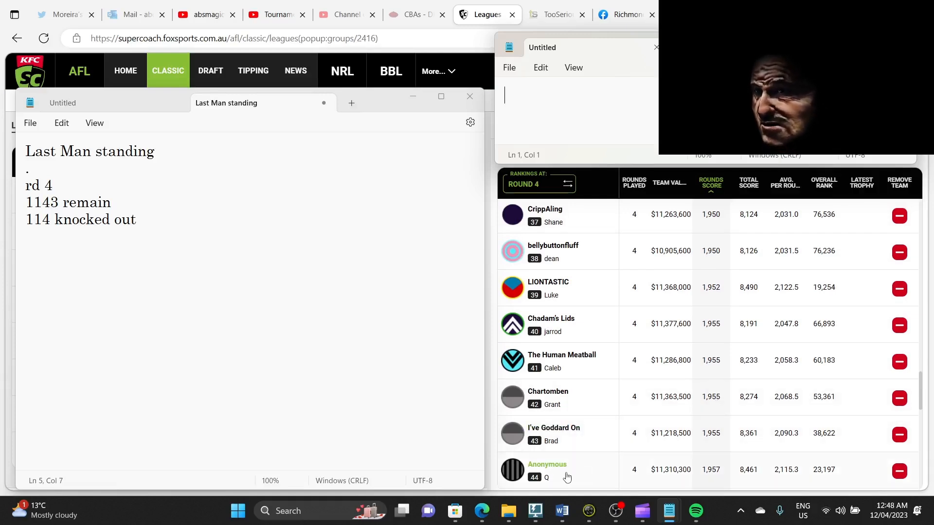
{"action": "scroll", "scroll_direction": "down", "scroll_amount": 3}
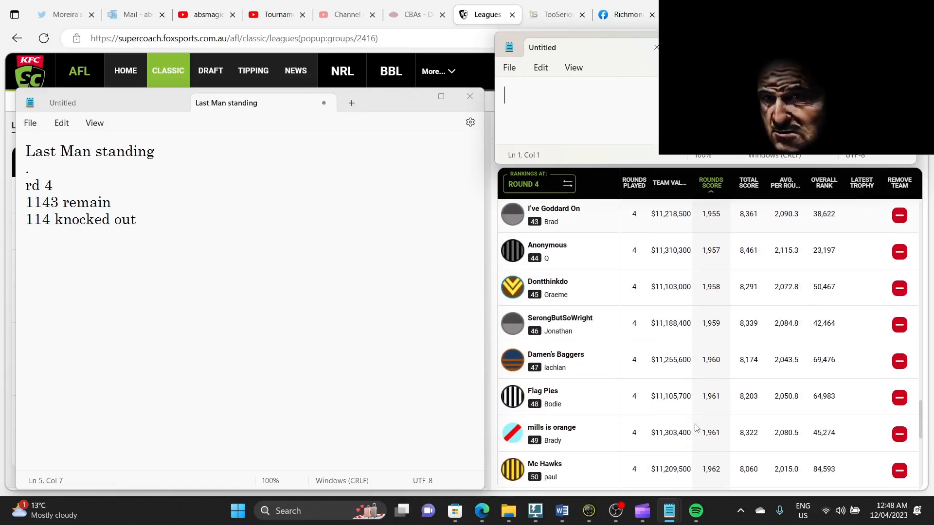
{"action": "scroll", "scroll_direction": "down", "scroll_amount": 3}
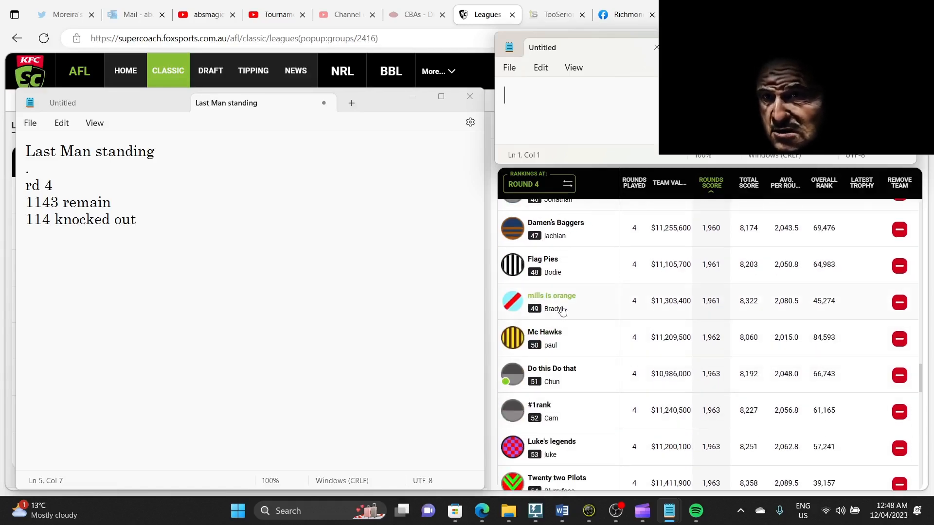
{"action": "mouse_move", "coordinate": [542, 379]}
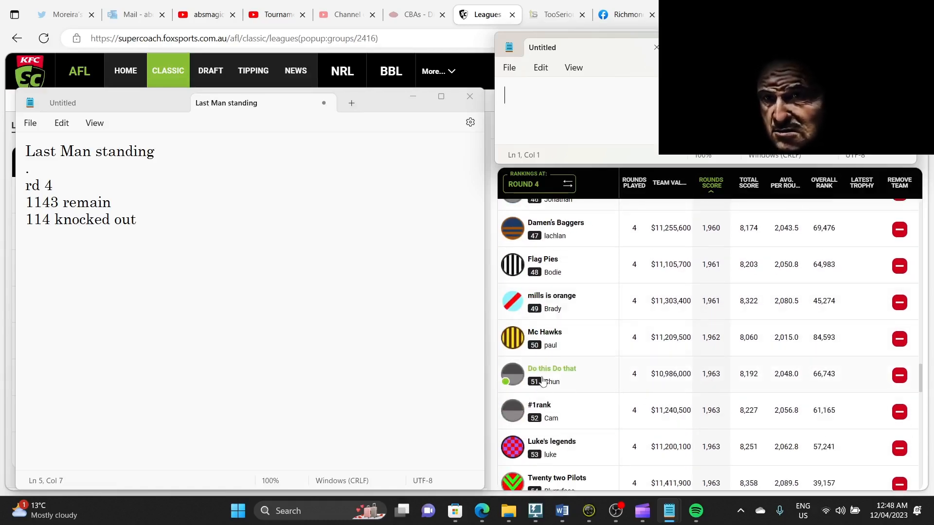
{"action": "mouse_move", "coordinate": [631, 387]}
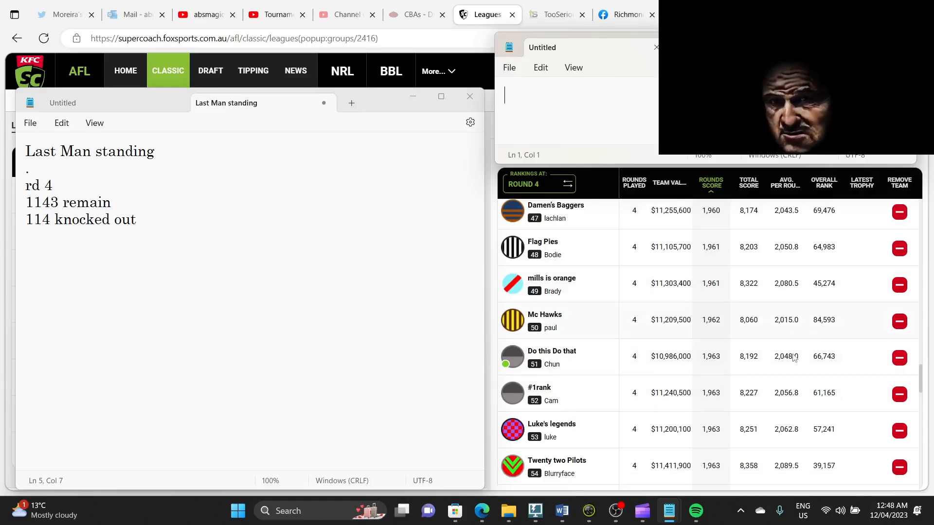
{"action": "scroll", "scroll_direction": "down", "scroll_amount": 3}
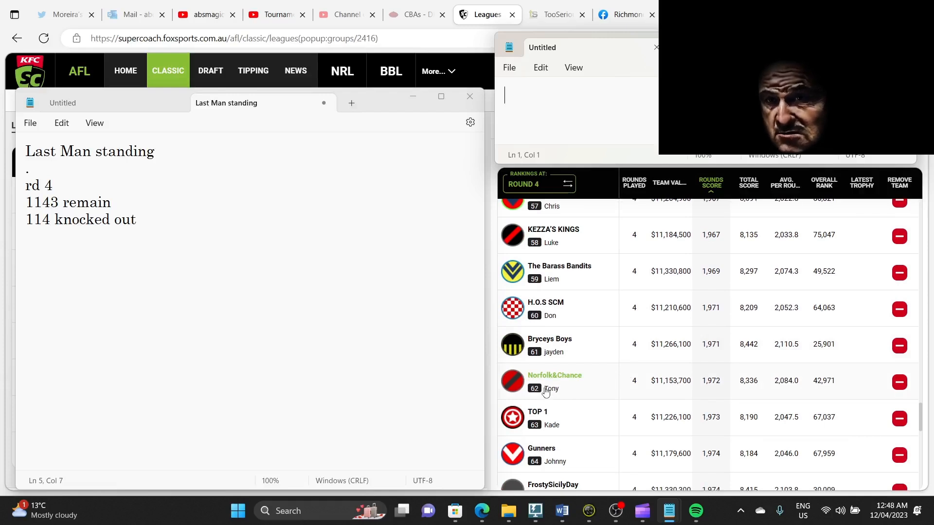
{"action": "mouse_move", "coordinate": [582, 411]}
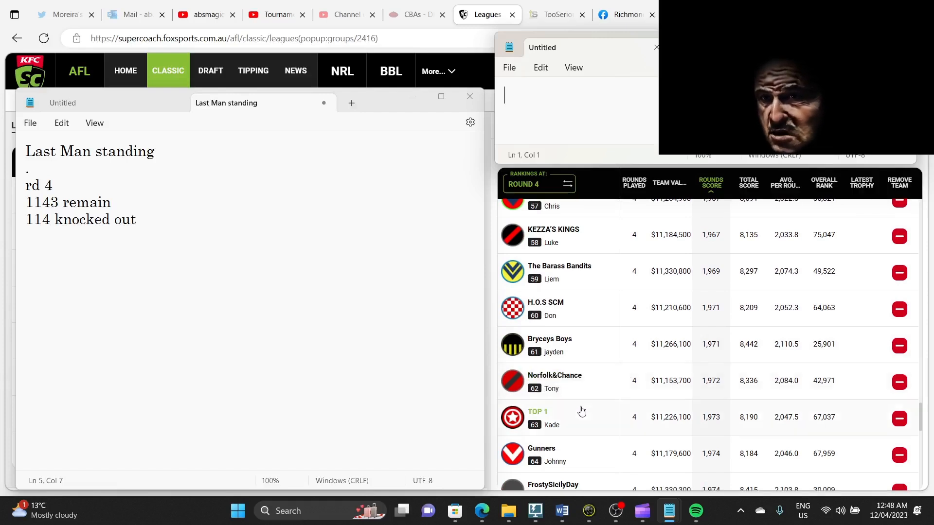
{"action": "mouse_move", "coordinate": [592, 450]}
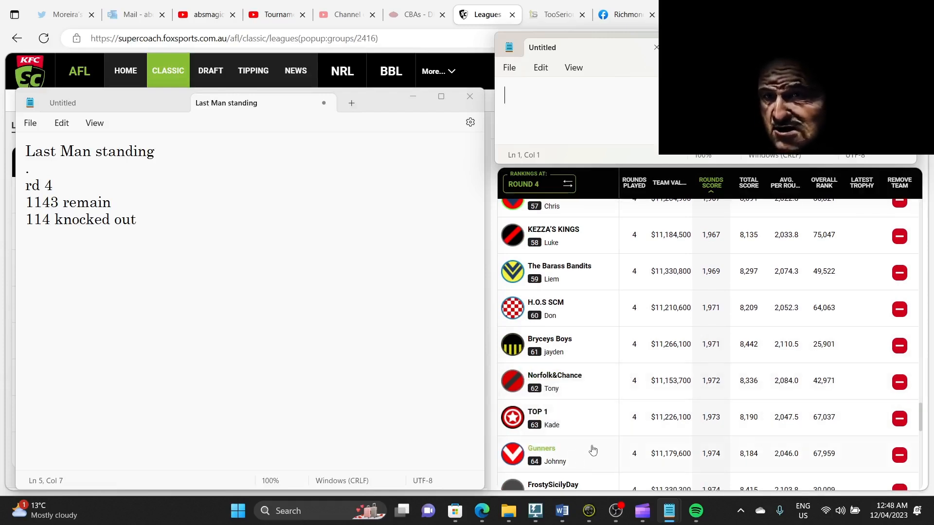
{"action": "scroll", "scroll_direction": "down", "scroll_amount": 3}
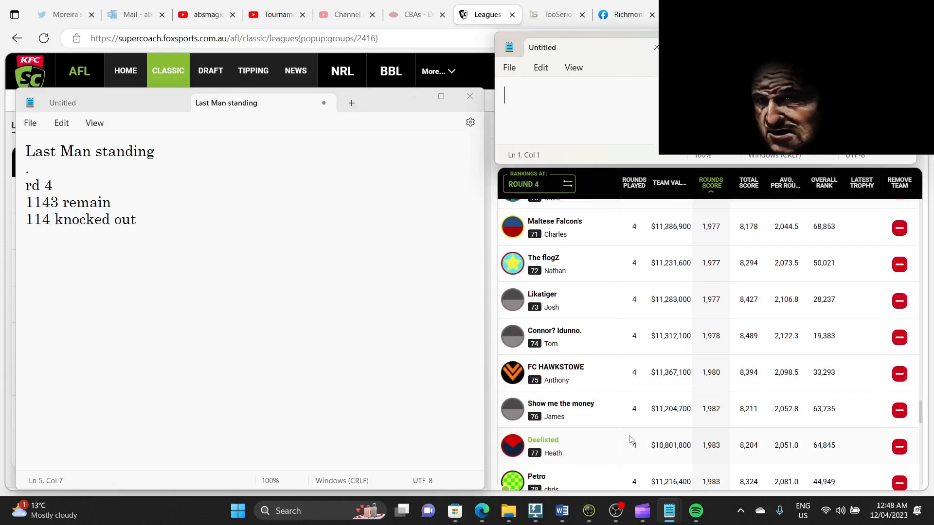
{"action": "scroll", "scroll_direction": "down", "scroll_amount": 3}
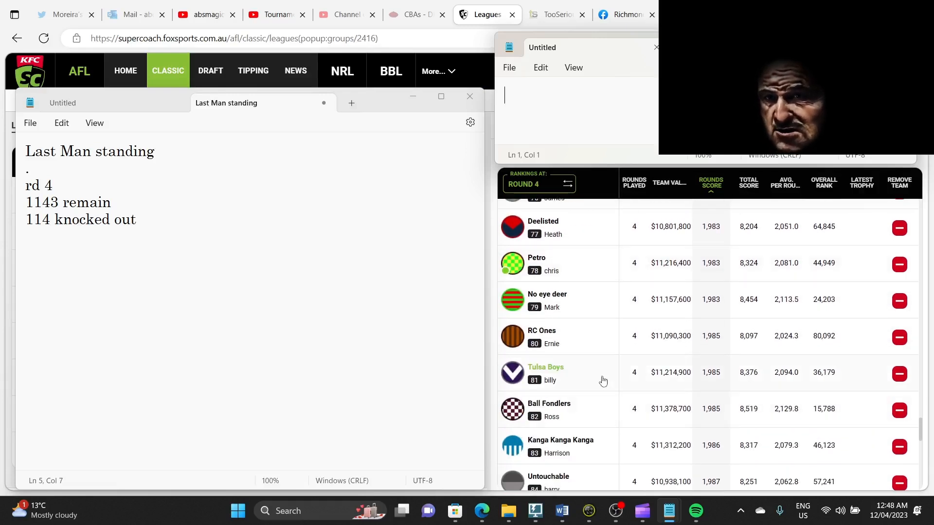
{"action": "mouse_move", "coordinate": [565, 415]}
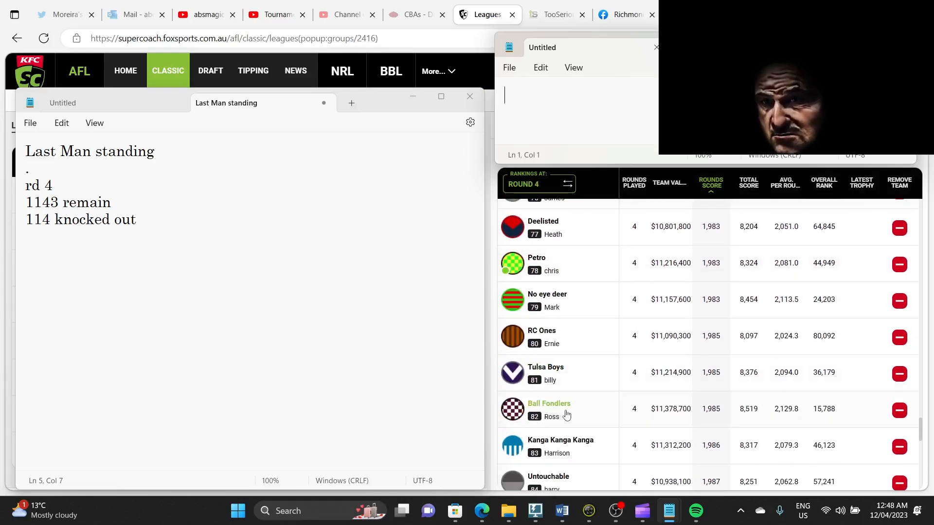
{"action": "mouse_move", "coordinate": [593, 451]}
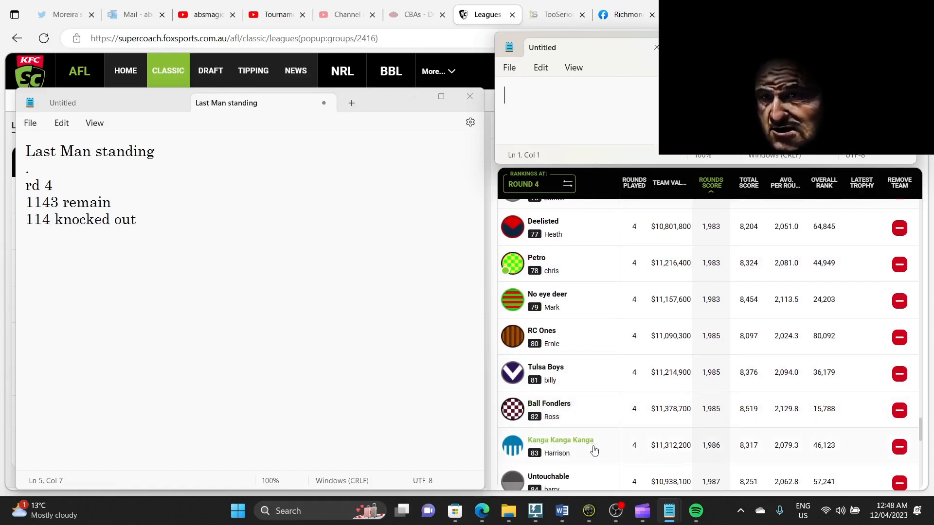
{"action": "mouse_move", "coordinate": [686, 451]}
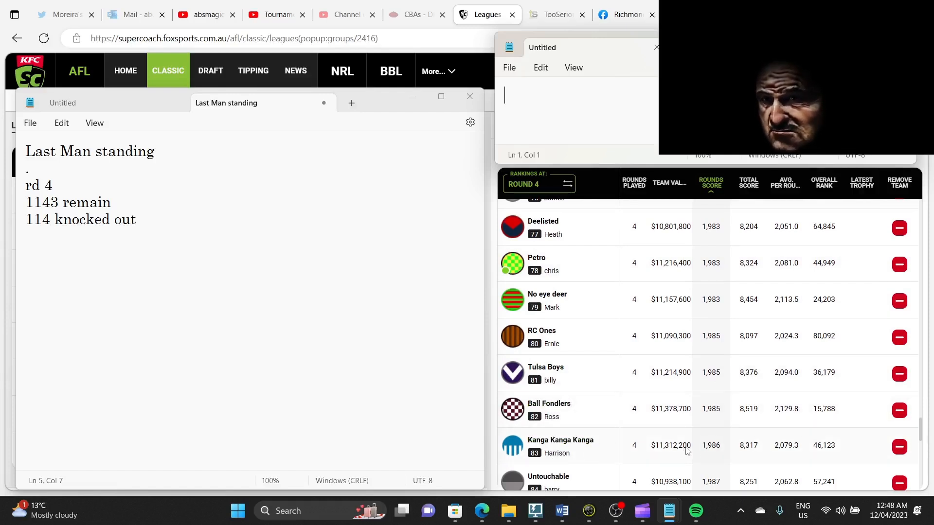
{"action": "mouse_move", "coordinate": [710, 401]}
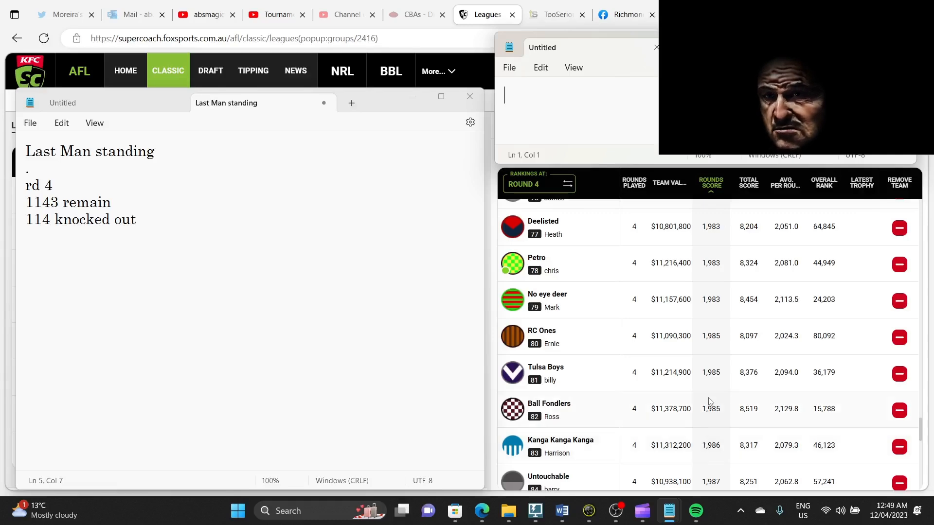
{"action": "scroll", "scroll_direction": "down", "scroll_amount": 3}
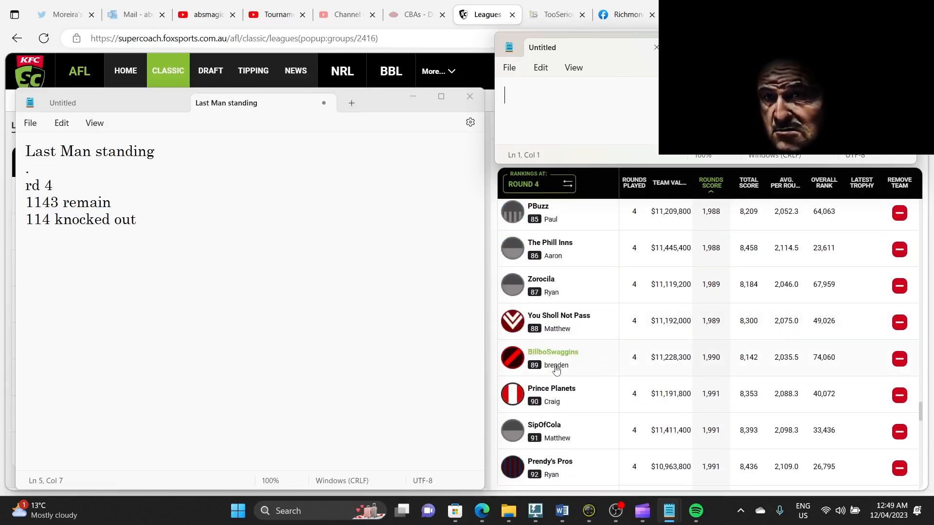
{"action": "mouse_move", "coordinate": [531, 442]}
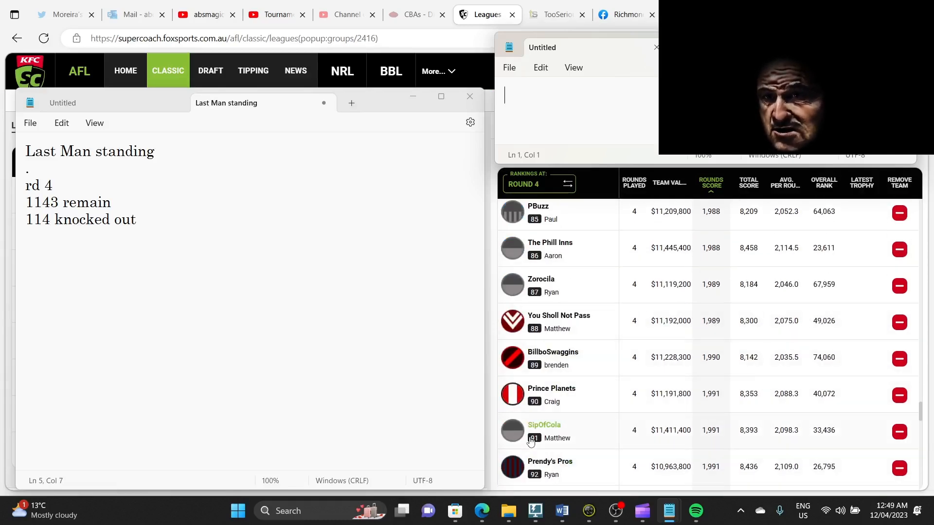
{"action": "scroll", "scroll_direction": "down", "scroll_amount": 3}
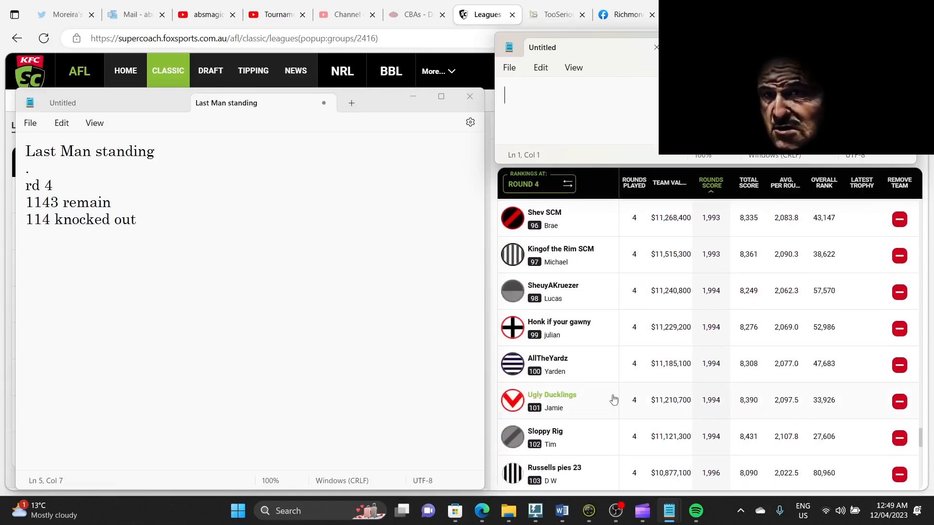
{"action": "mouse_move", "coordinate": [573, 404]}
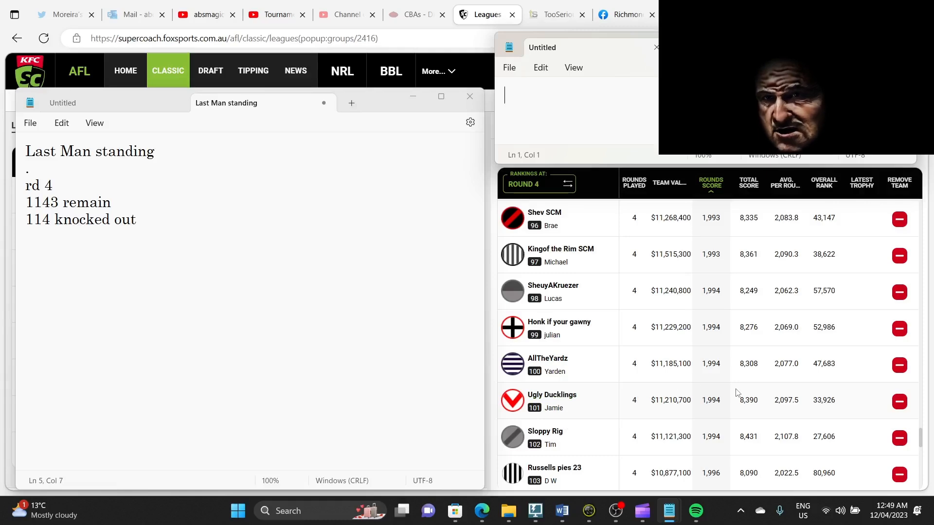
{"action": "scroll", "scroll_direction": "down", "scroll_amount": 3}
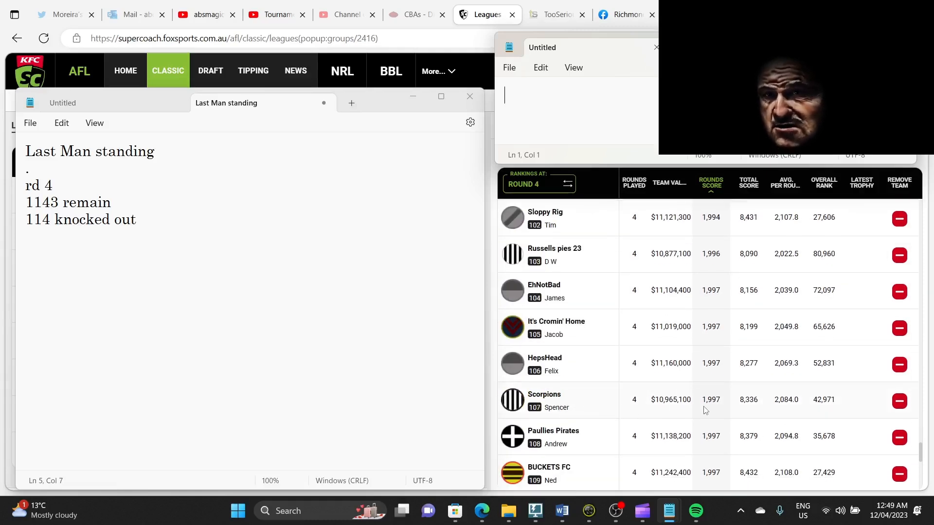
{"action": "scroll", "scroll_direction": "down", "scroll_amount": 3}
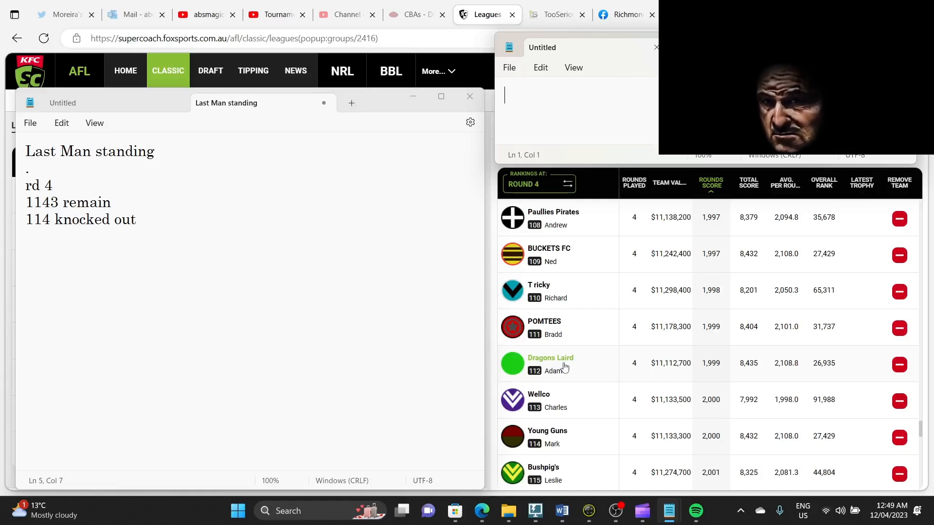
{"action": "mouse_move", "coordinate": [545, 409]}
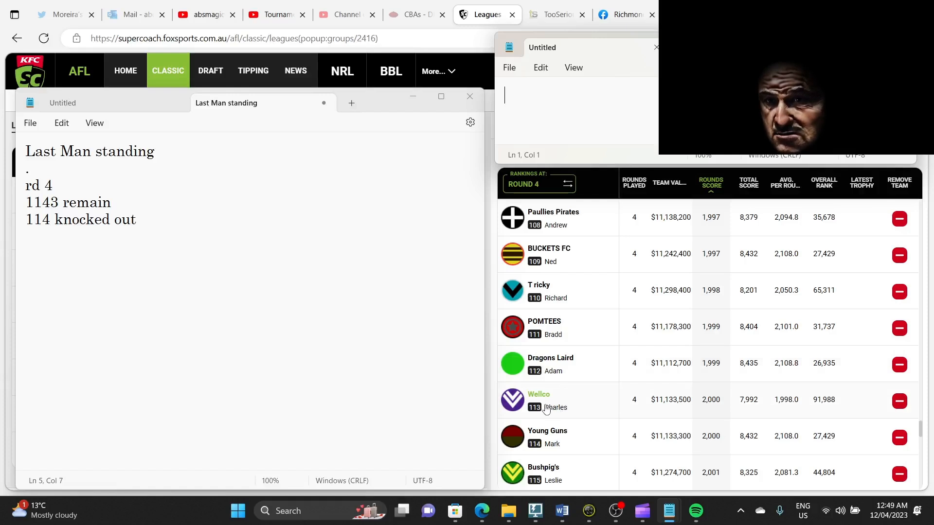
{"action": "mouse_move", "coordinate": [558, 442]}
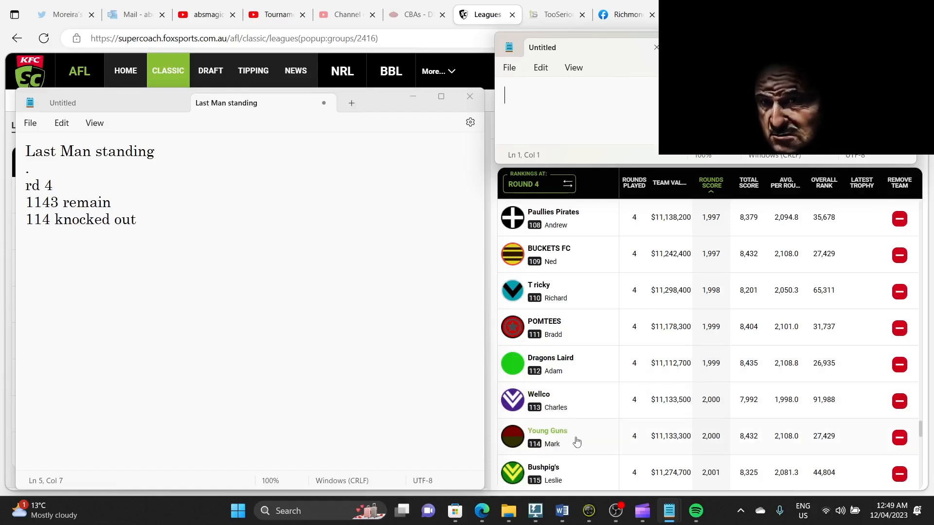
{"action": "scroll", "scroll_direction": "down", "scroll_amount": 3}
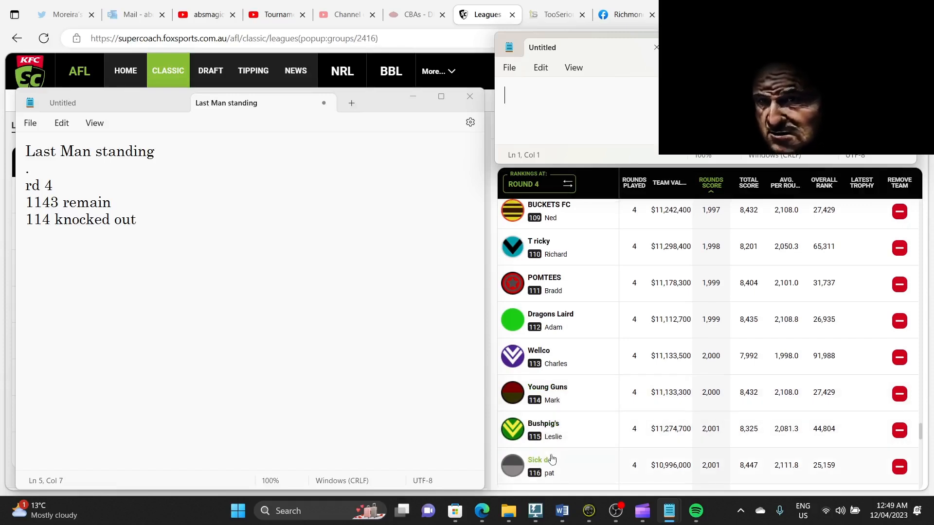
{"action": "scroll", "scroll_direction": "down", "scroll_amount": 3}
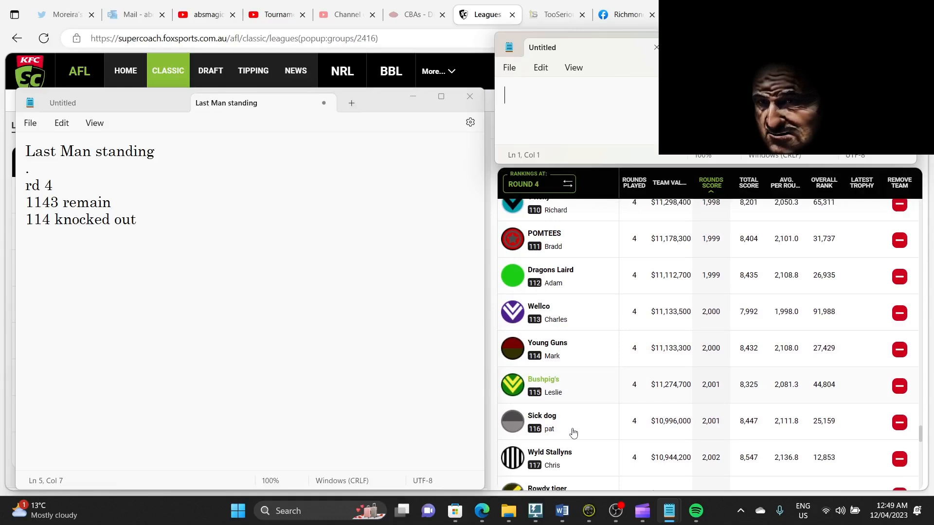
{"action": "mouse_move", "coordinate": [585, 407]}
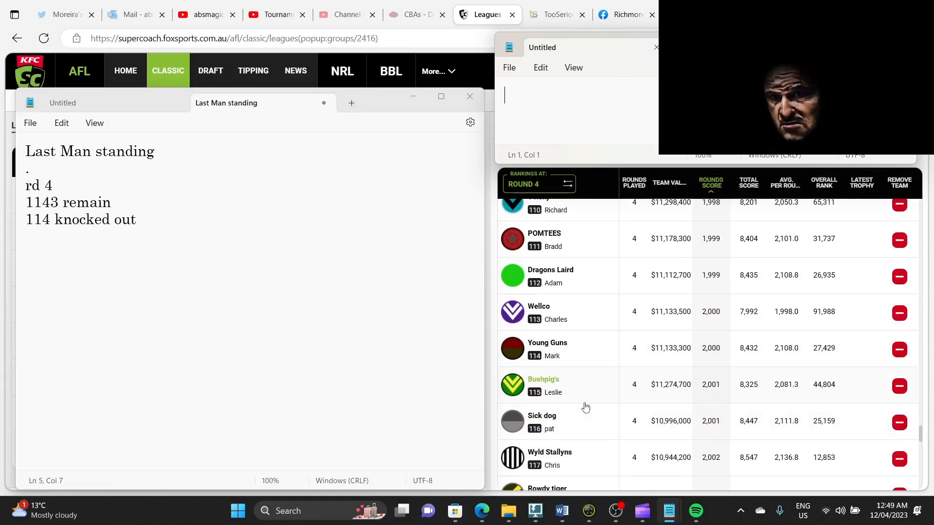
{"action": "mouse_move", "coordinate": [669, 403]}
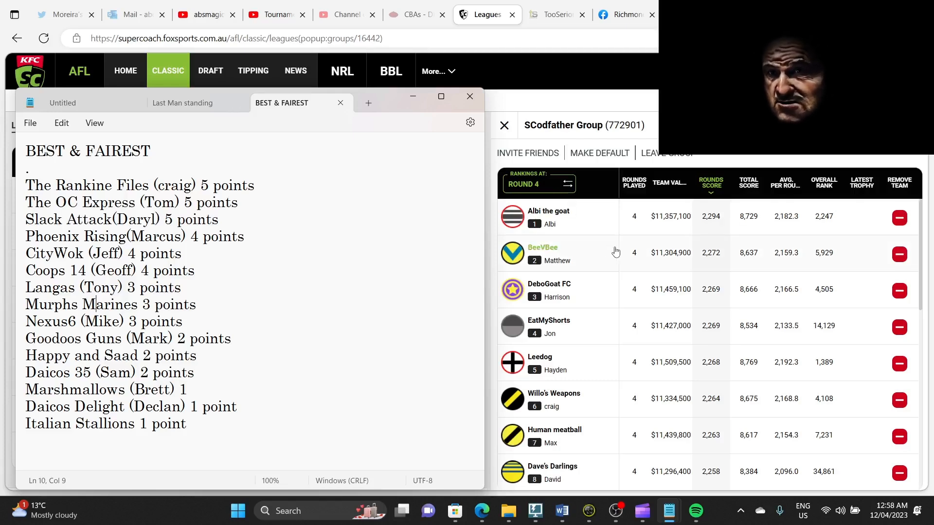
{"action": "mouse_move", "coordinate": [575, 231]}
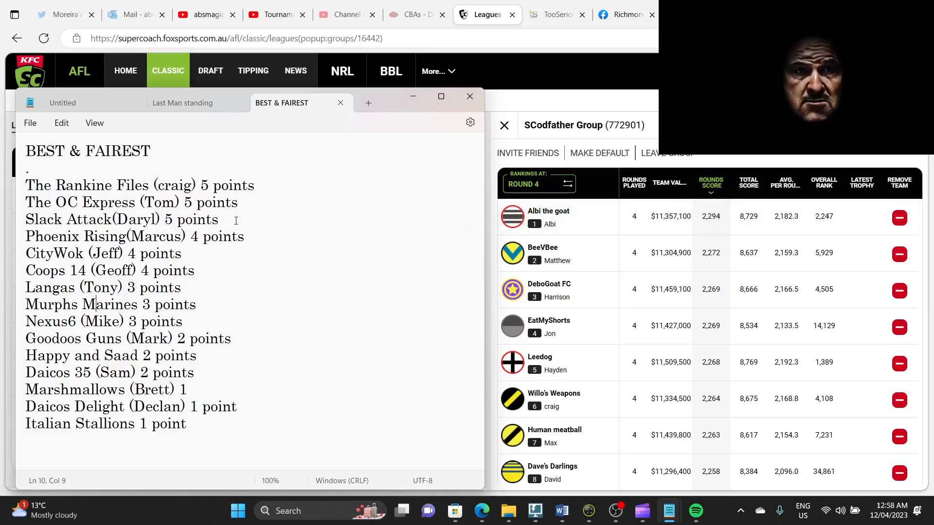
- Add 'Albi THe Goat (Albi) 5 points' on a new line below Slack Attack
{"action": "left_click", "coordinate": [226, 220]}
{"action": "type", "text": "Albi THe"}
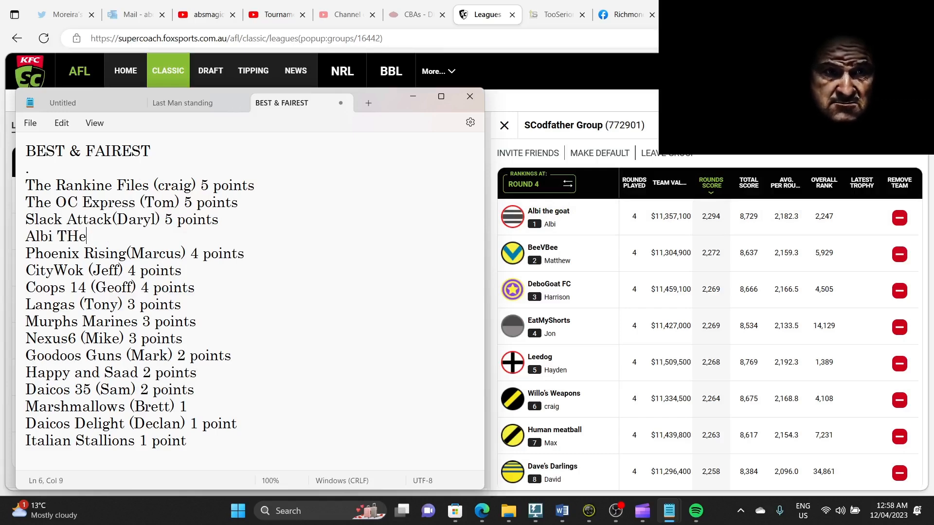
{"action": "type", "text": "Goat"}
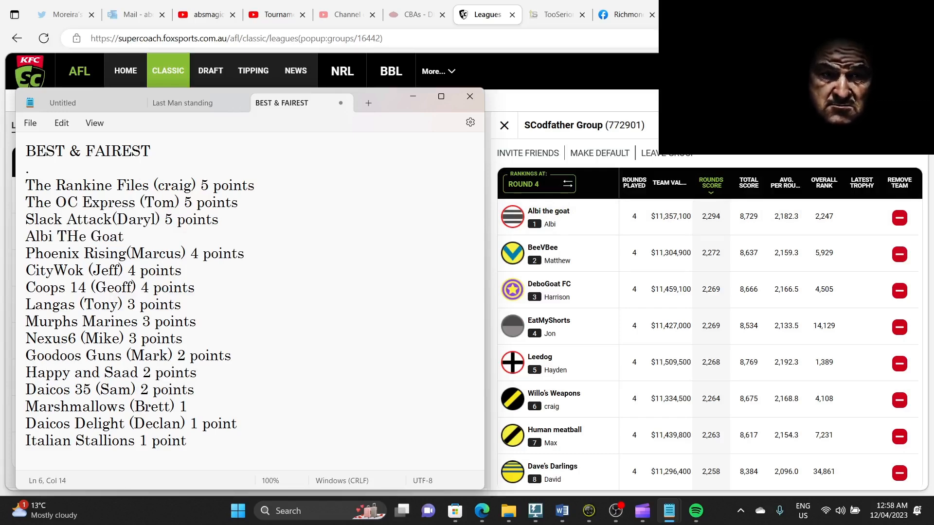
{"action": "type", "text": "("}
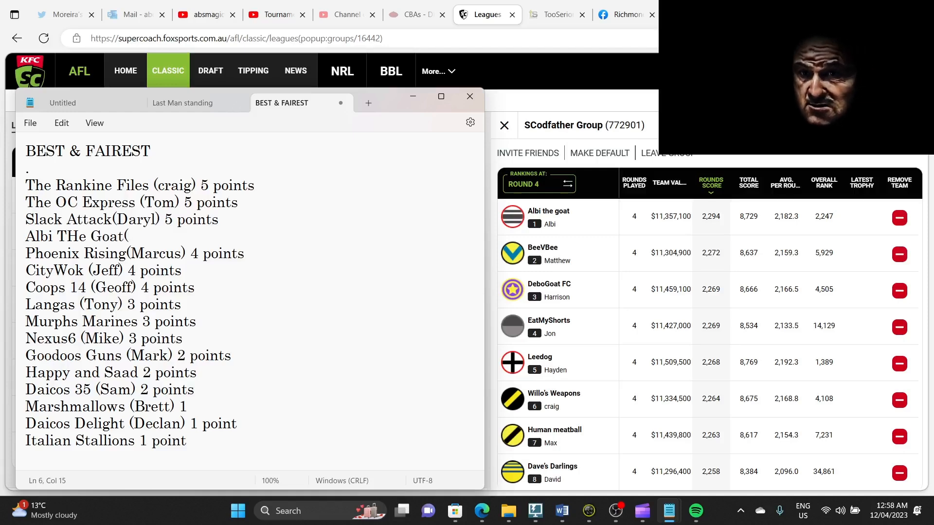
{"action": "type", "text": "Al"}
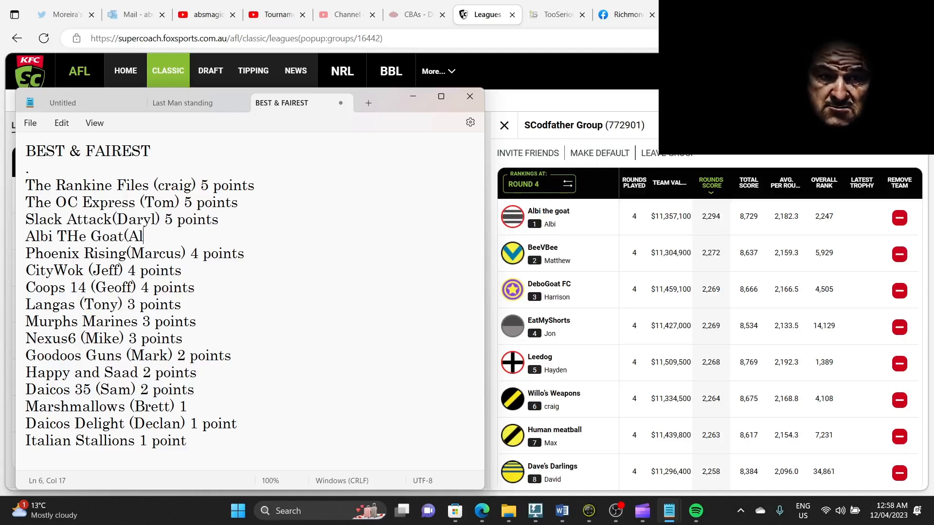
{"action": "type", "text": "bi)"}
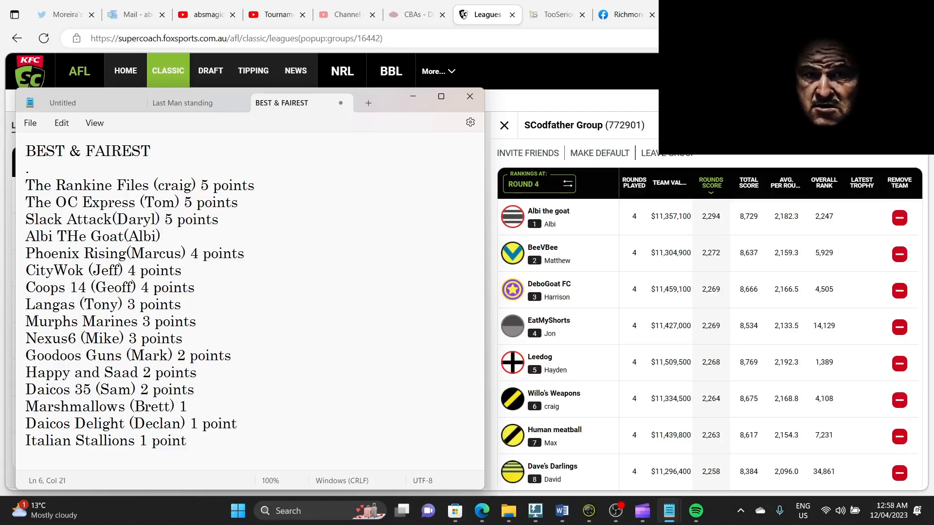
{"action": "type", "text": "5 points"}
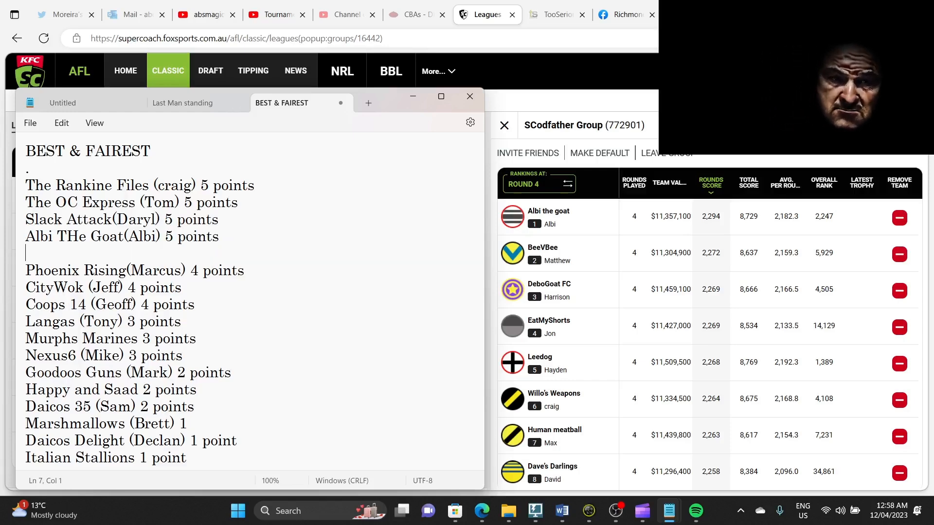
- Add 'BeeVBee (Matthew) 4 points' beneath the 5-point teams
{"action": "type", "text": "Bee"}
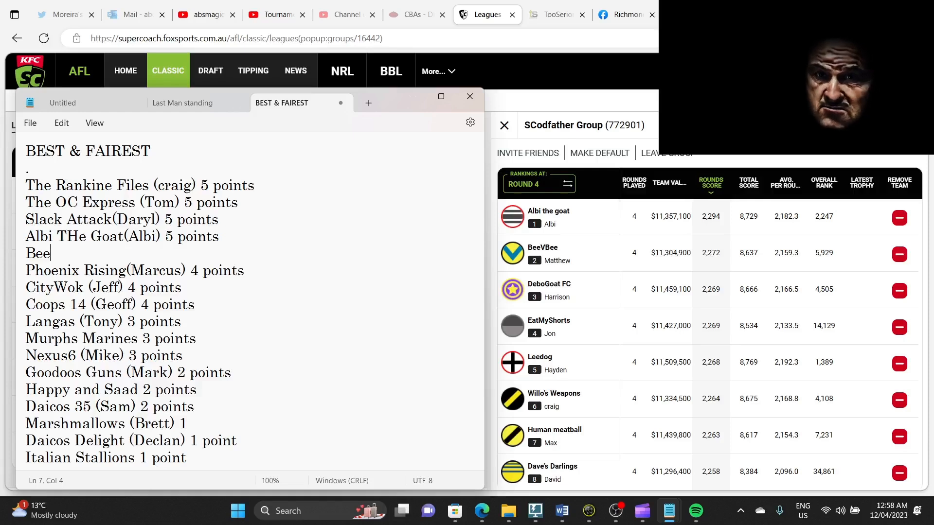
{"action": "type", "text": "VB"}
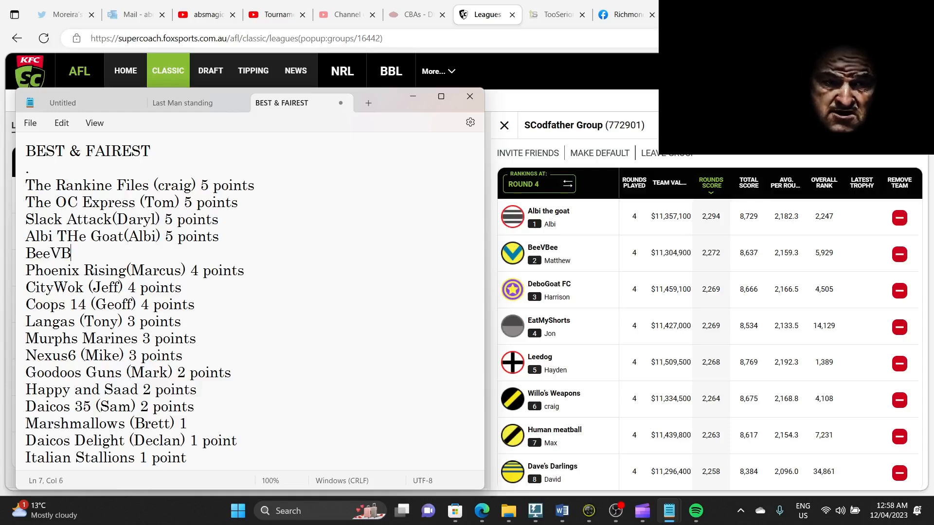
{"action": "type", "text": "ee"}
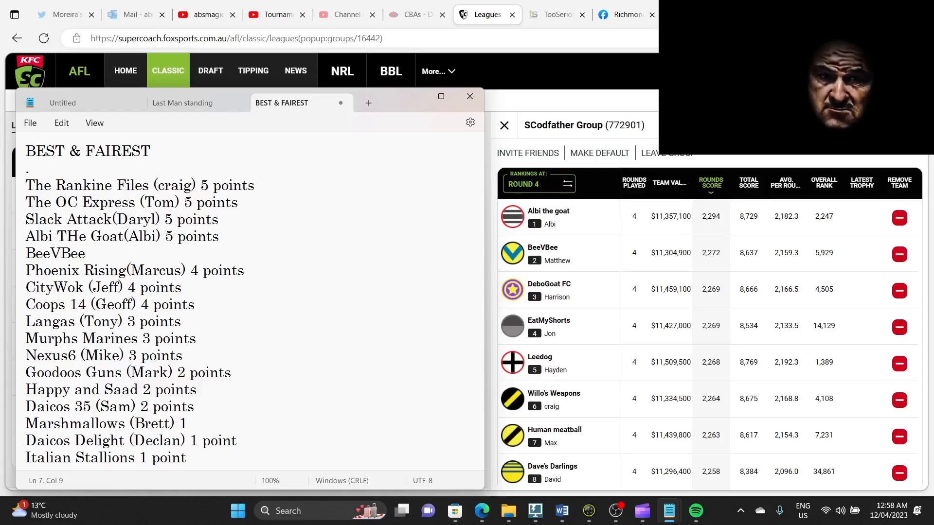
{"action": "type", "text": "(Matth"}
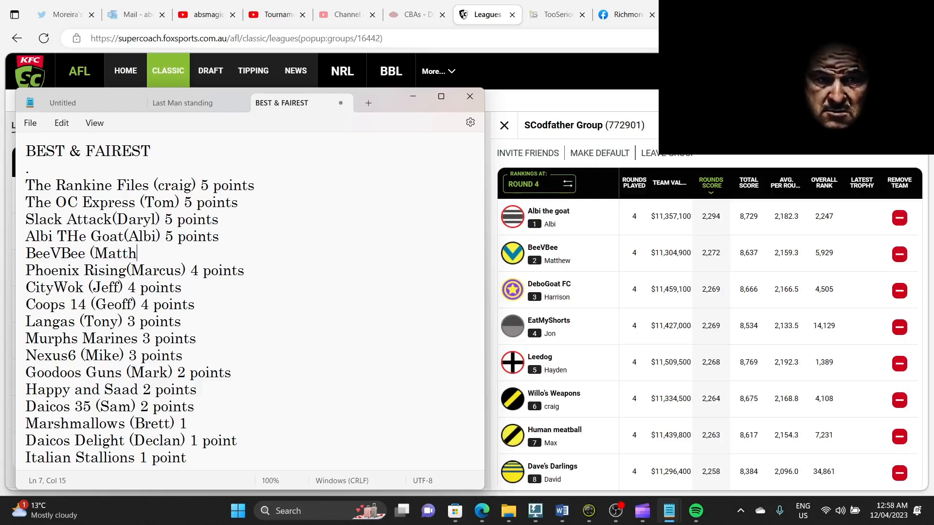
{"action": "type", "text": "ew) 4"}
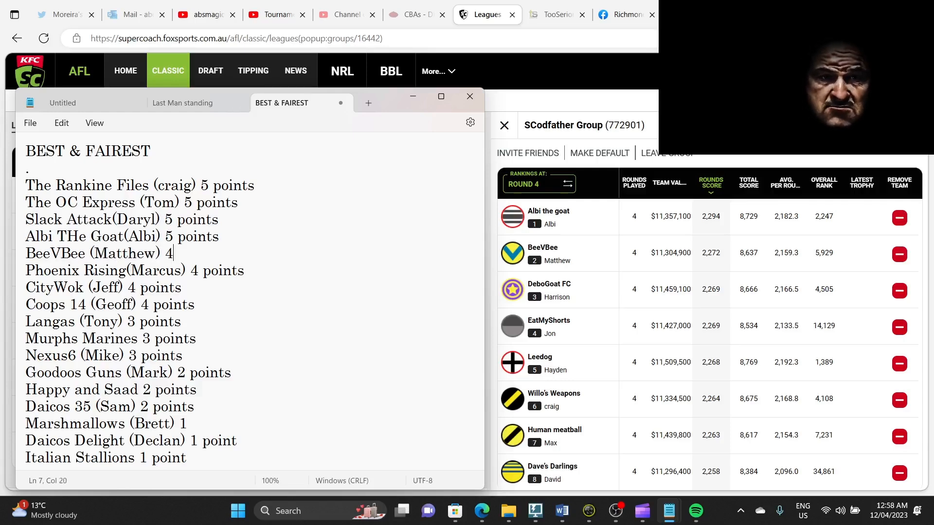
{"action": "type", "text": "points"}
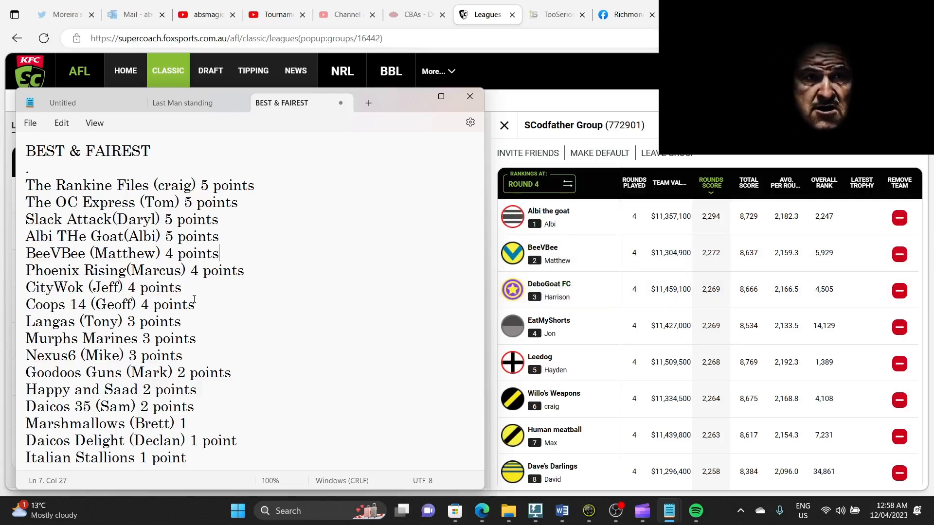
{"action": "left_click", "coordinate": [199, 305]}
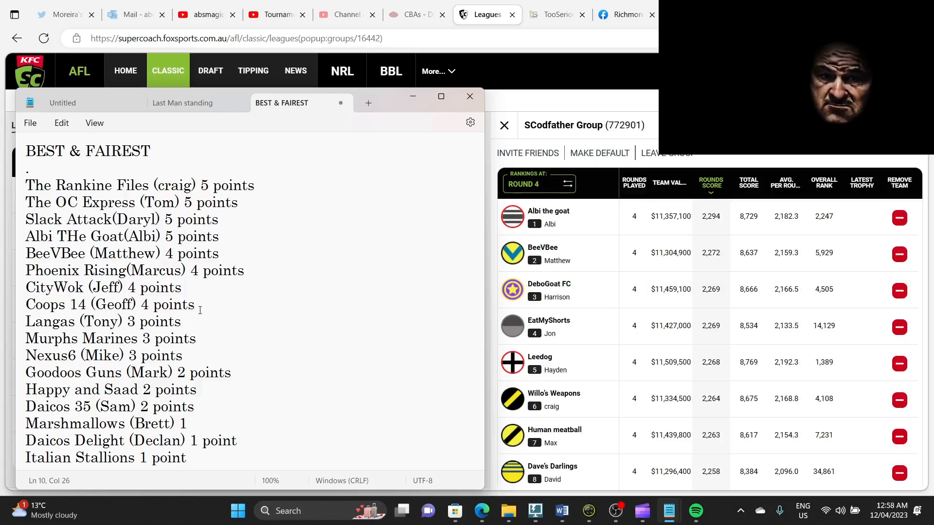
- Type the line 'Debo Goat FC (Harrison) 3 points' under Coops 14
{"action": "type", "text": "Debo"}
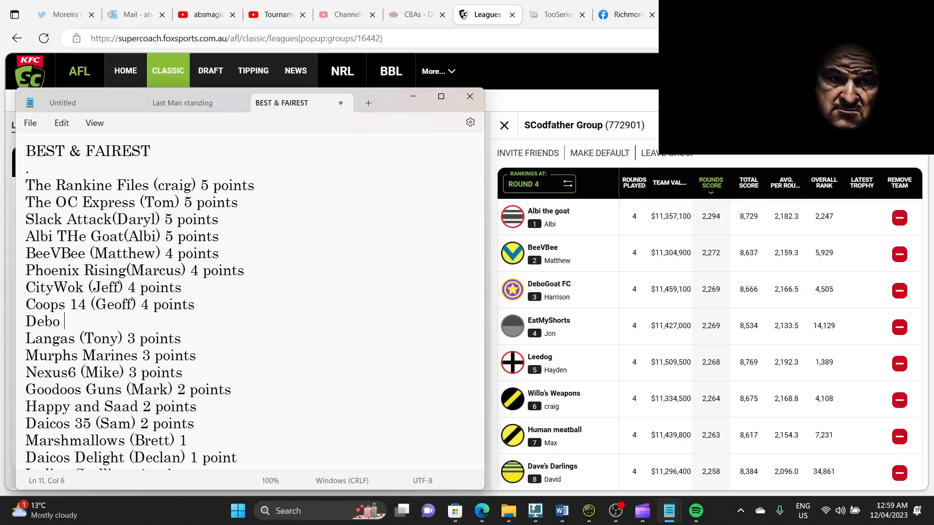
{"action": "type", "text": "Goat"}
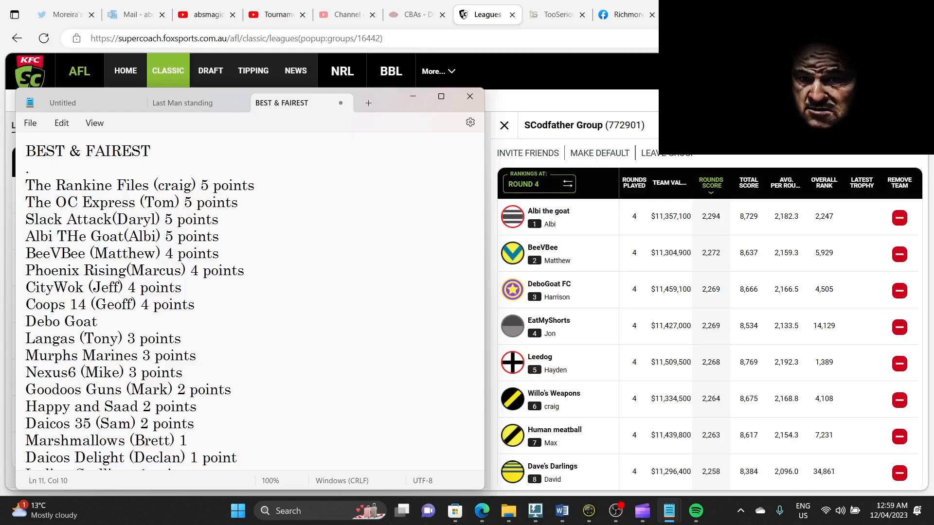
{"action": "type", "text": "FC("}
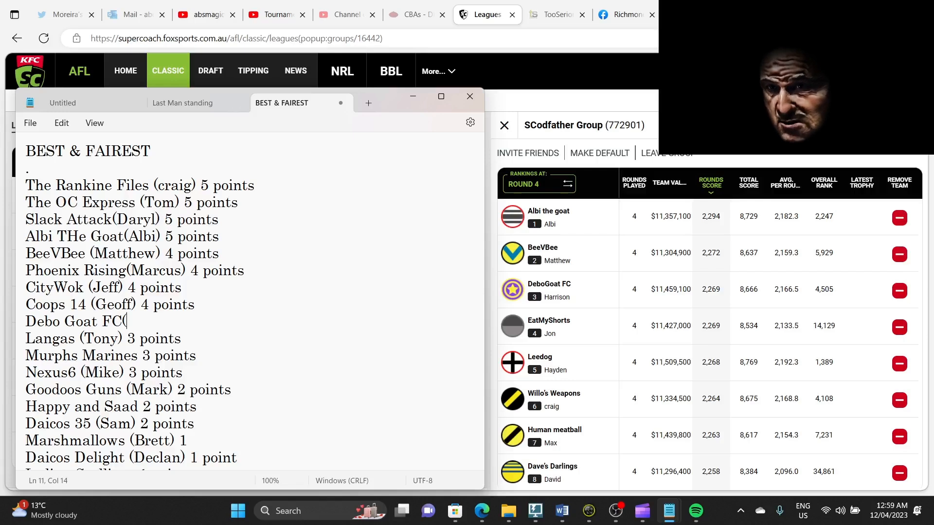
{"action": "type", "text": "Harriso"}
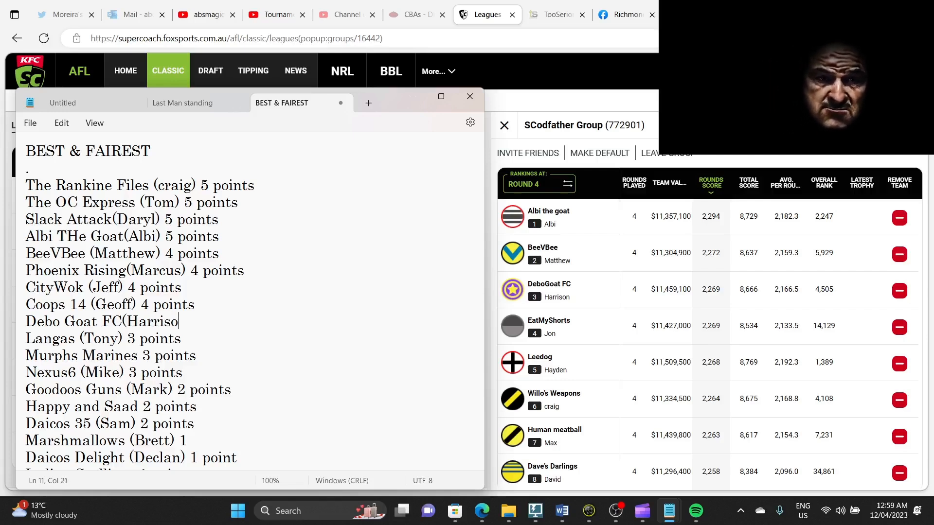
{"action": "type", "text": "n) 3"}
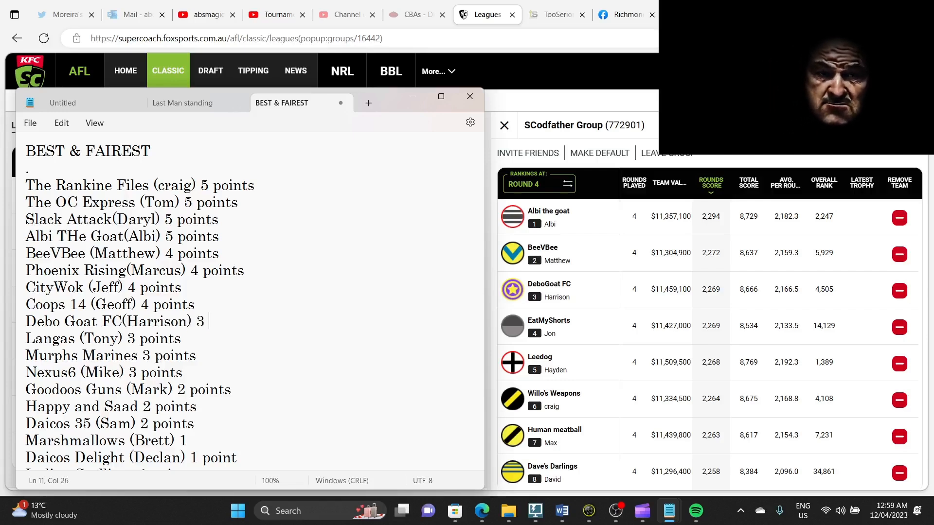
{"action": "type", "text": "points"}
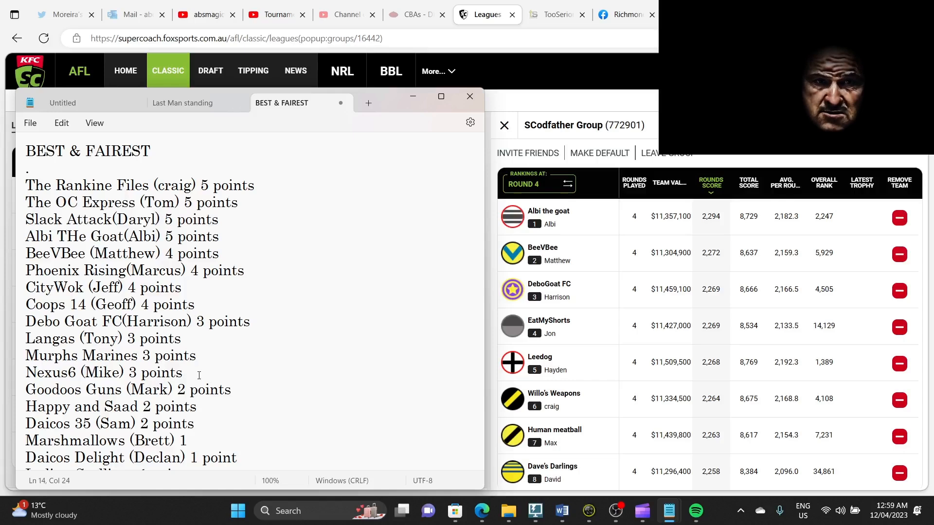
- Type 'Eat MY Shorts (Jon) 2 points', fixing a typo in 'Shorts'
{"action": "type", "text": "Eat"}
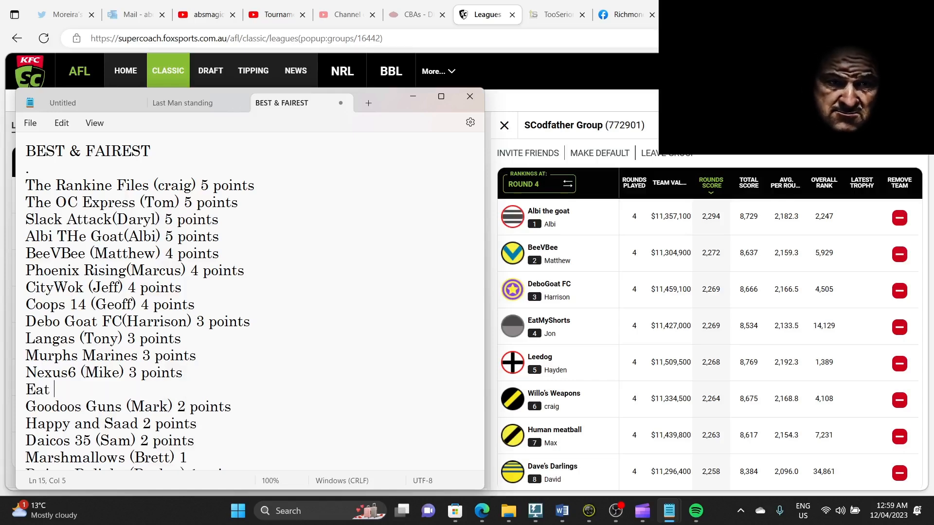
{"action": "type", "text": "MY Sgh"}
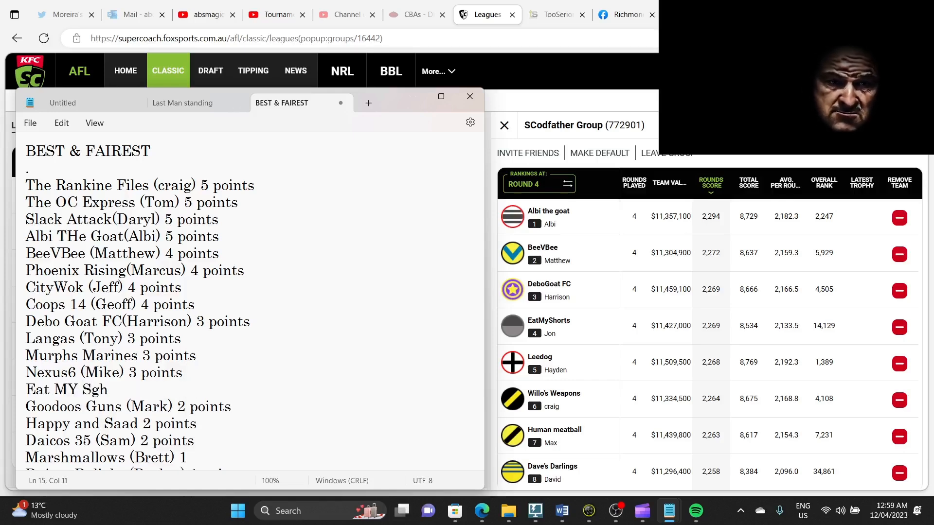
{"action": "key", "text": "Backspace"}
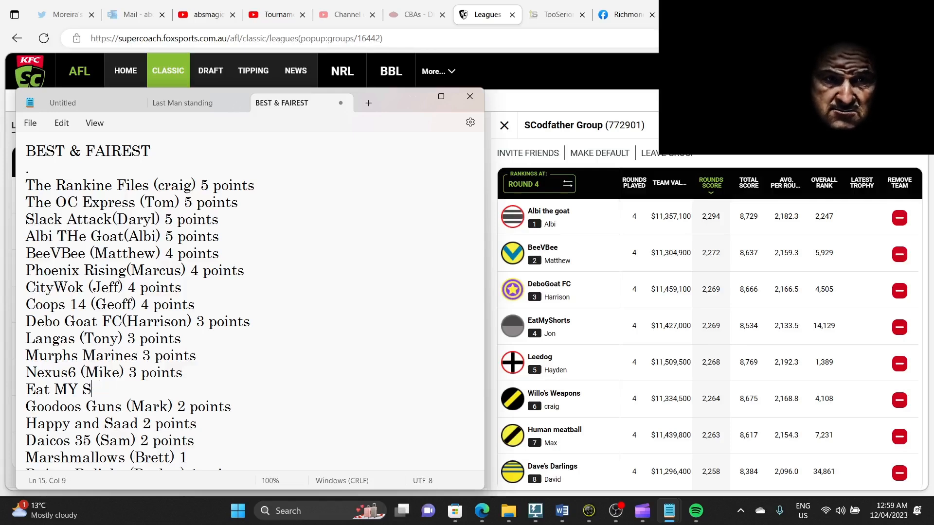
{"action": "type", "text": "horts"}
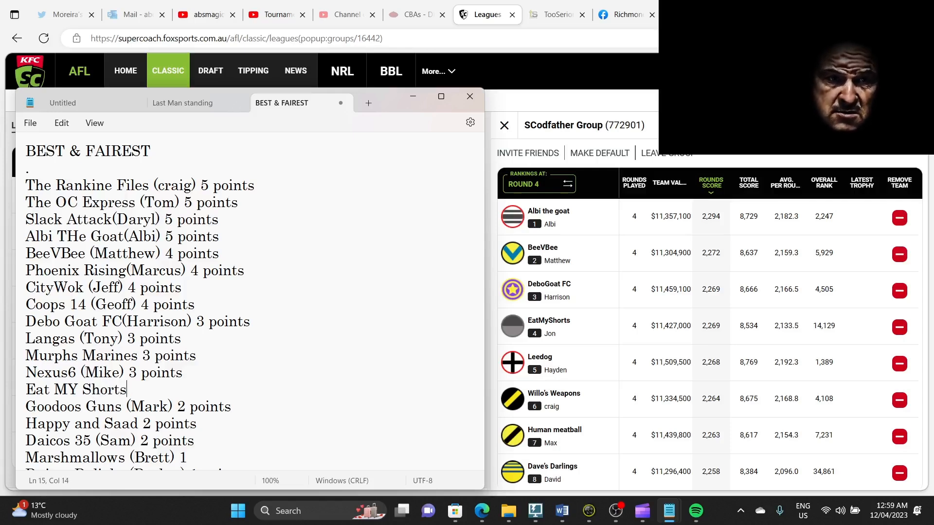
{"action": "type", "text": "("}
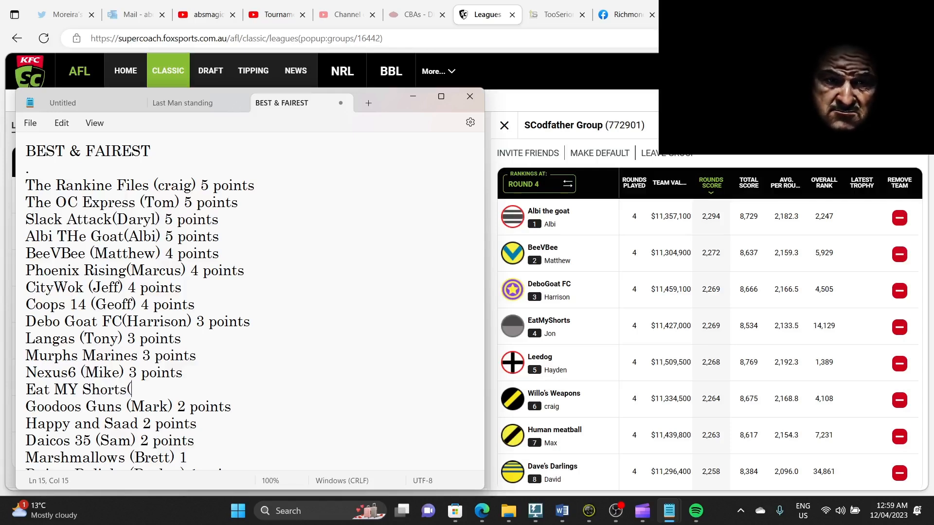
{"action": "type", "text": "Jon)"}
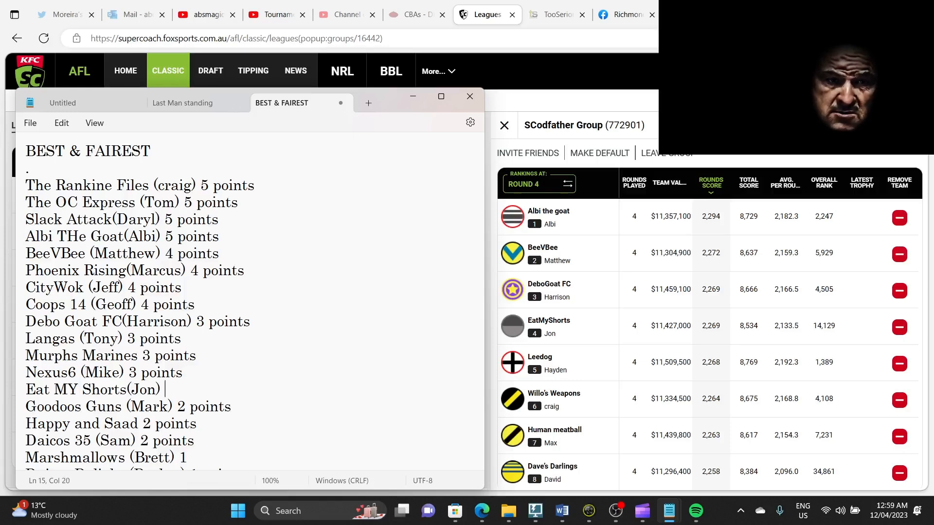
{"action": "type", "text": "2 points"}
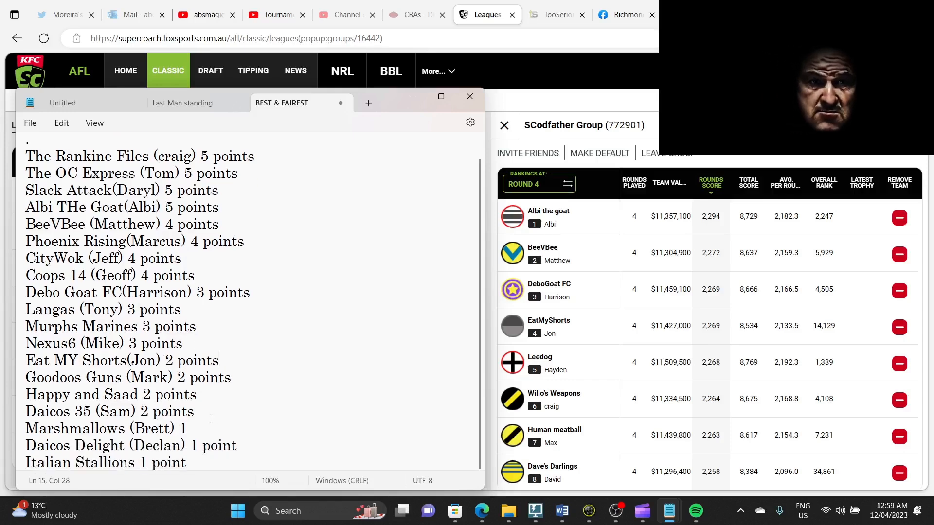
{"action": "left_click", "coordinate": [204, 411]}
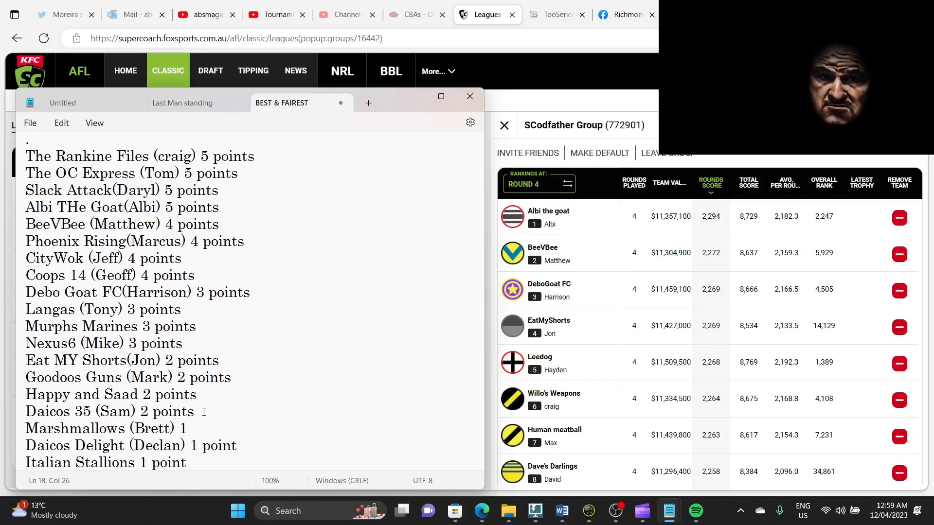
- Type 'Leedog (Hayden) 1 point' under Daicos 35, correcting 'vote' to 'point'
{"action": "type", "text": "Lee"}
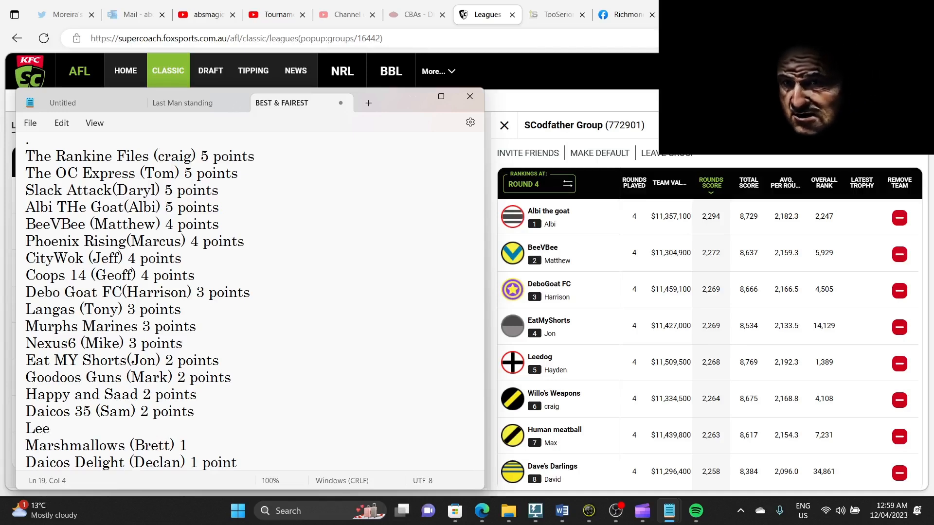
{"action": "type", "text": "do"}
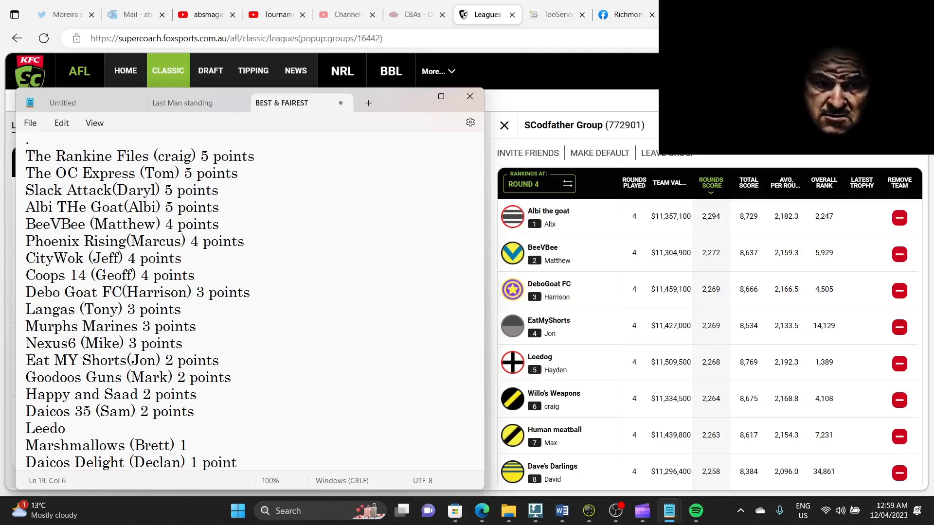
{"action": "type", "text": "g(Ha"}
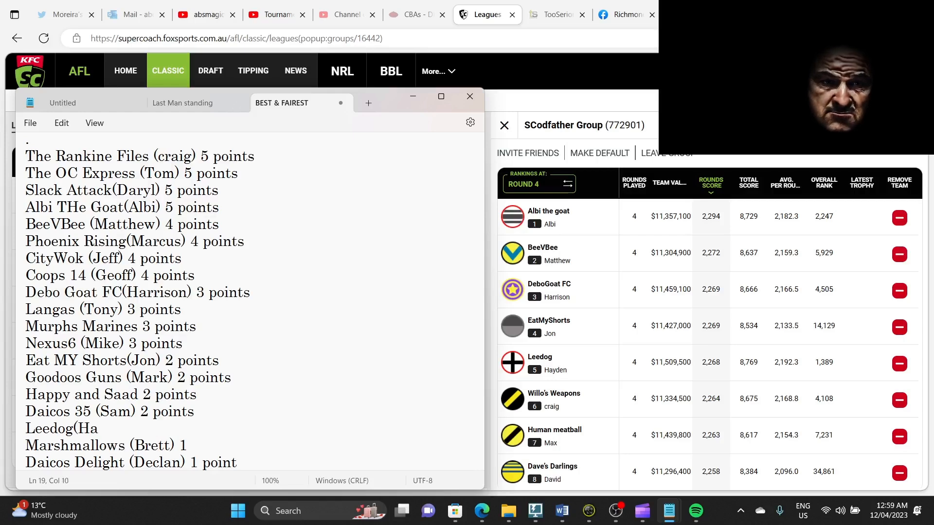
{"action": "type", "text": "yden) 1"}
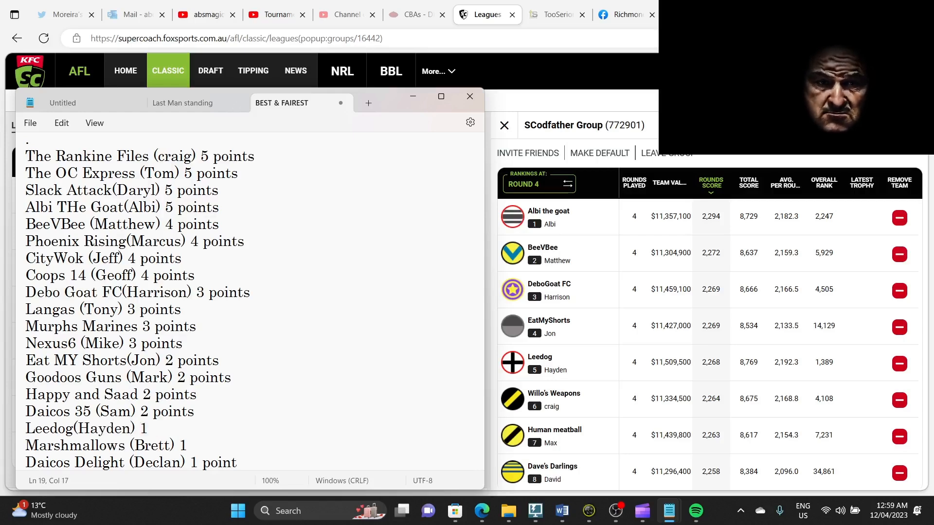
{"action": "type", "text": "vote"}
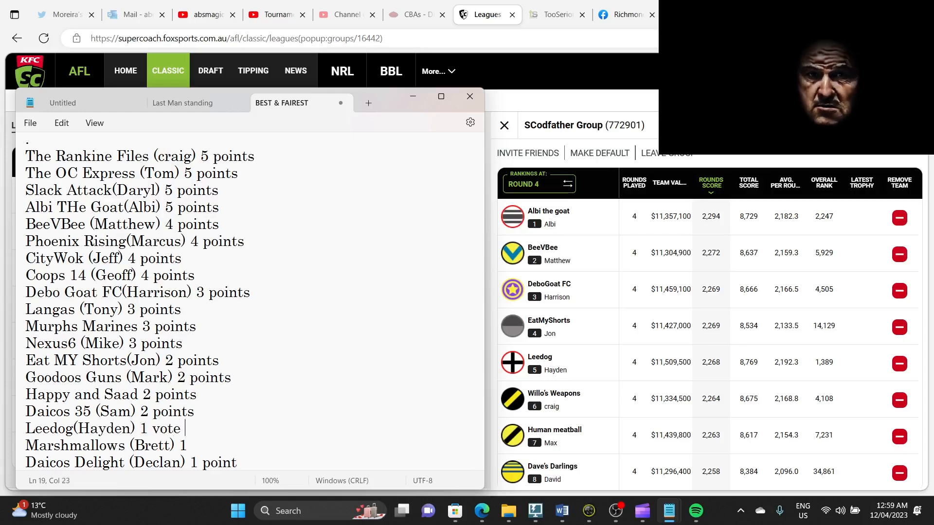
{"action": "key", "text": "Backspace"}
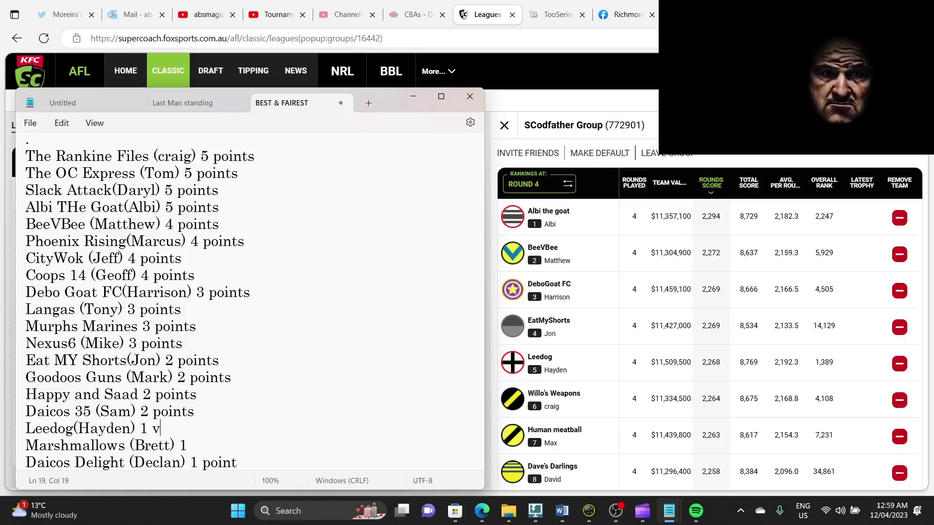
{"action": "type", "text": "oint"}
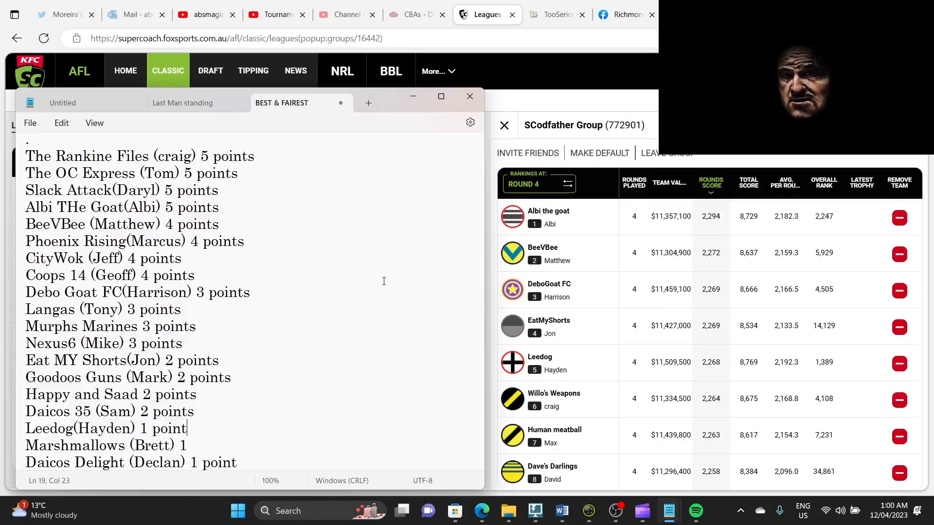
{"action": "left_click", "coordinate": [748, 183]}
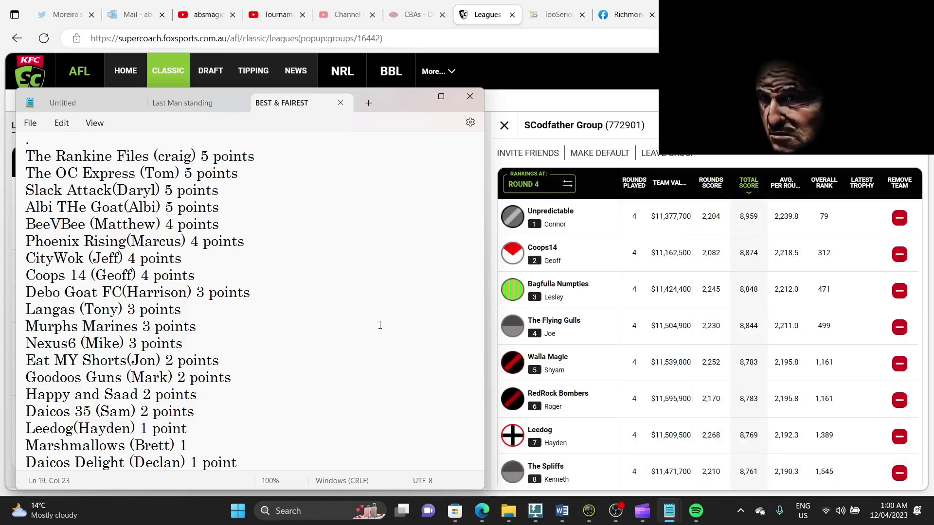
{"action": "mouse_move", "coordinate": [581, 326]}
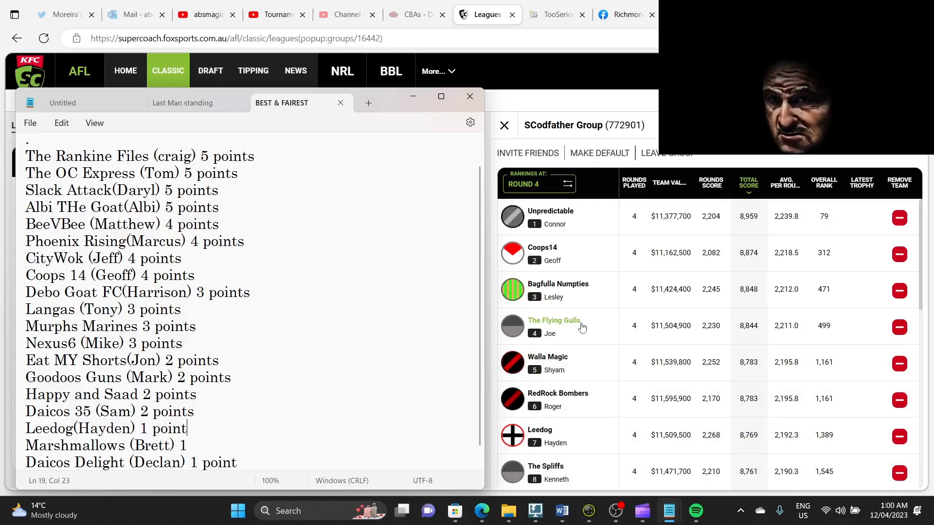
{"action": "mouse_move", "coordinate": [573, 249]}
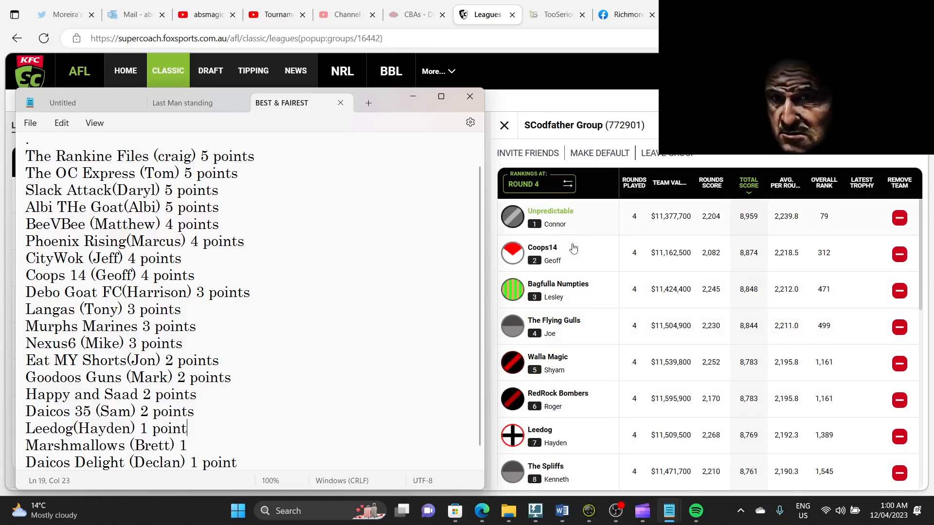
{"action": "mouse_move", "coordinate": [558, 333]}
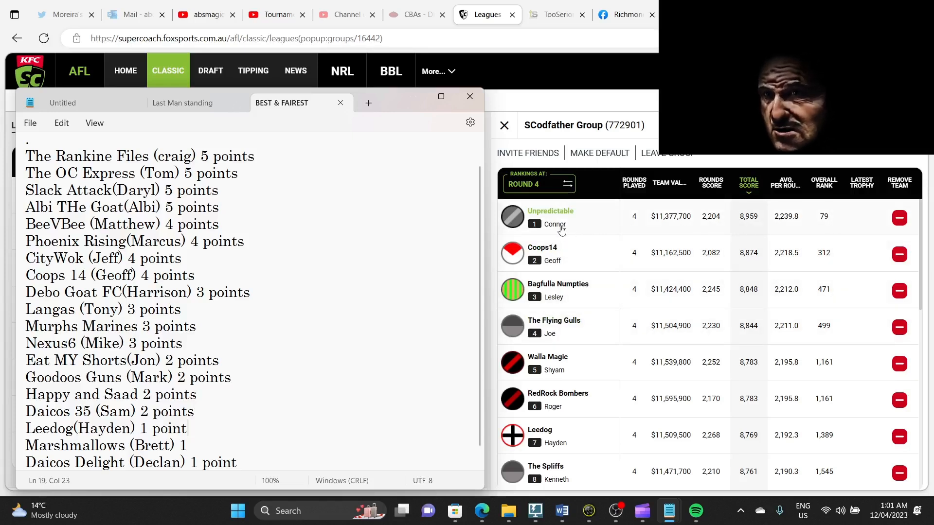
{"action": "mouse_move", "coordinate": [766, 224]}
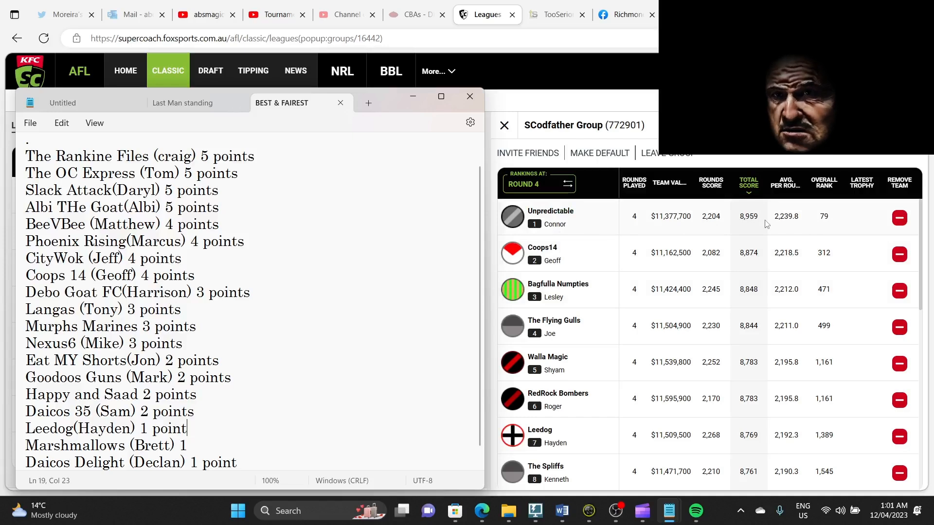
{"action": "mouse_move", "coordinate": [825, 231]}
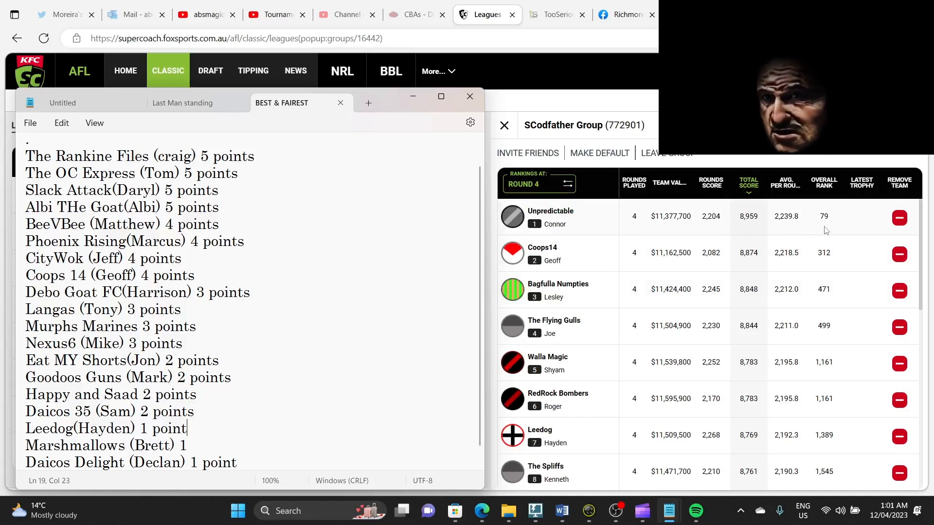
{"action": "mouse_move", "coordinate": [587, 298]}
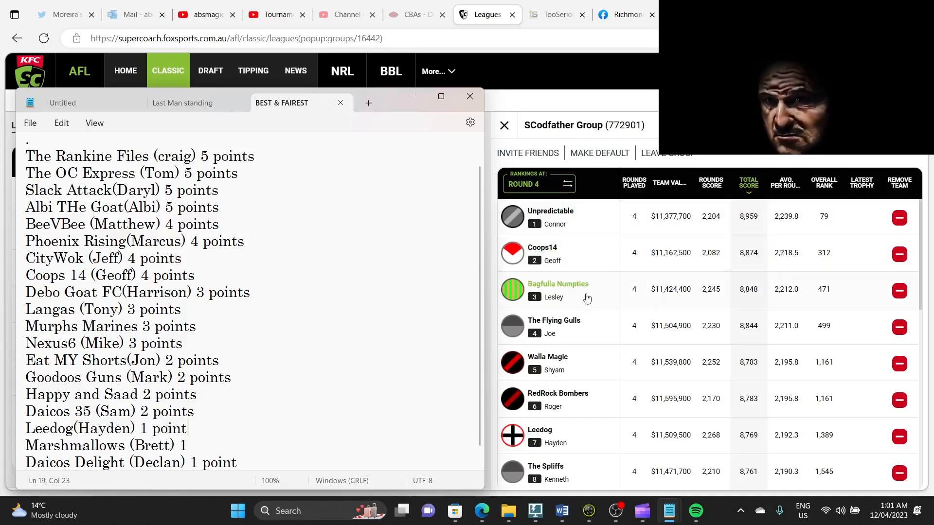
{"action": "mouse_move", "coordinate": [557, 334]}
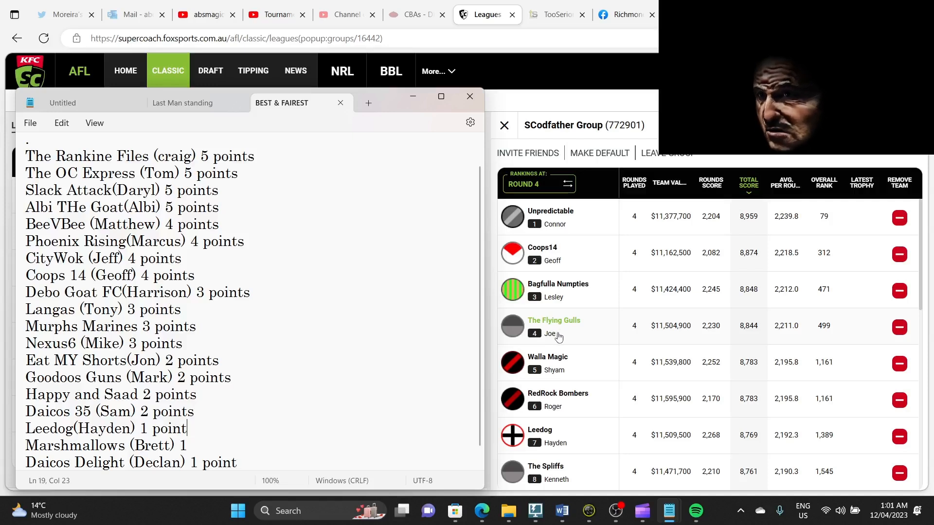
{"action": "mouse_move", "coordinate": [573, 362]}
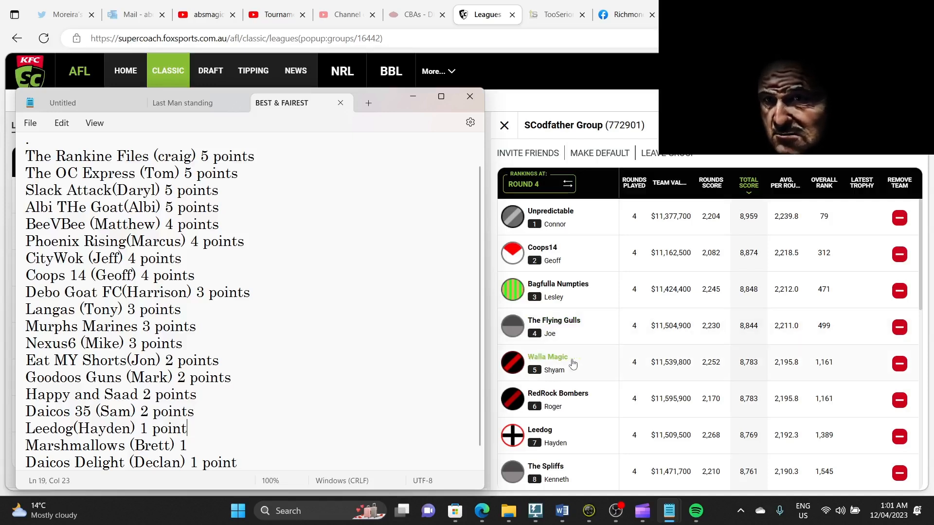
{"action": "mouse_move", "coordinate": [568, 378]}
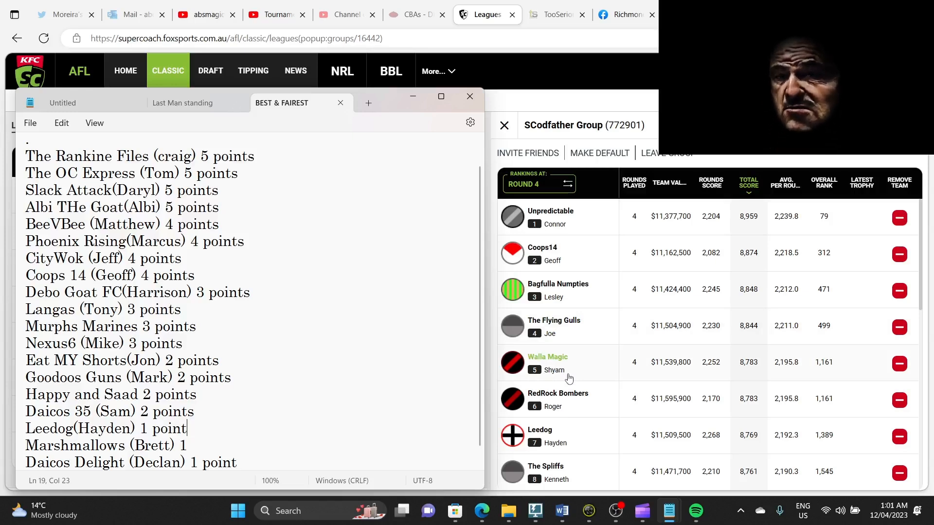
{"action": "mouse_move", "coordinate": [568, 369]}
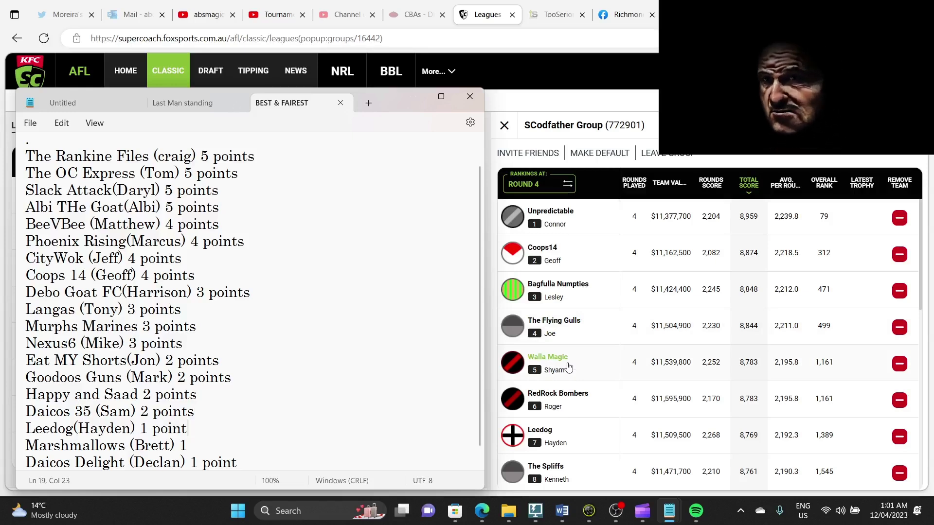